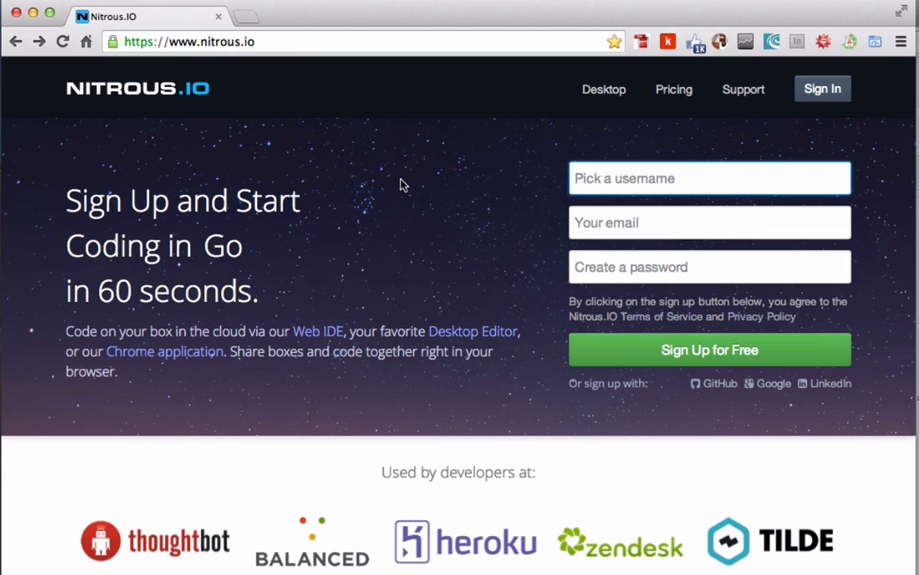
Sign up for Nitrous.IO with a username, Gmail address and password
type("jro")
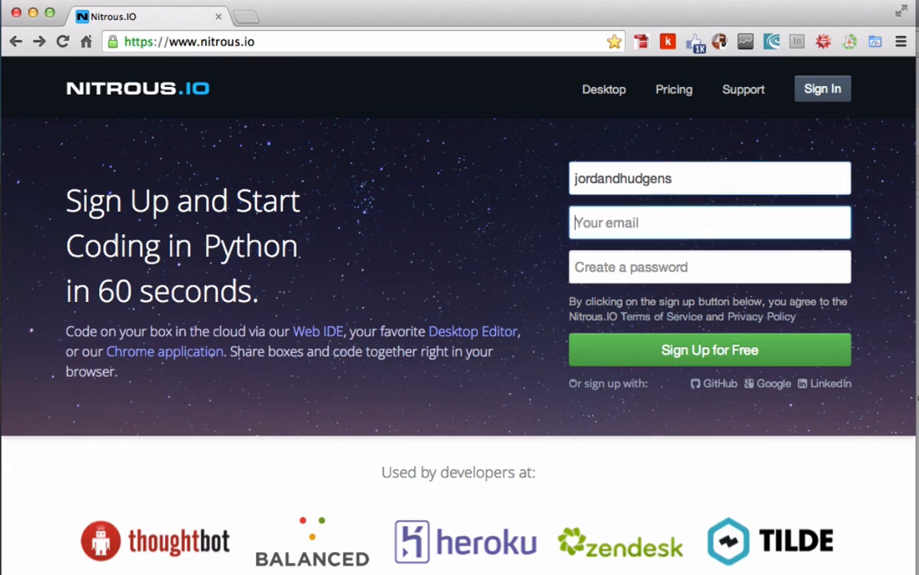
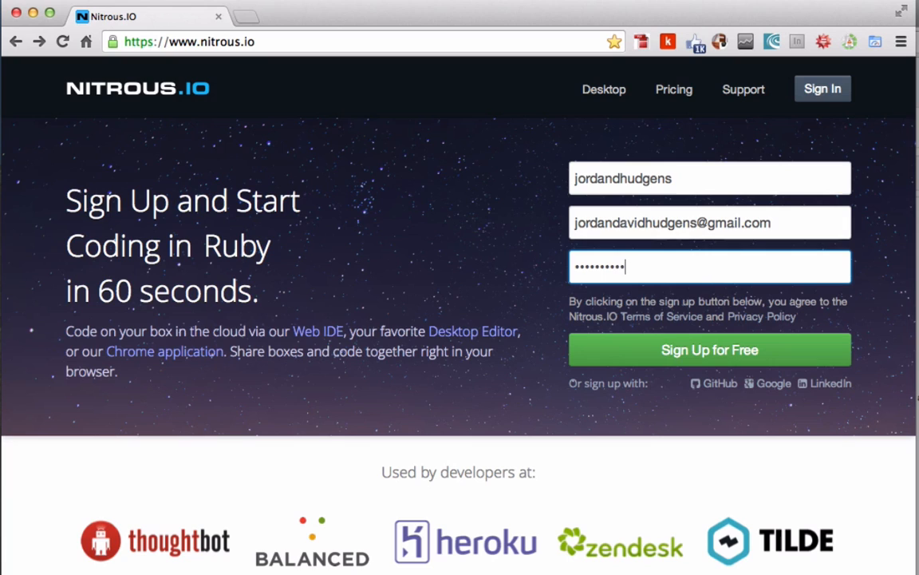
type("•••••")
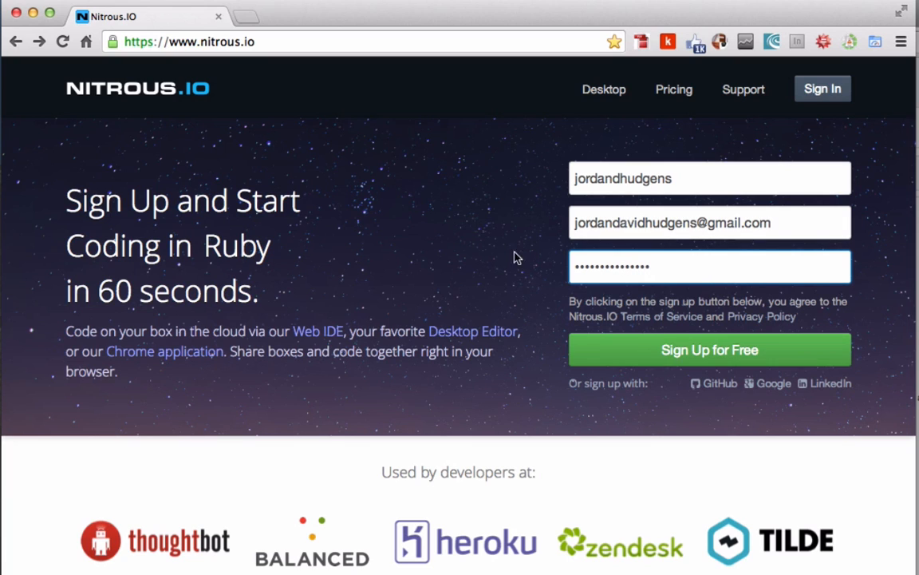
left_click(709, 350)
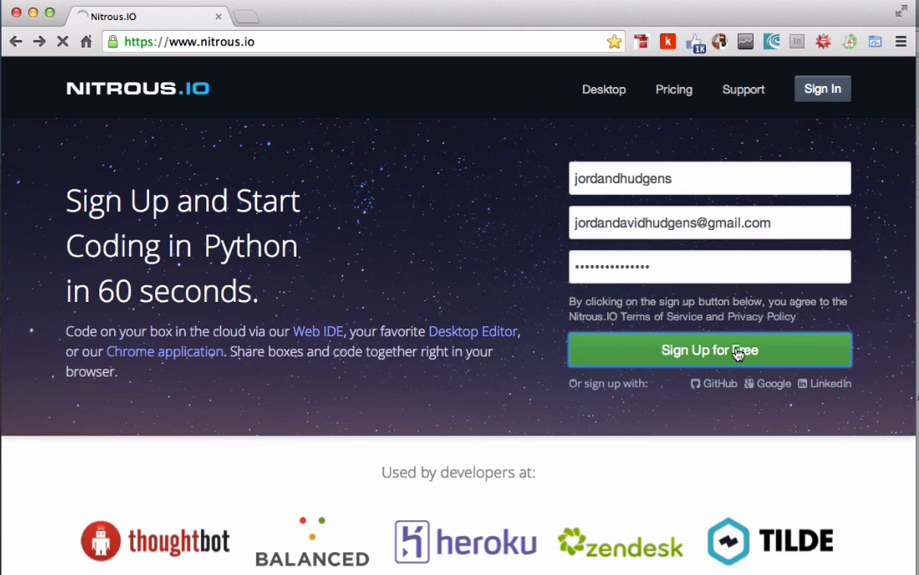
Create the Ruby/Rails box winterfell-rails in the US West region
left_click(709, 349)
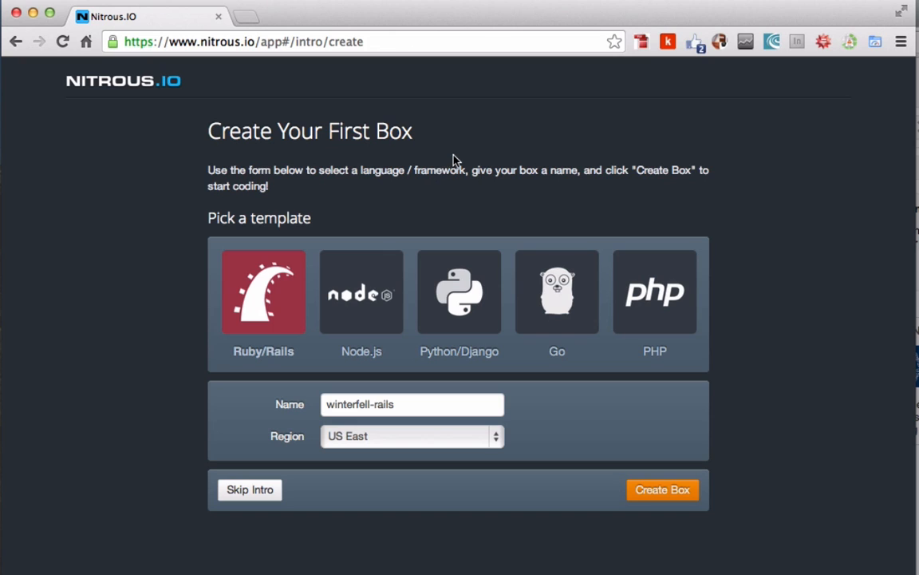
mouse_move(325, 198)
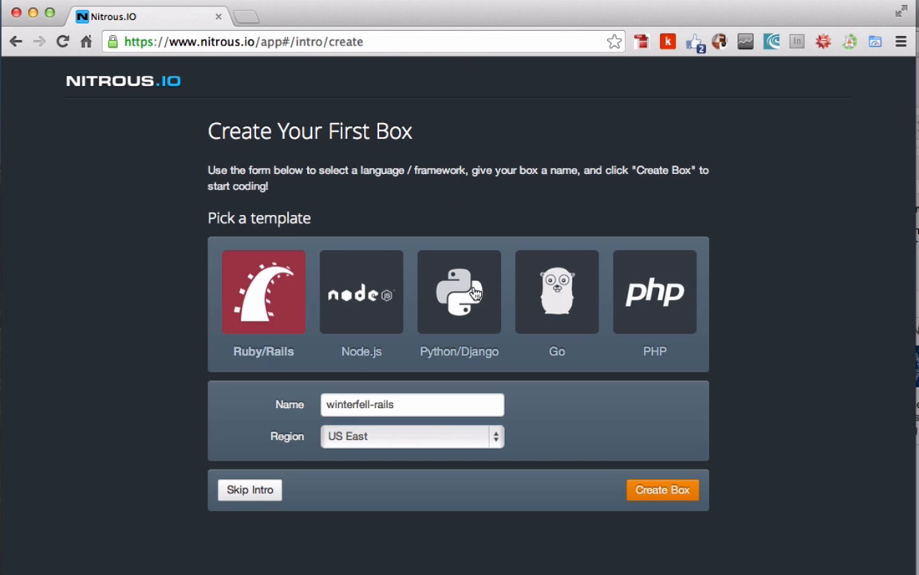
mouse_move(723, 290)
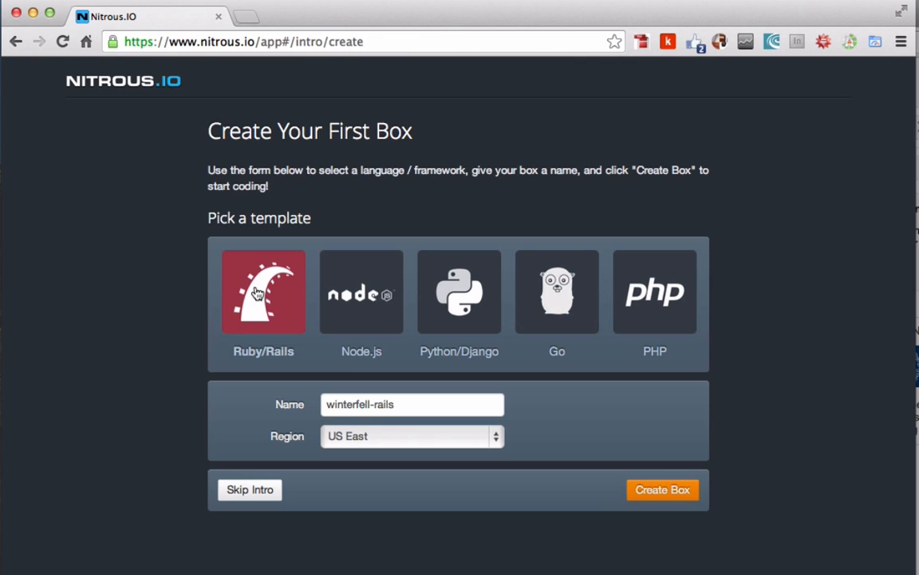
mouse_move(234, 353)
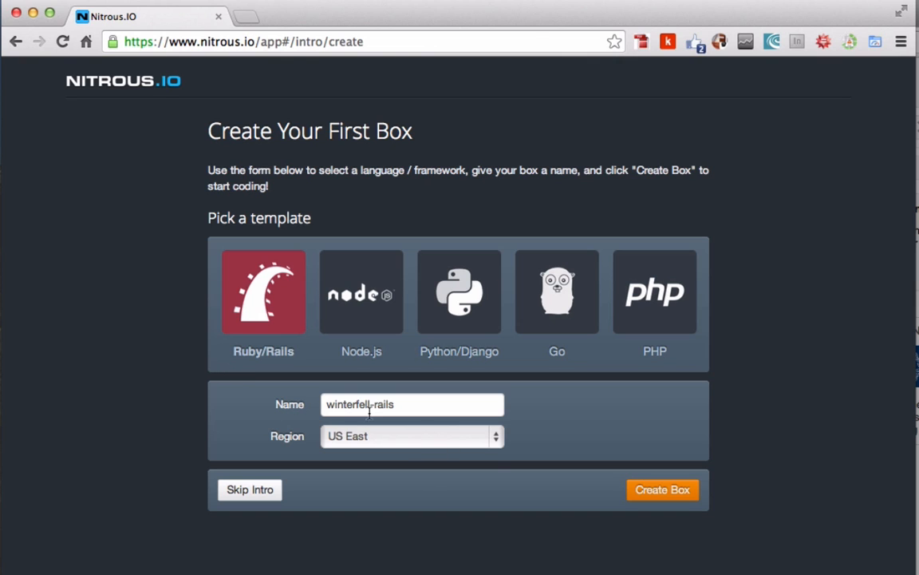
left_click(411, 435)
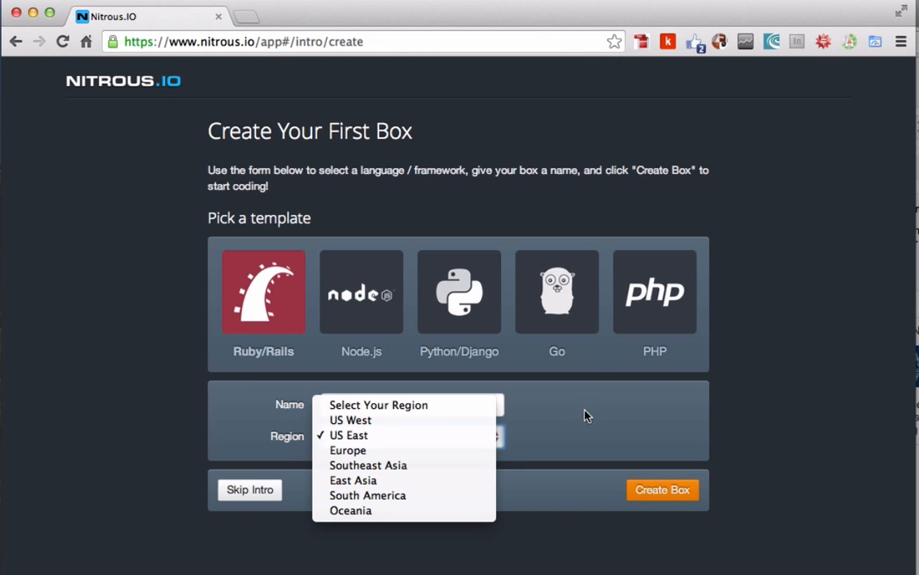
mouse_move(499, 443)
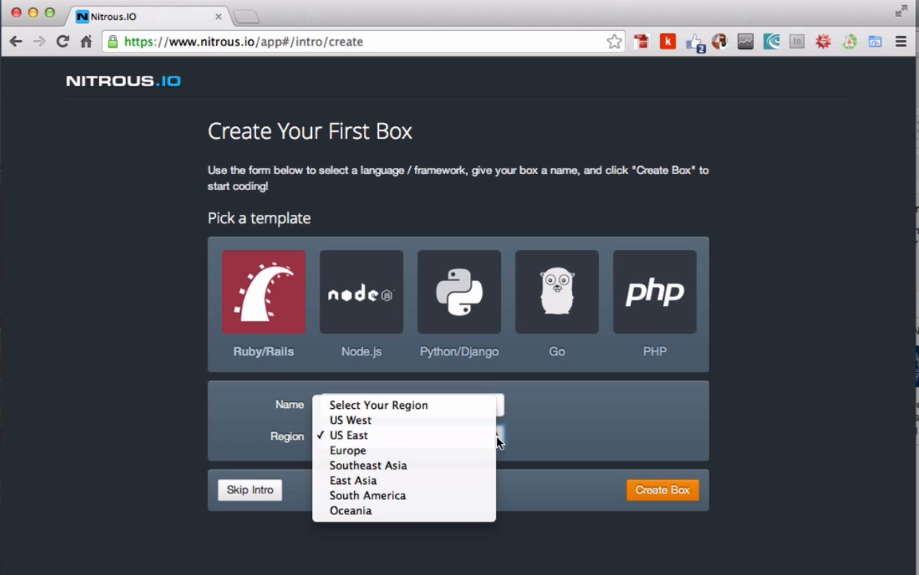
mouse_move(451, 435)
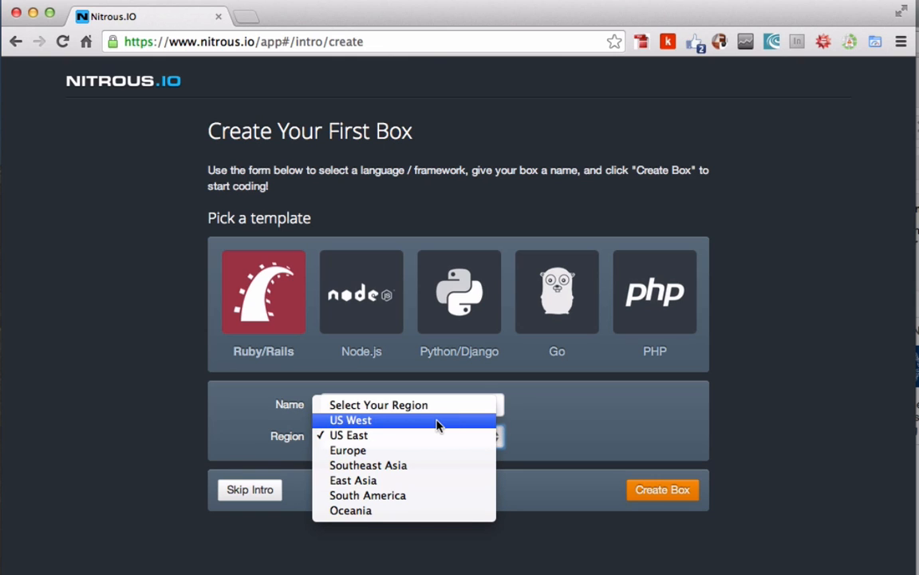
left_click(350, 420)
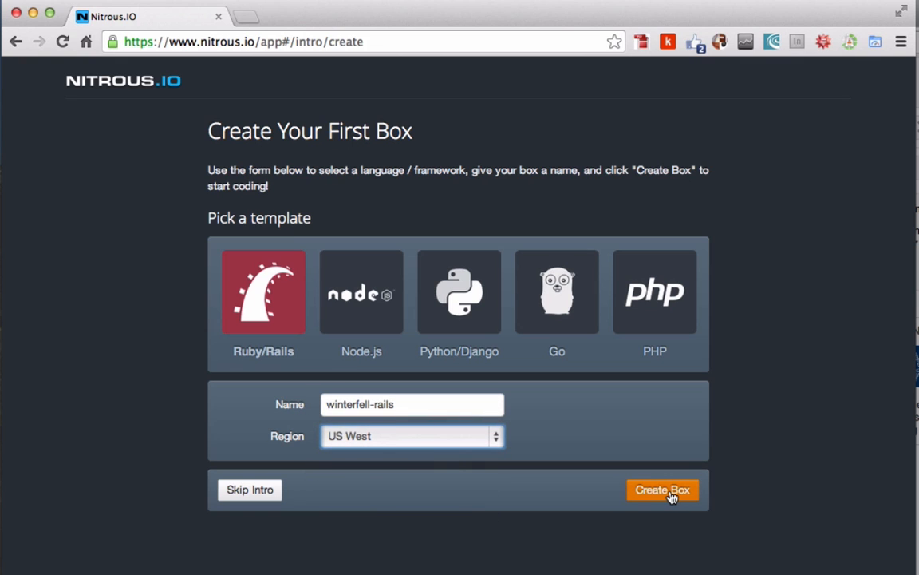
mouse_move(836, 391)
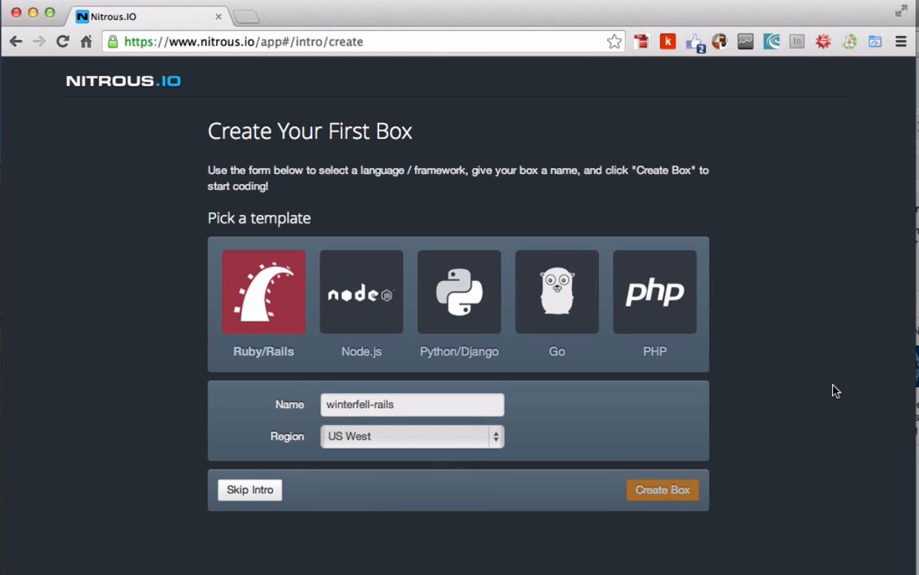
left_click(662, 489)
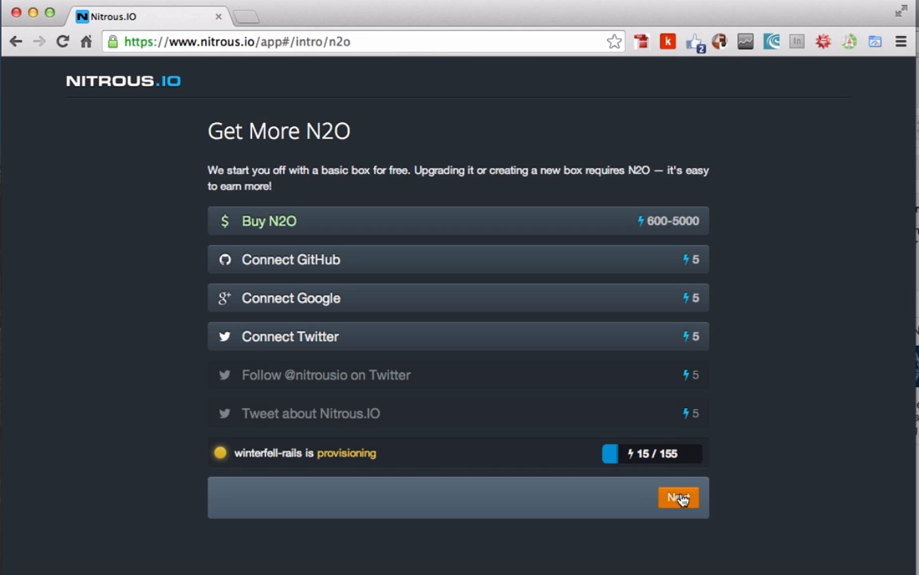
Continue past the N2O offer and scroll through the Use Any Editor page
left_click(678, 497)
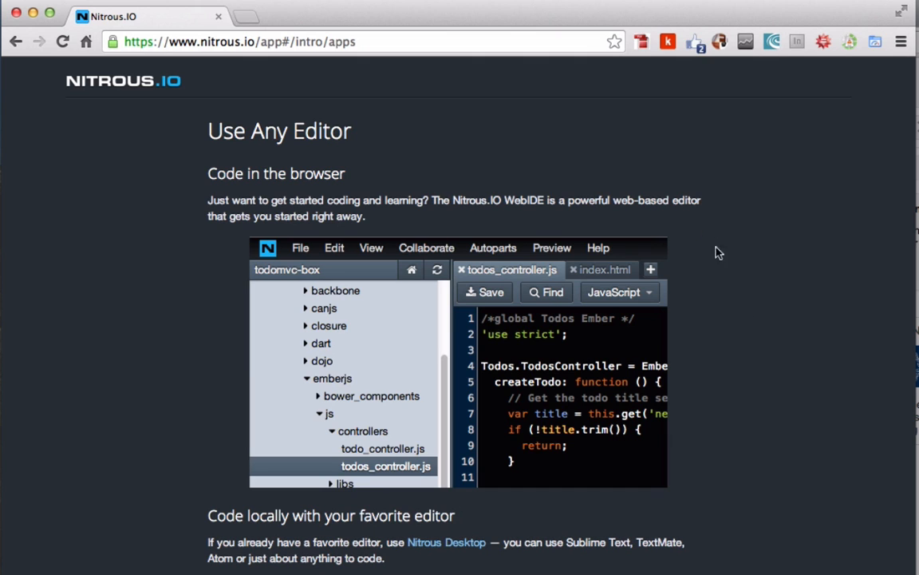
scroll("down", 3)
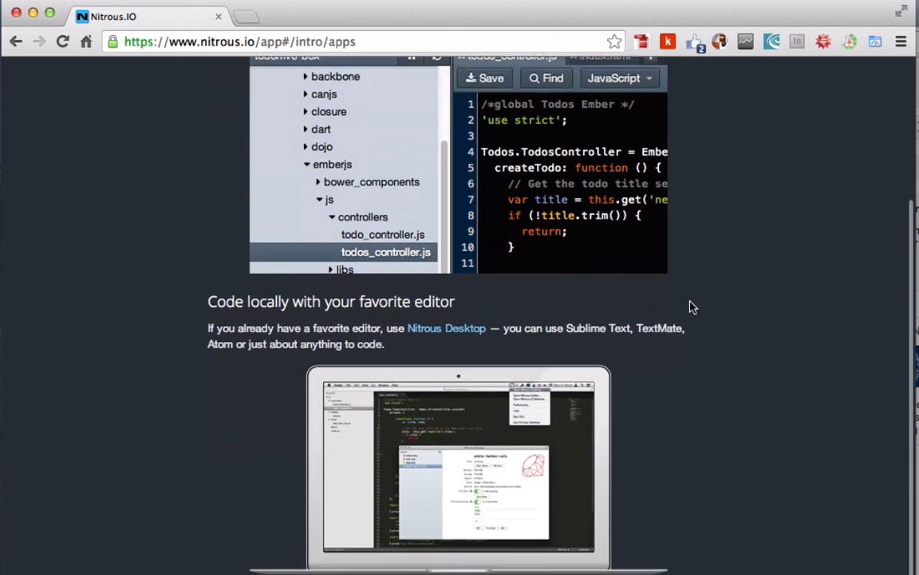
scroll("down", 3)
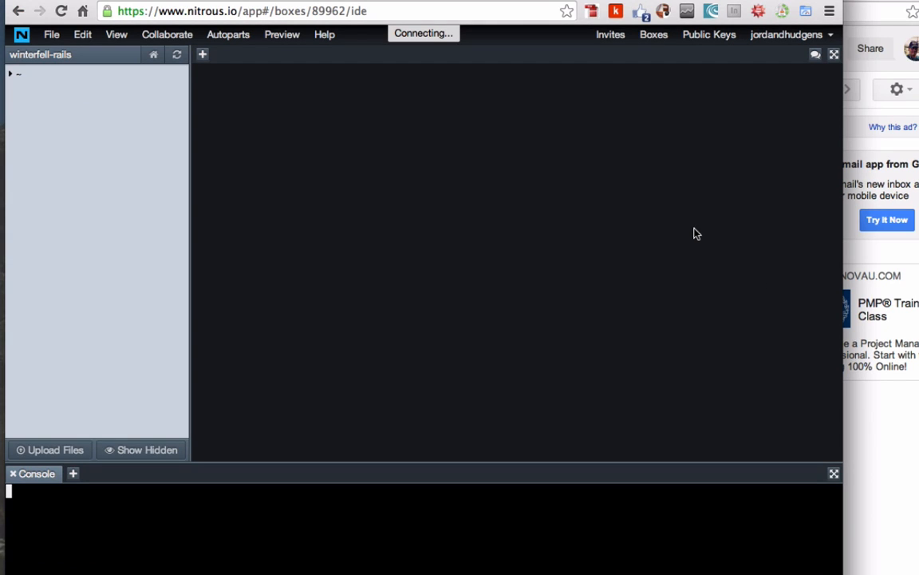
mouse_move(666, 277)
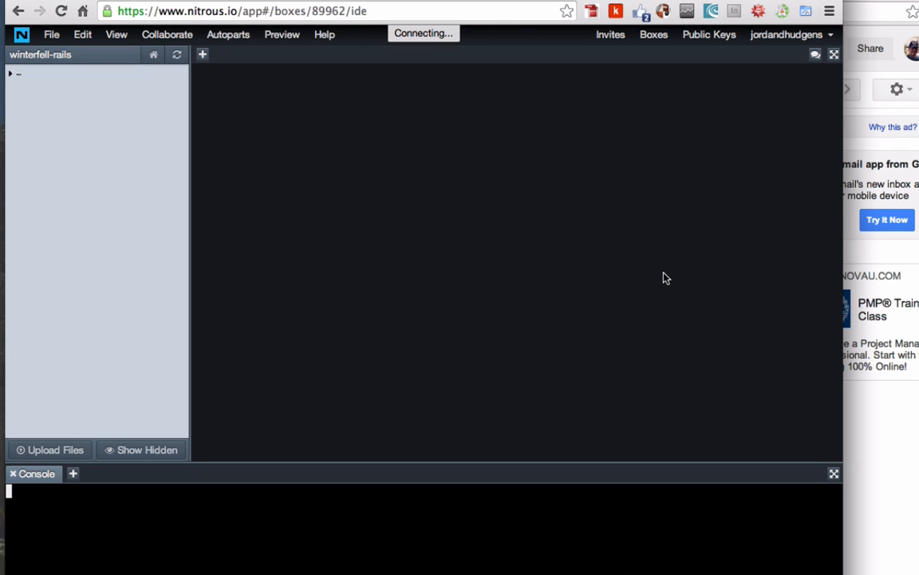
mouse_move(70, 99)
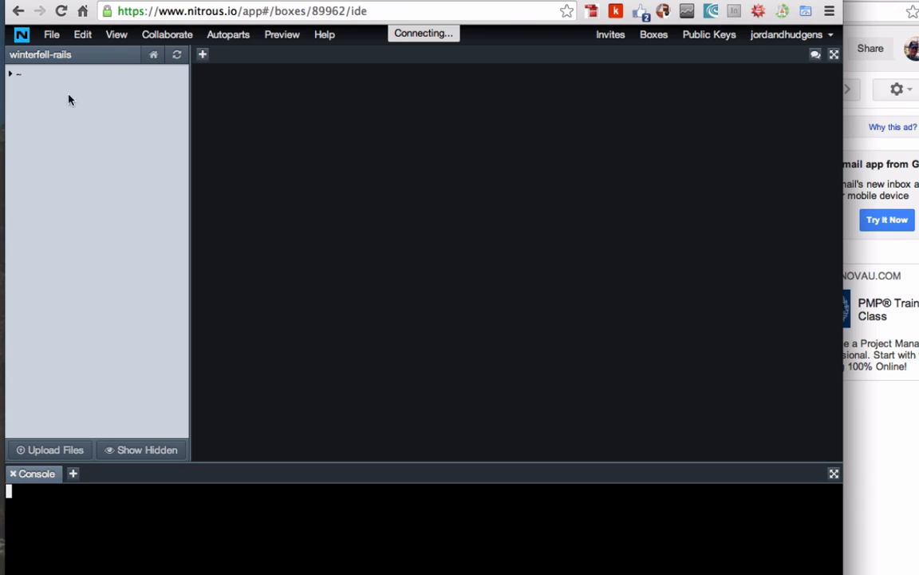
mouse_move(74, 148)
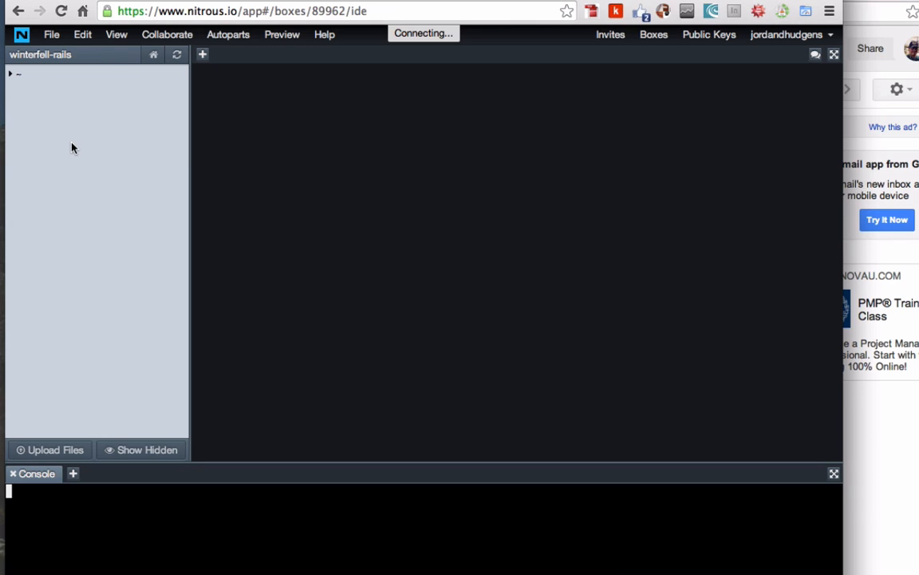
mouse_move(481, 106)
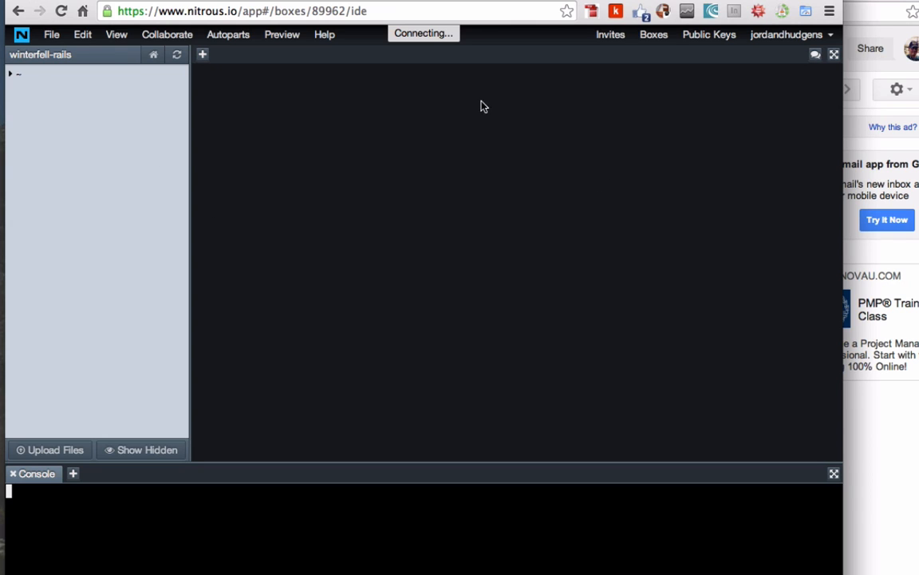
mouse_move(251, 56)
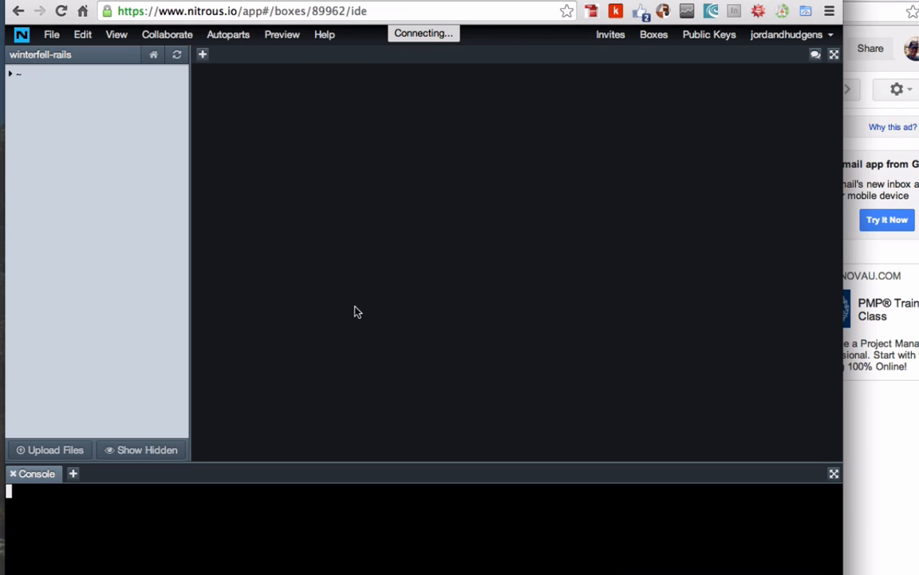
mouse_move(358, 146)
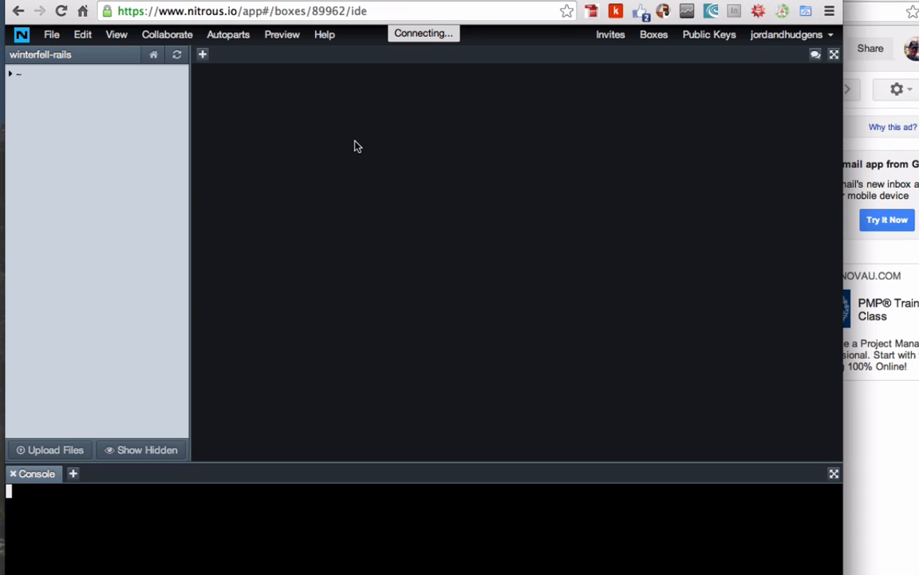
mouse_move(324, 364)
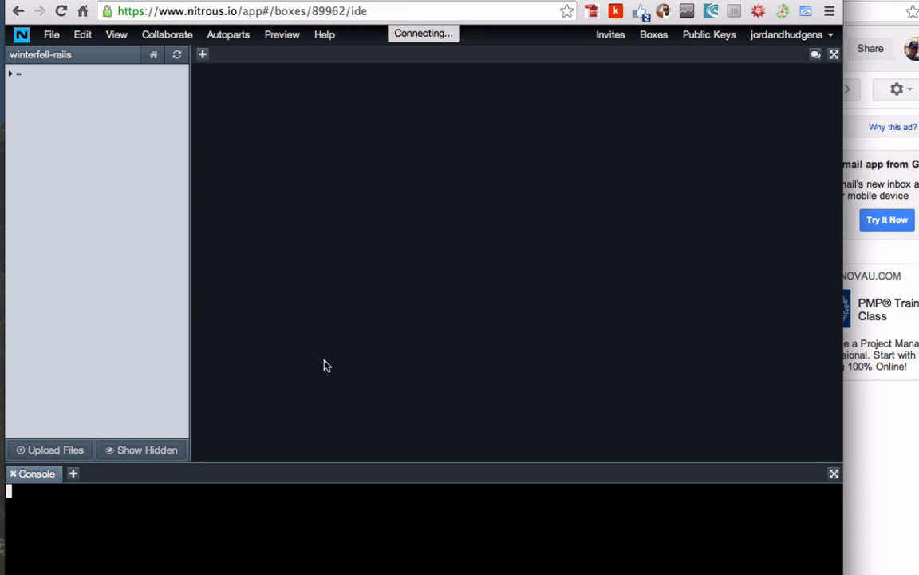
mouse_move(138, 528)
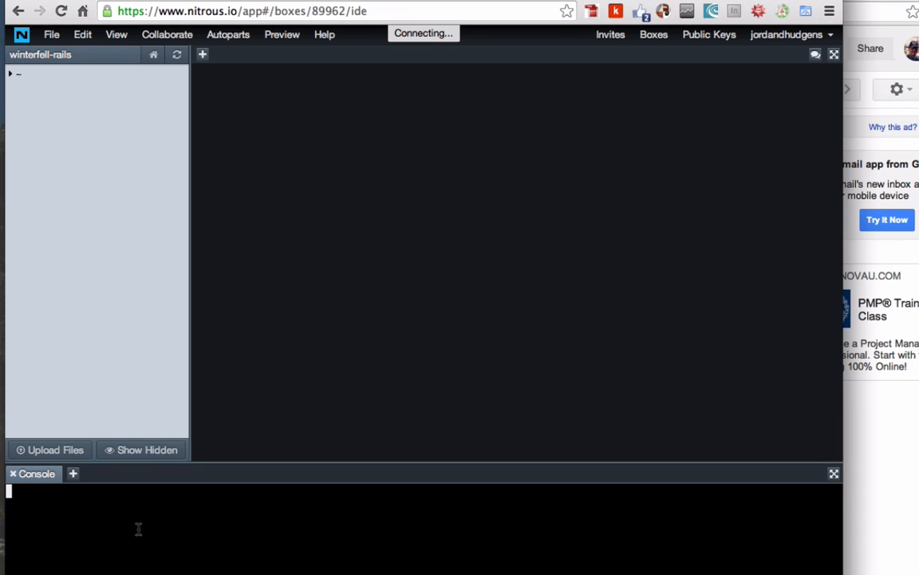
mouse_move(166, 511)
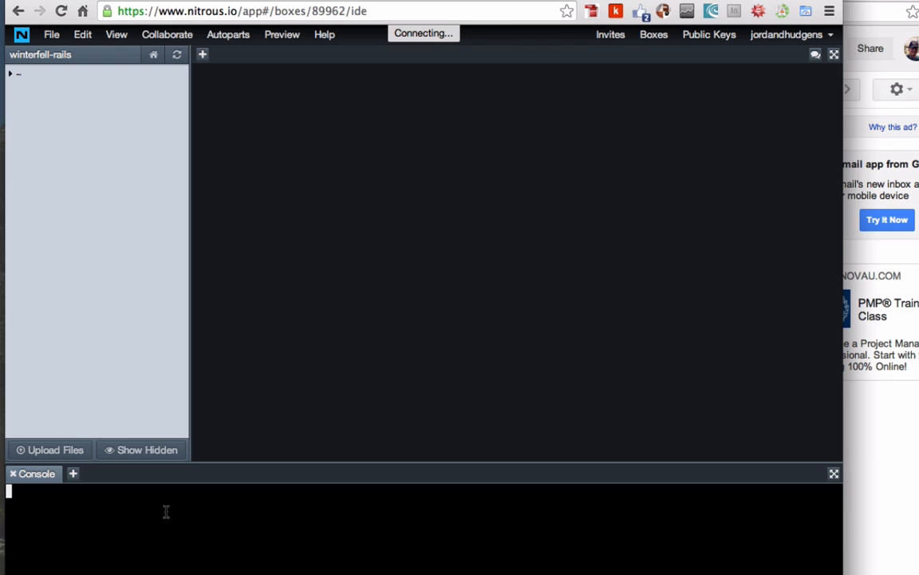
mouse_move(100, 528)
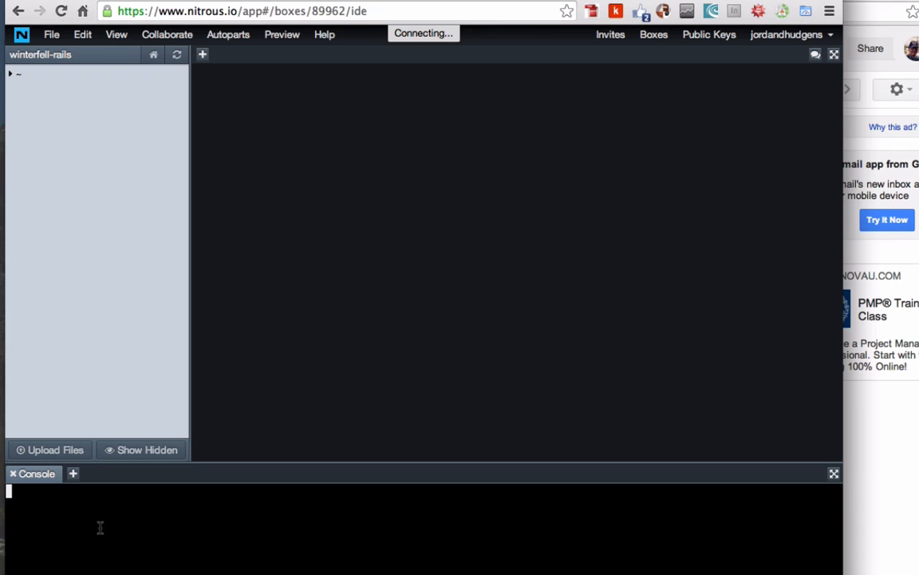
mouse_move(250, 474)
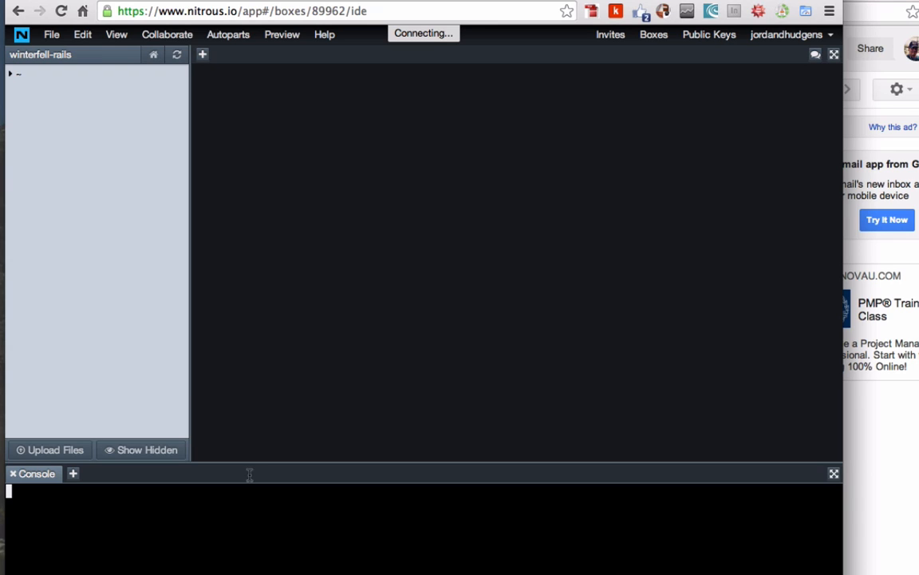
mouse_move(249, 472)
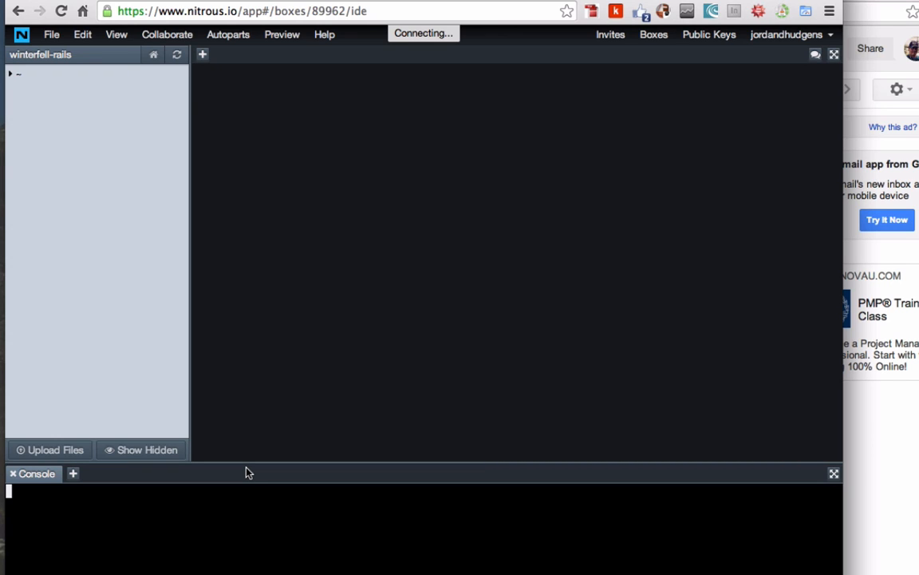
mouse_move(175, 516)
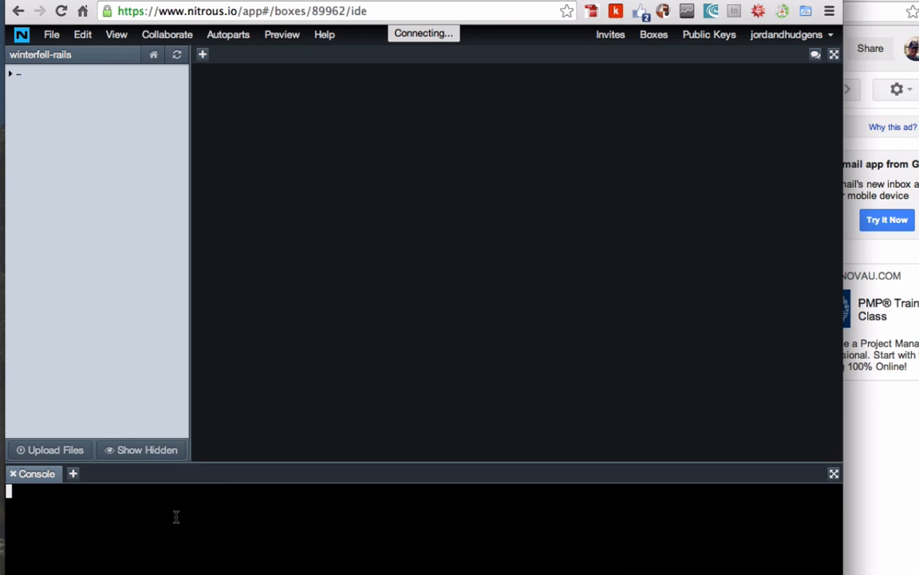
mouse_move(292, 217)
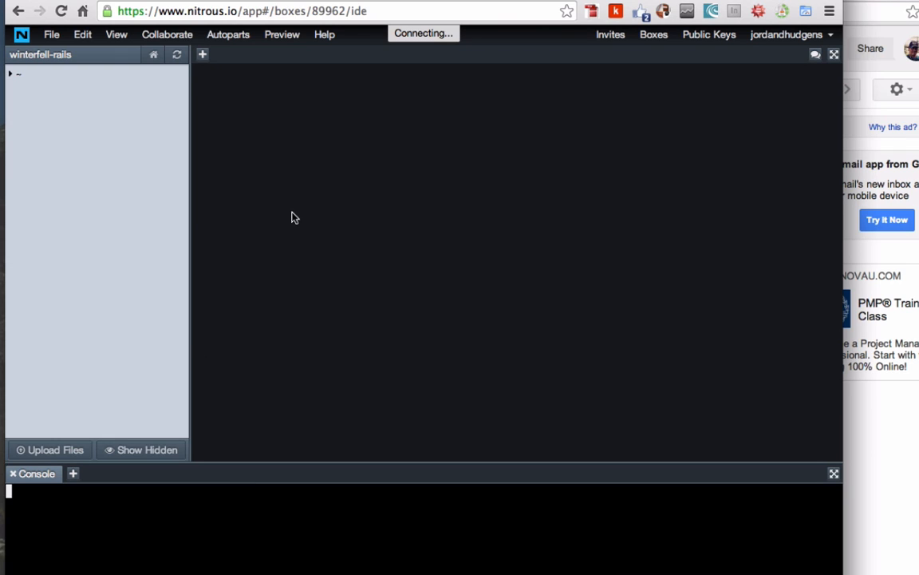
mouse_move(269, 165)
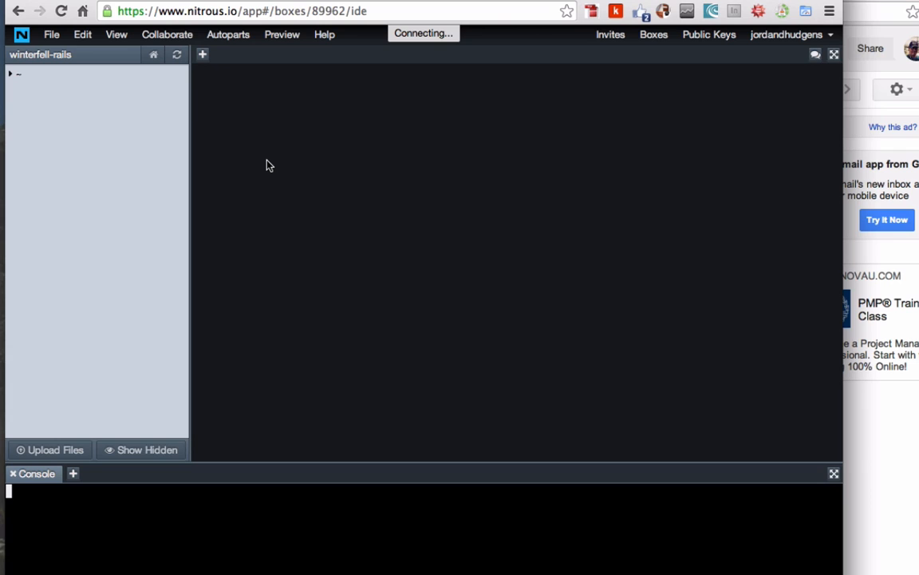
mouse_move(167, 227)
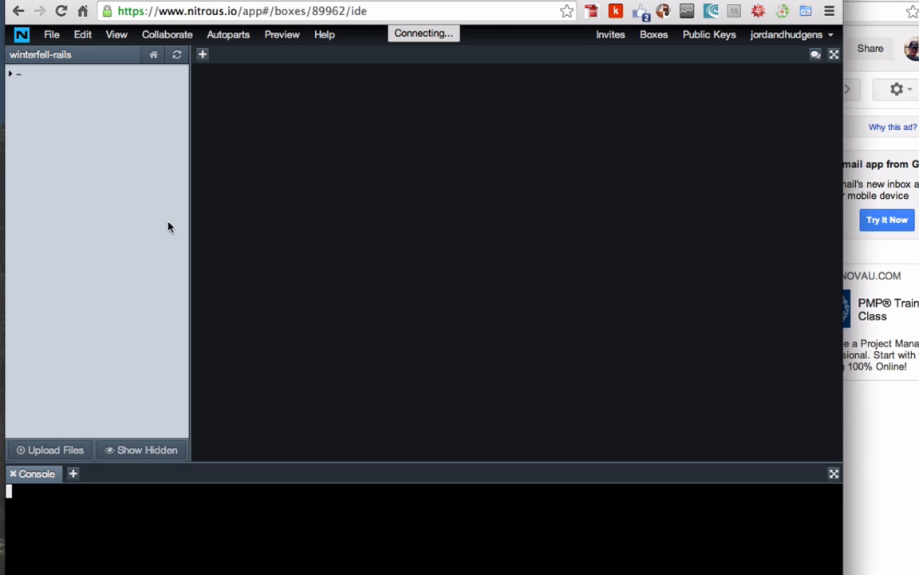
mouse_move(284, 255)
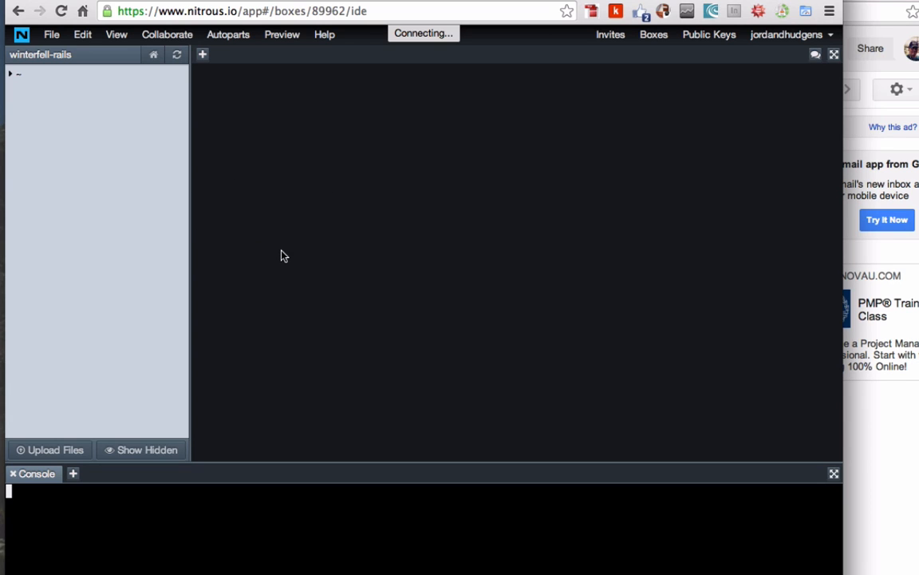
mouse_move(299, 255)
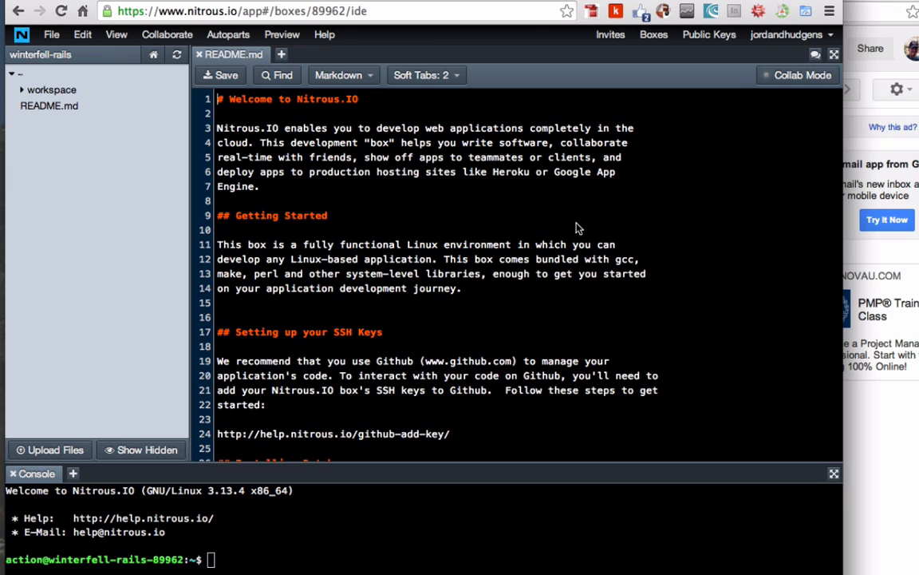
mouse_move(415, 398)
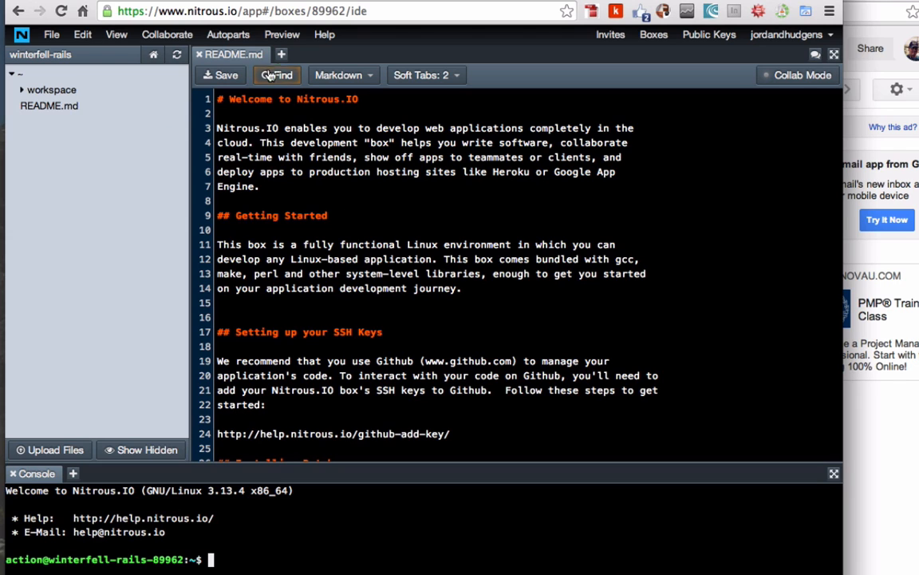
Scroll README.md down to its Deployment section and save it
scroll("down", 3)
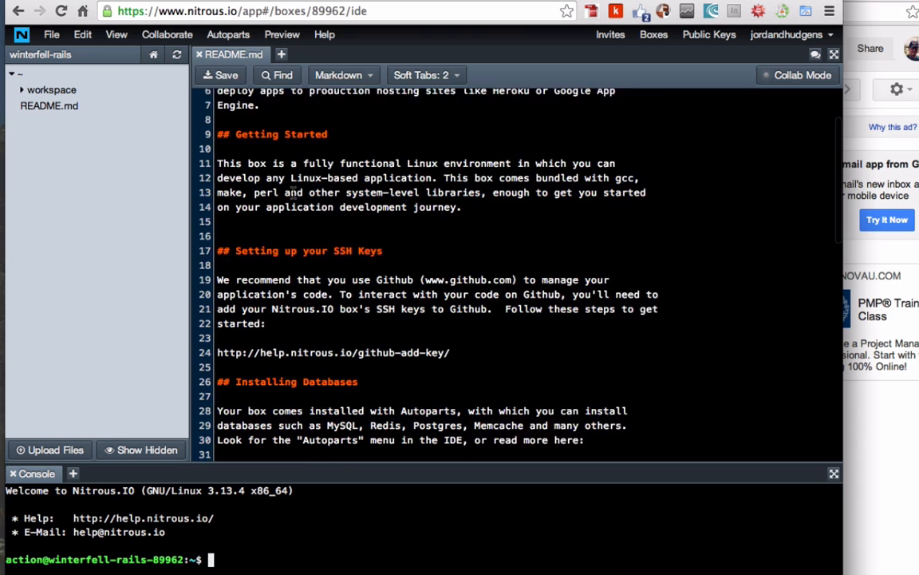
scroll("down", 3)
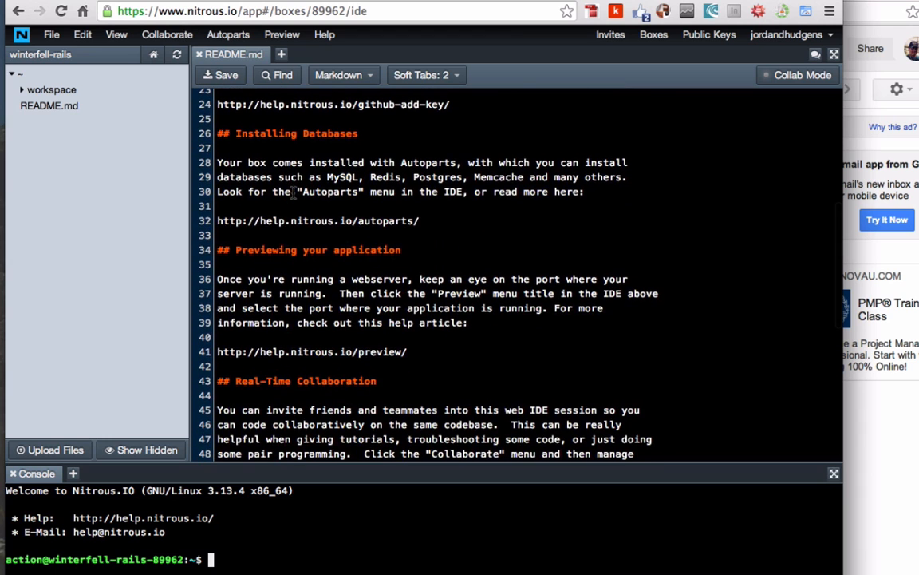
scroll("down", 3)
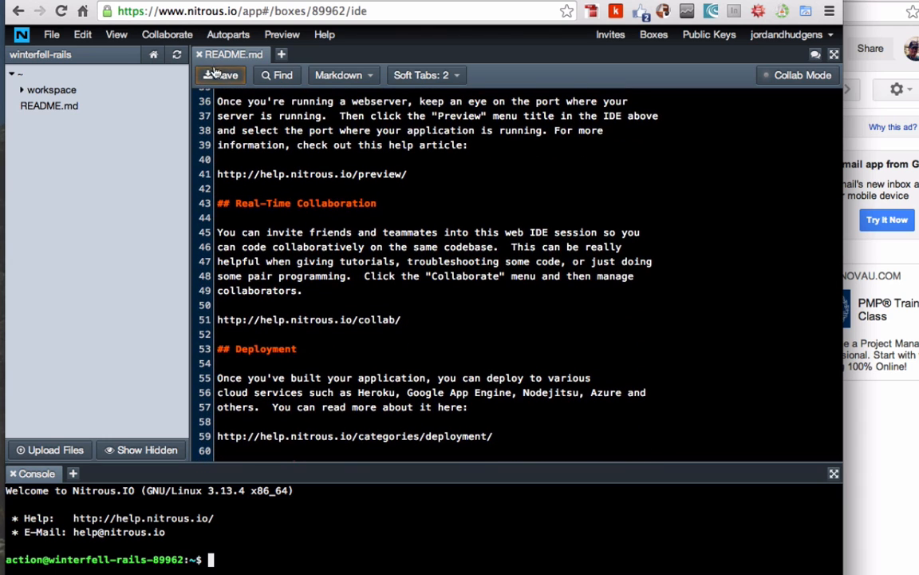
left_click(222, 54)
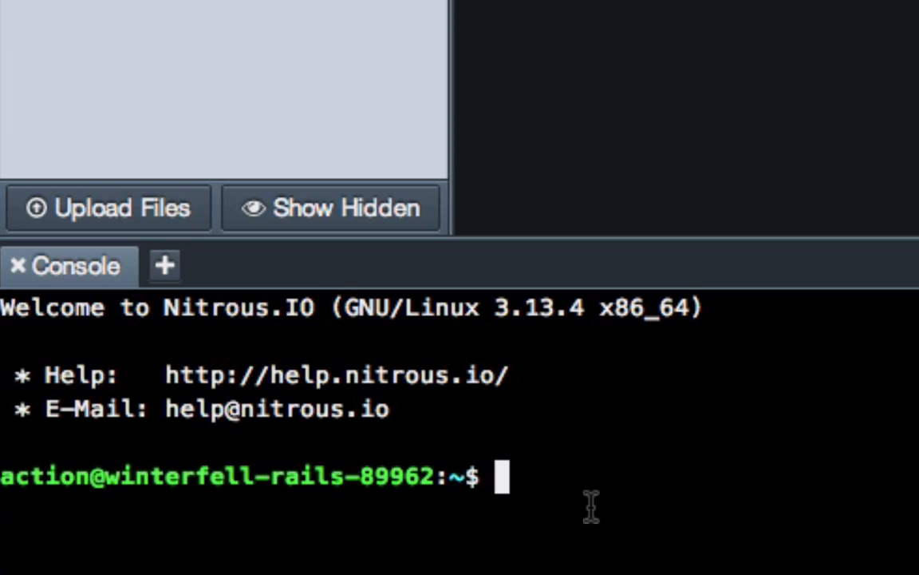
mouse_move(626, 363)
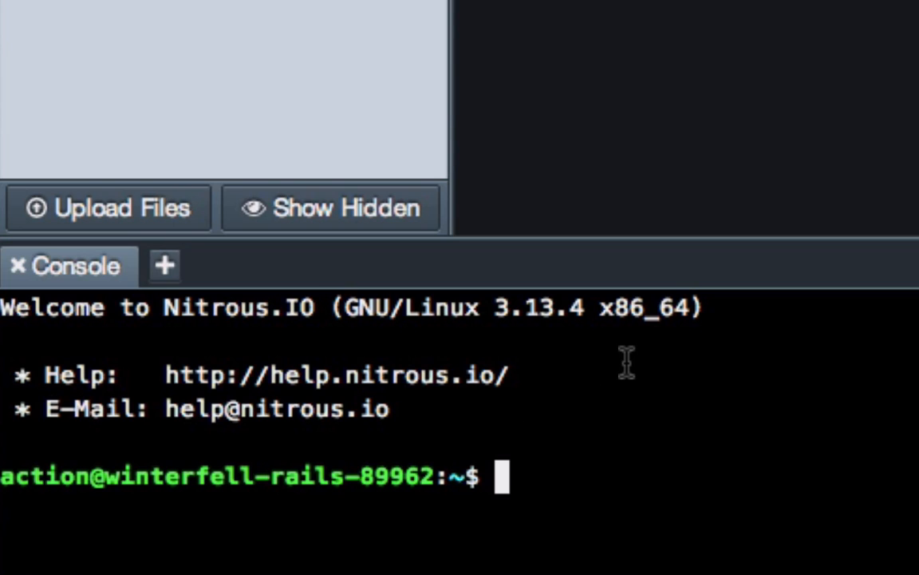
Generate the Rails app with 'rails new enterpriseape' in the console
type("r")
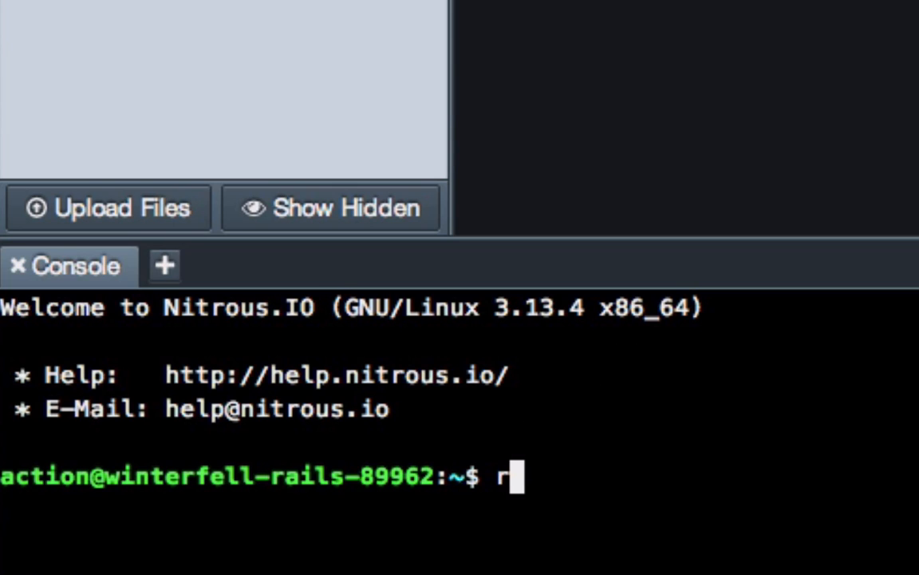
type("ails new")
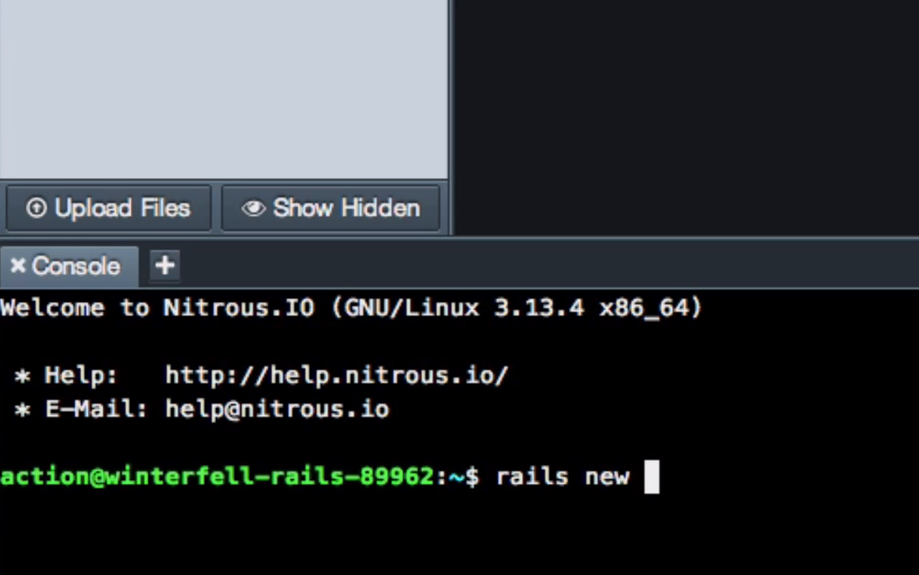
type("enterp")
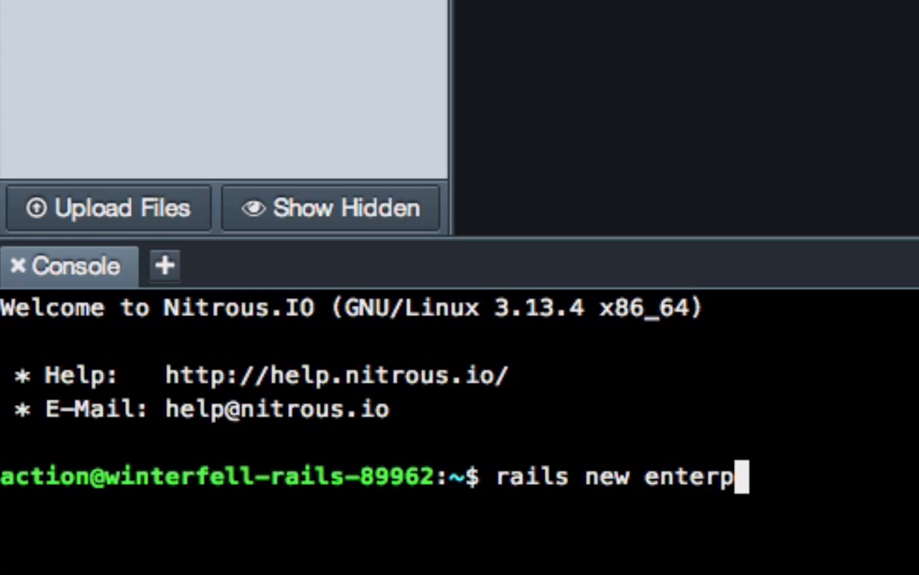
type("riseape")
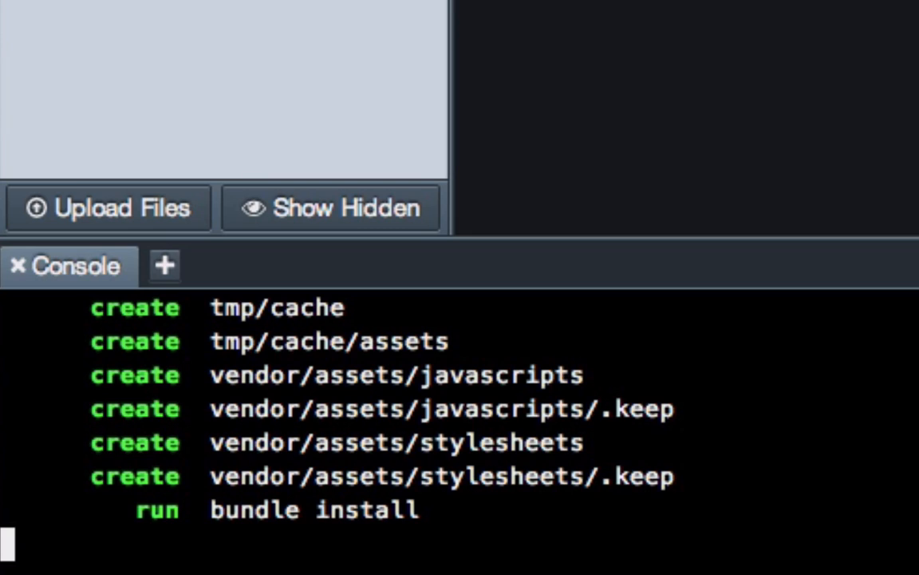
mouse_move(354, 433)
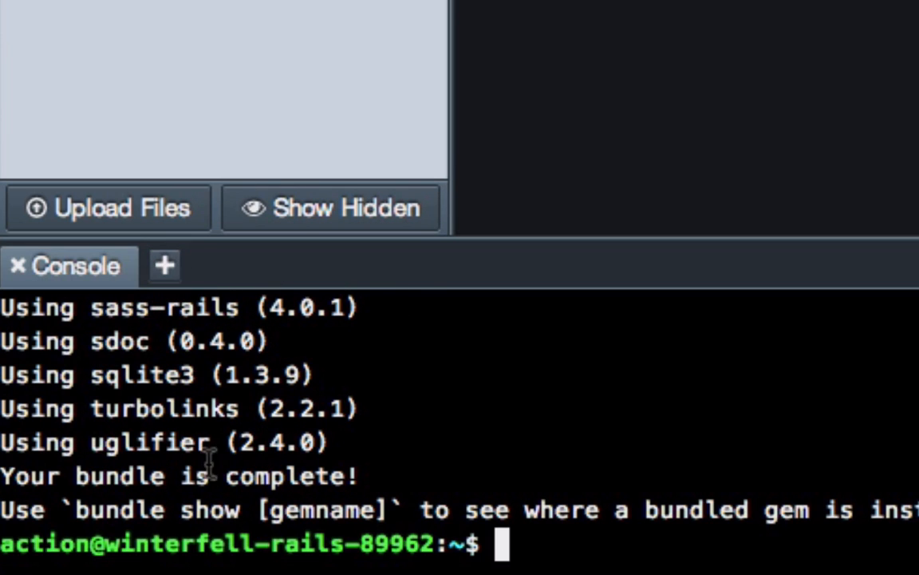
mouse_move(560, 395)
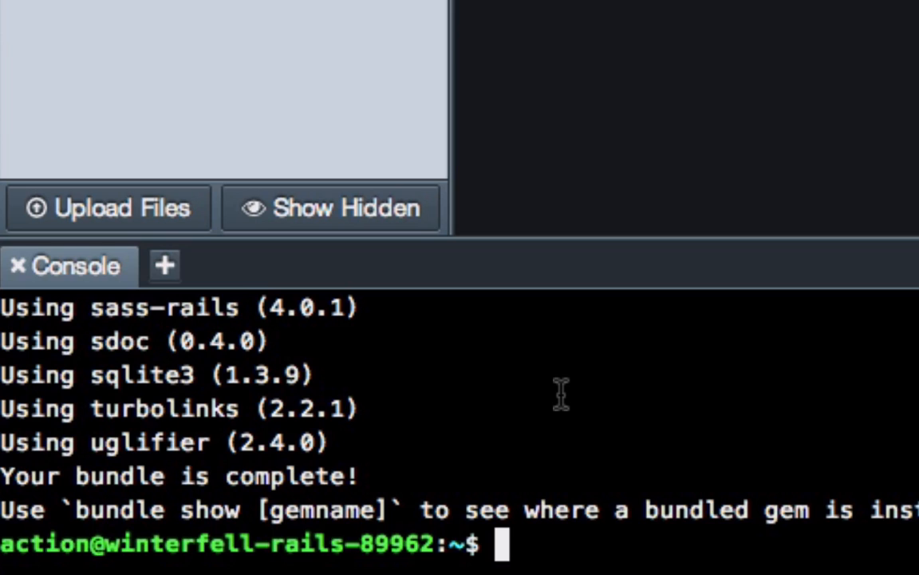
mouse_move(177, 505)
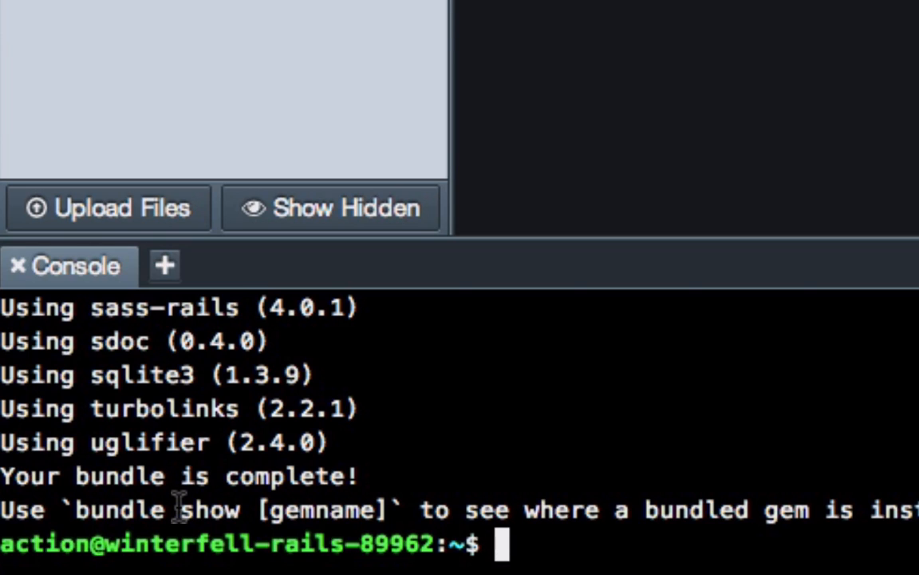
mouse_move(437, 541)
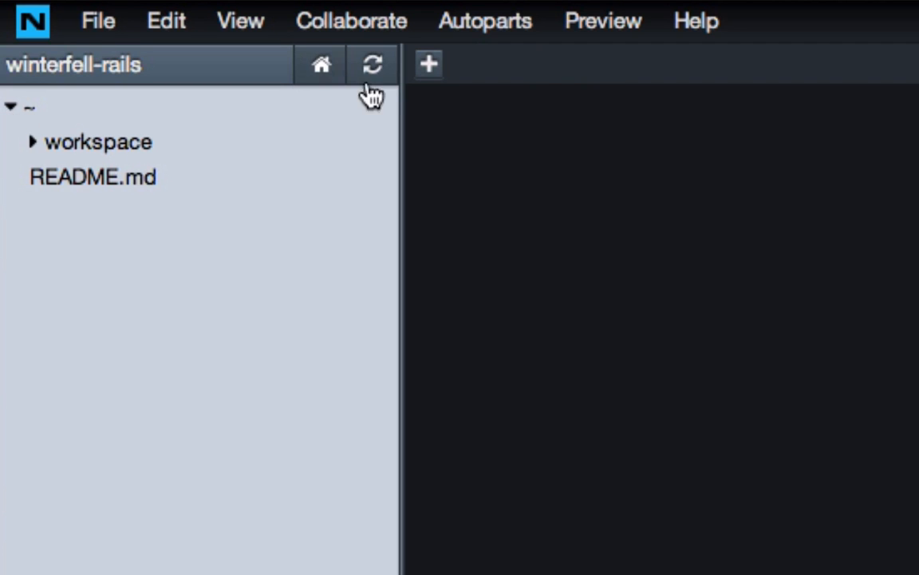
Refresh the file tree and expand the new enterpriseape folder
left_click(372, 64)
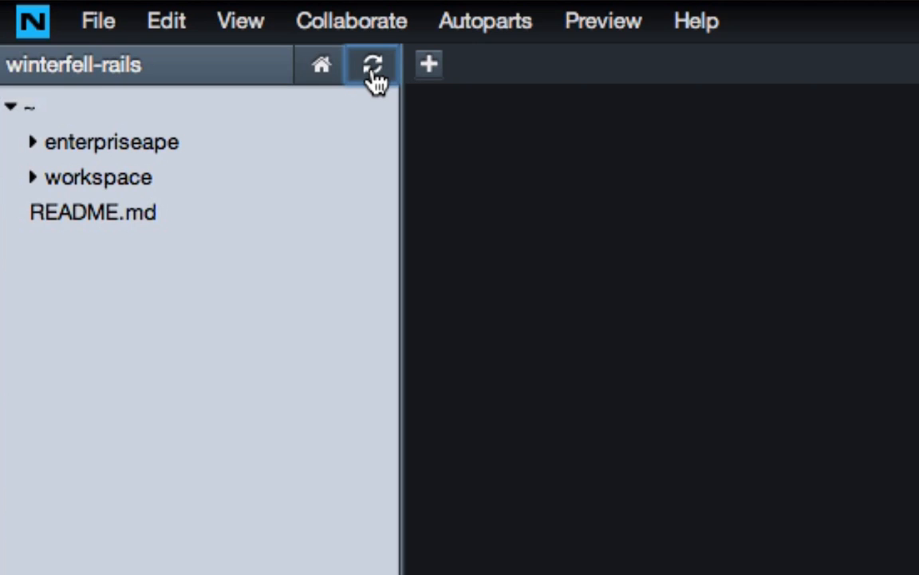
mouse_move(116, 156)
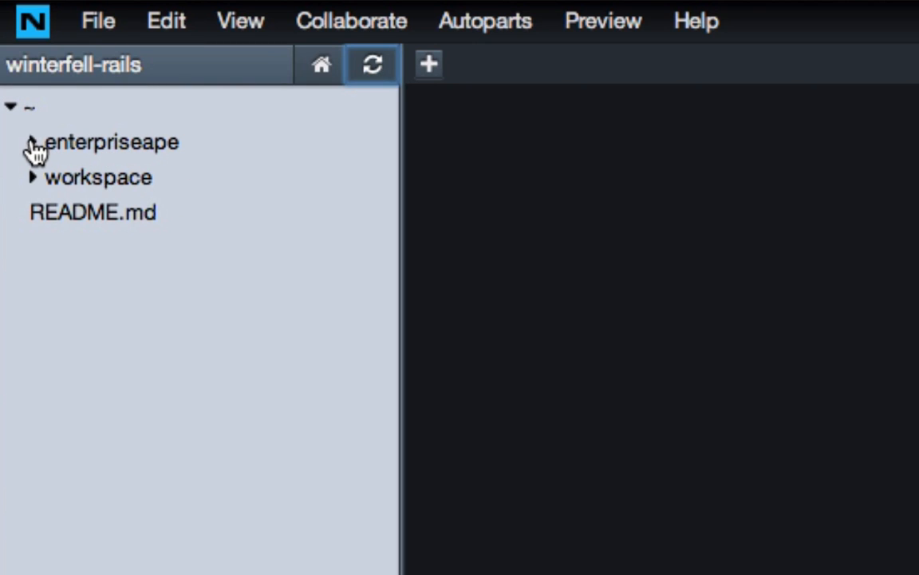
left_click(36, 142)
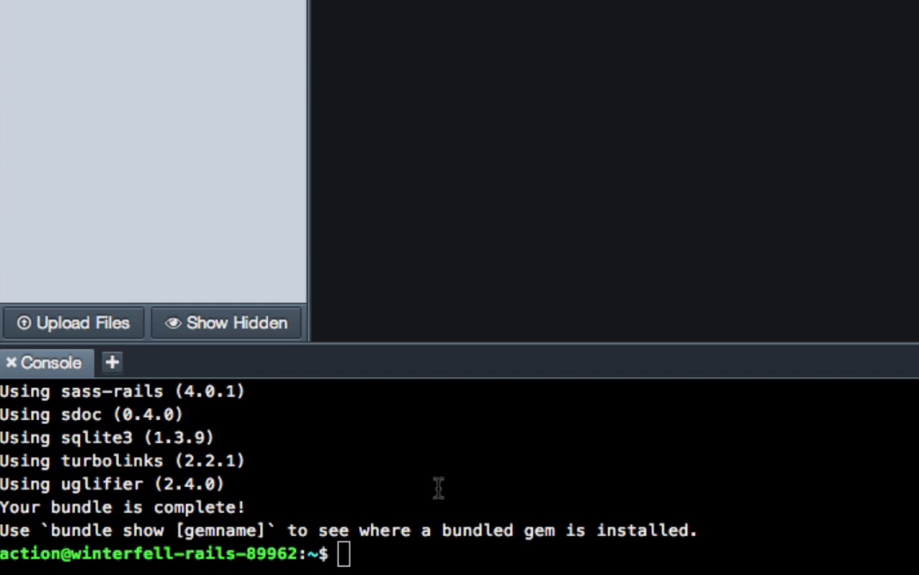
mouse_move(569, 501)
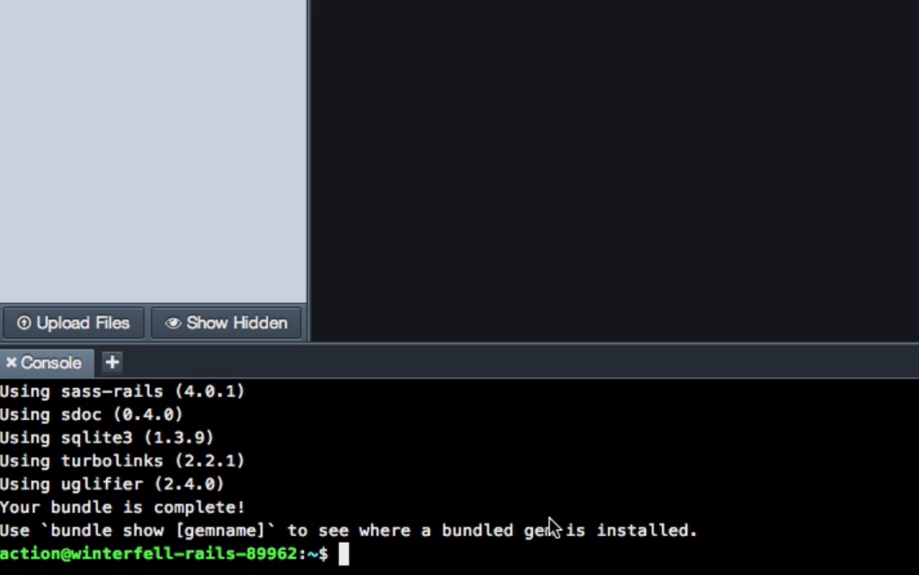
mouse_move(187, 133)
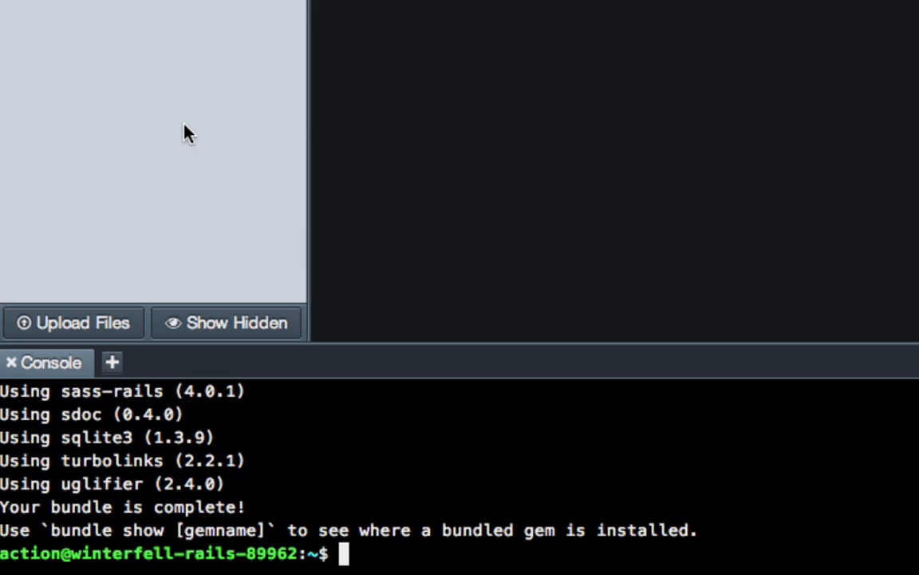
Move the console into the project with 'cd enterpriseape/'
type("c")
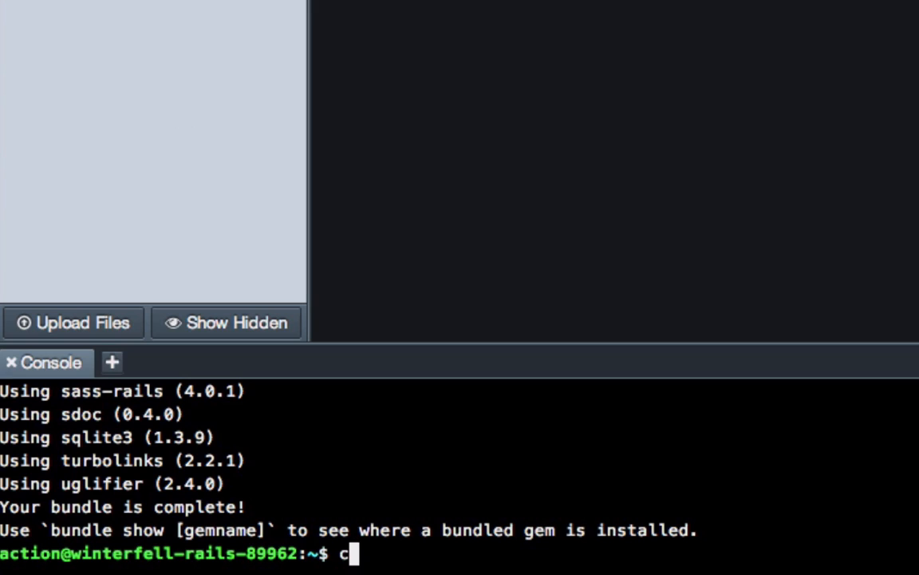
type("d")
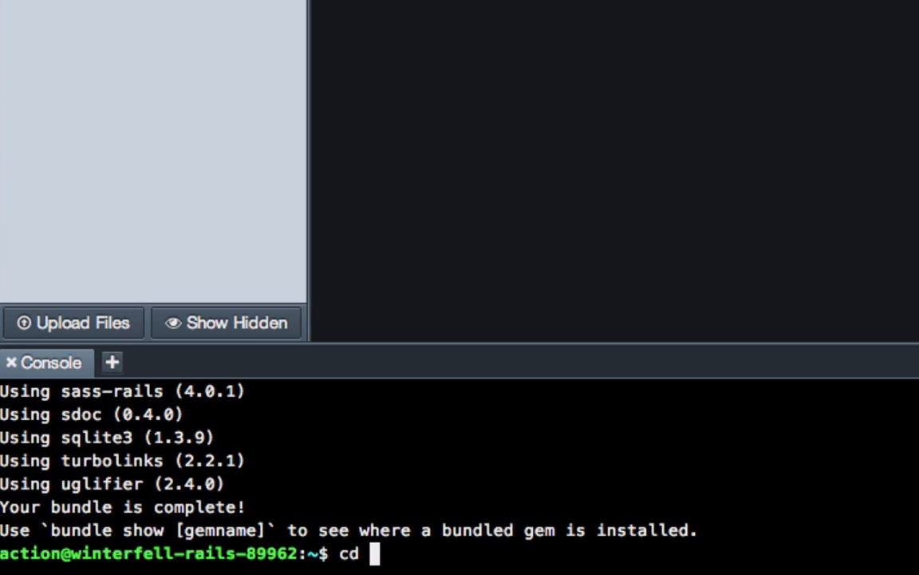
type("en")
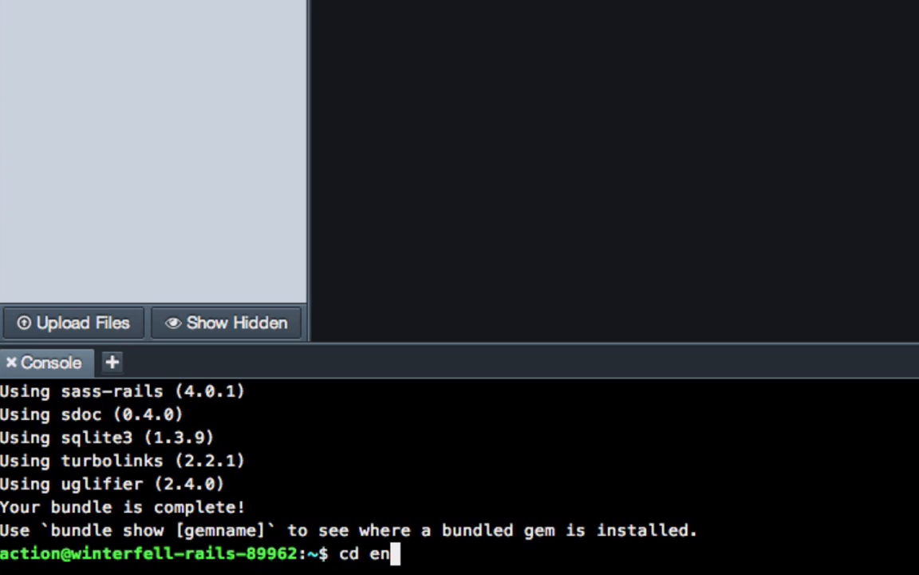
type("terpriseape/")
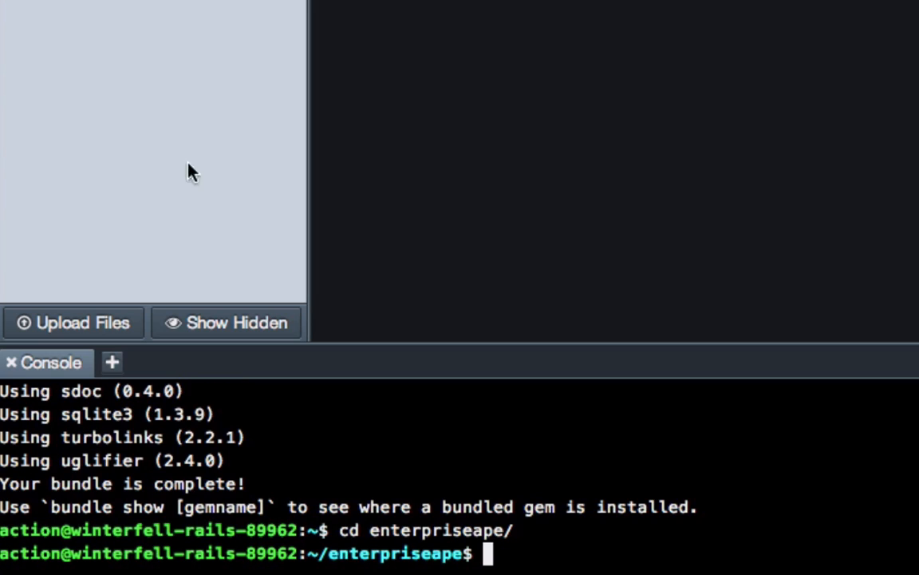
mouse_move(467, 555)
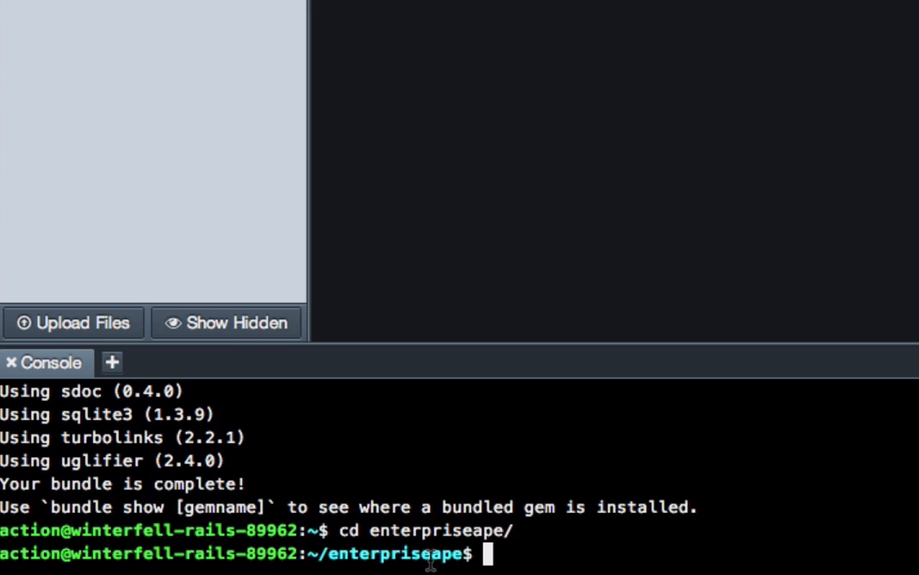
mouse_move(379, 431)
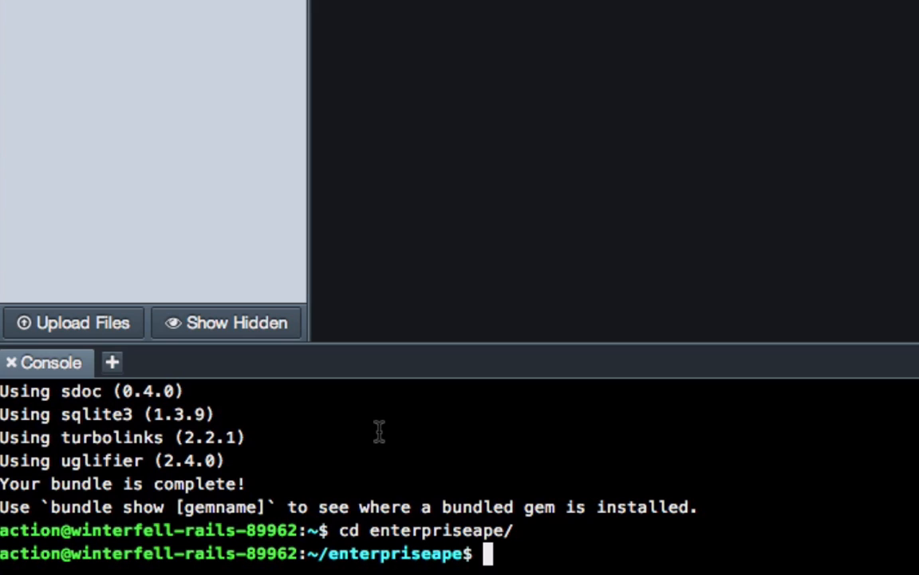
Start the Rails server with 'rails s' from the enterpriseape folder
type("r")
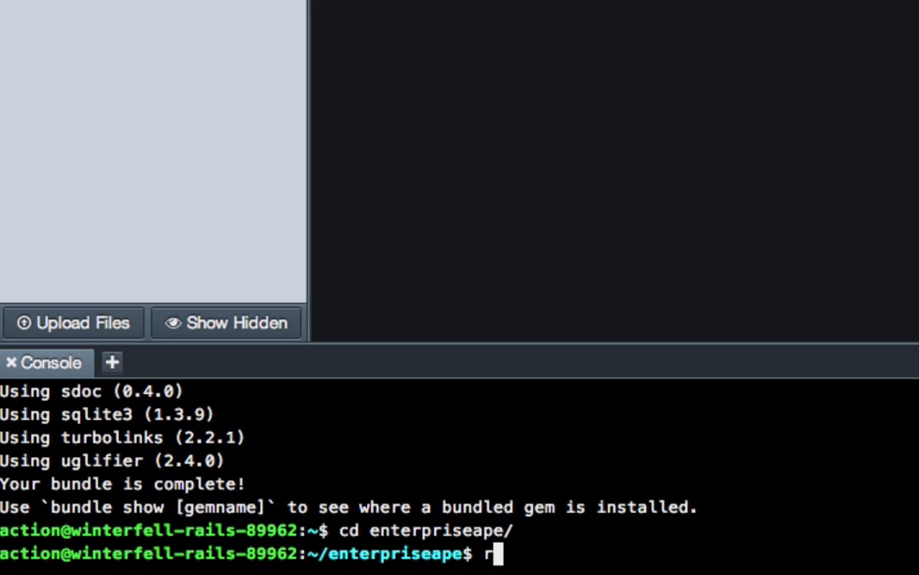
type("ails")
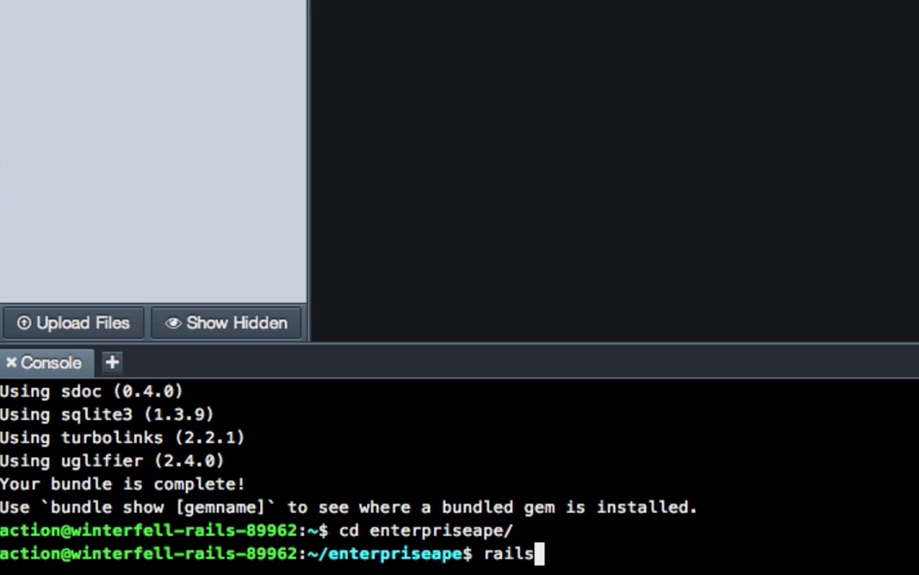
type("s")
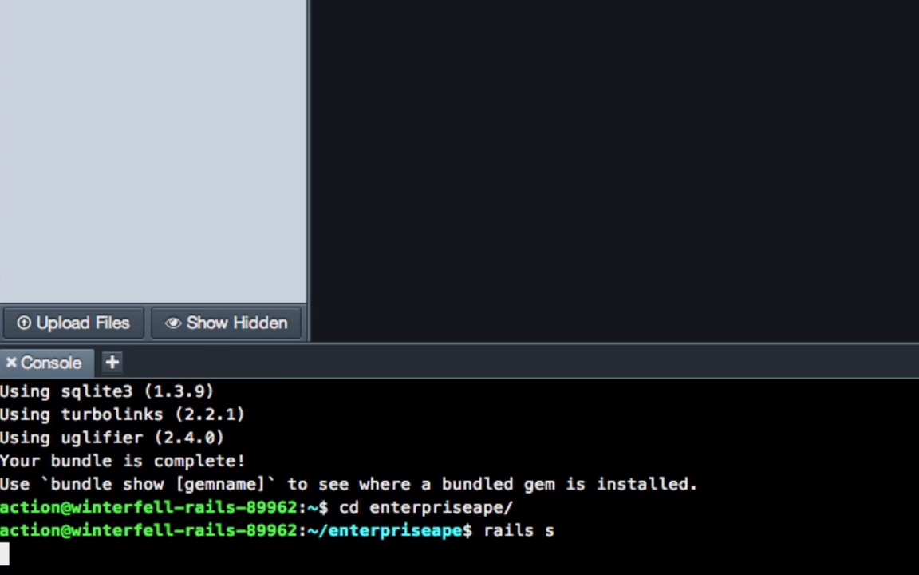
key("enter")
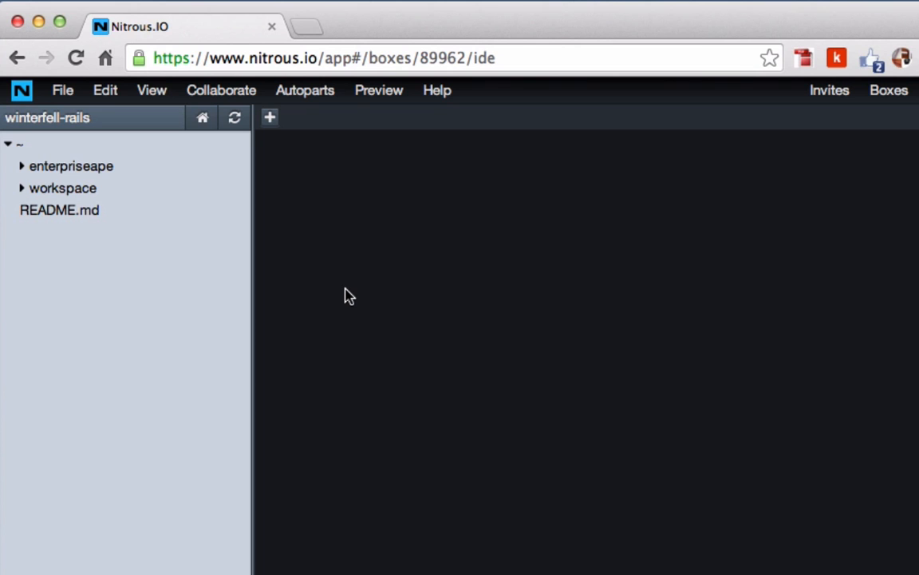
Preview the running enterpriseape app on port 3000
left_click(379, 90)
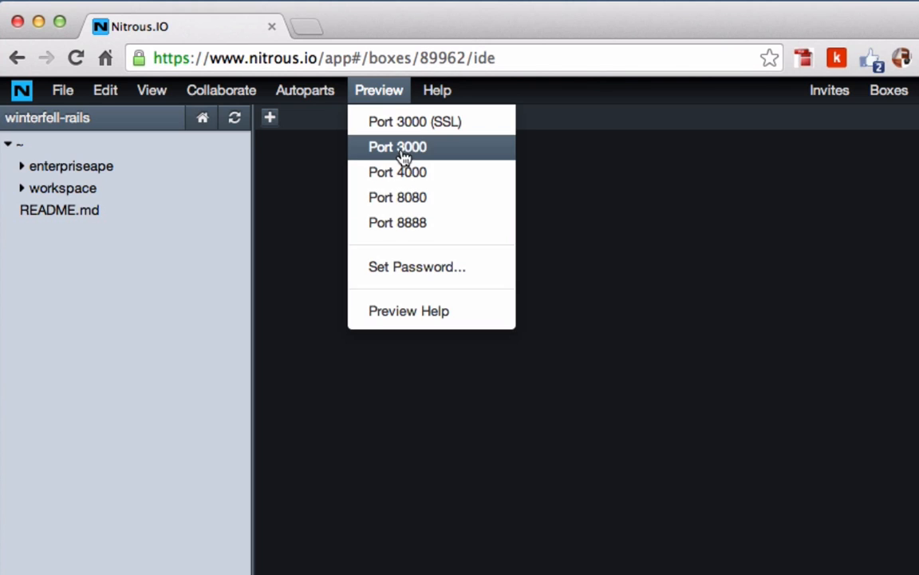
left_click(397, 146)
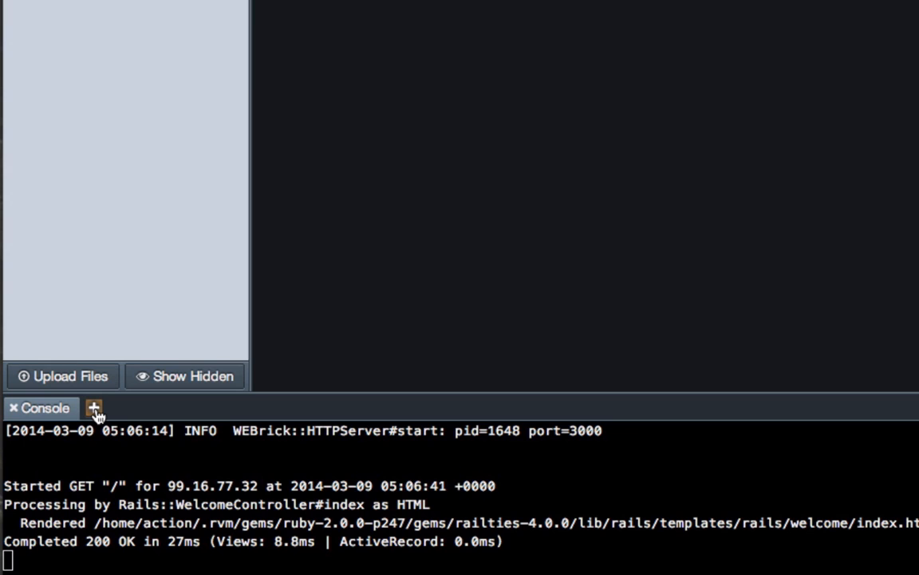
Add a second console tab while the Rails server keeps running
left_click(93, 408)
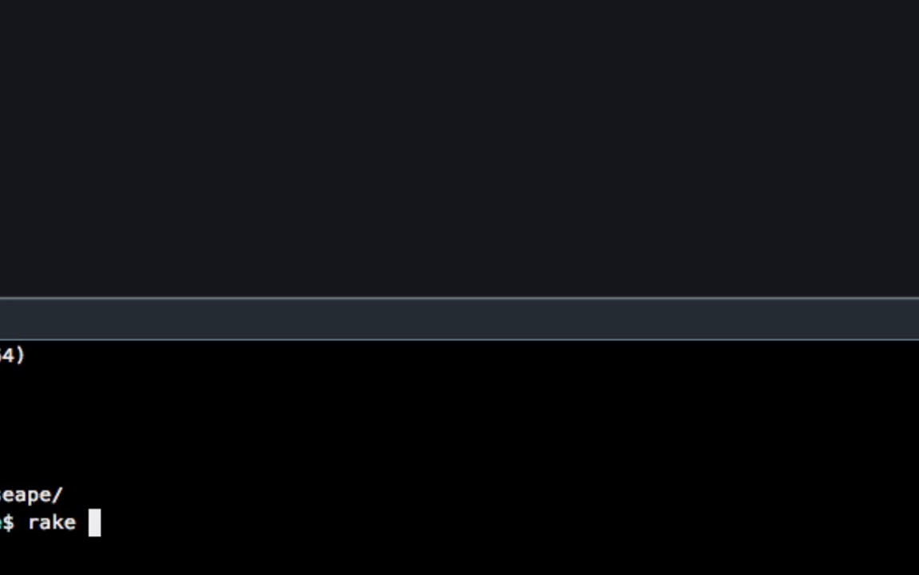
Create the enterpriseape database with rake db:create and begin typing a rails command
type("db:create")
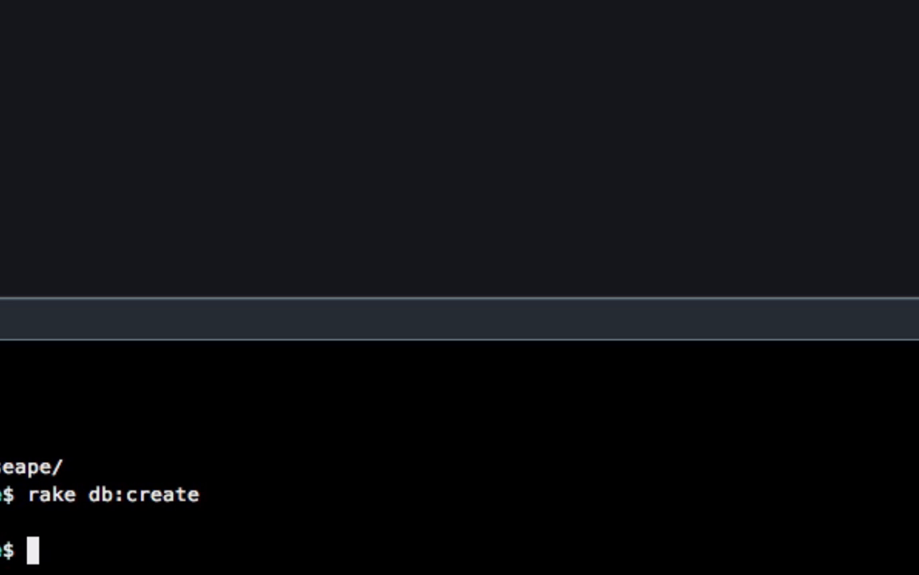
type("rails")
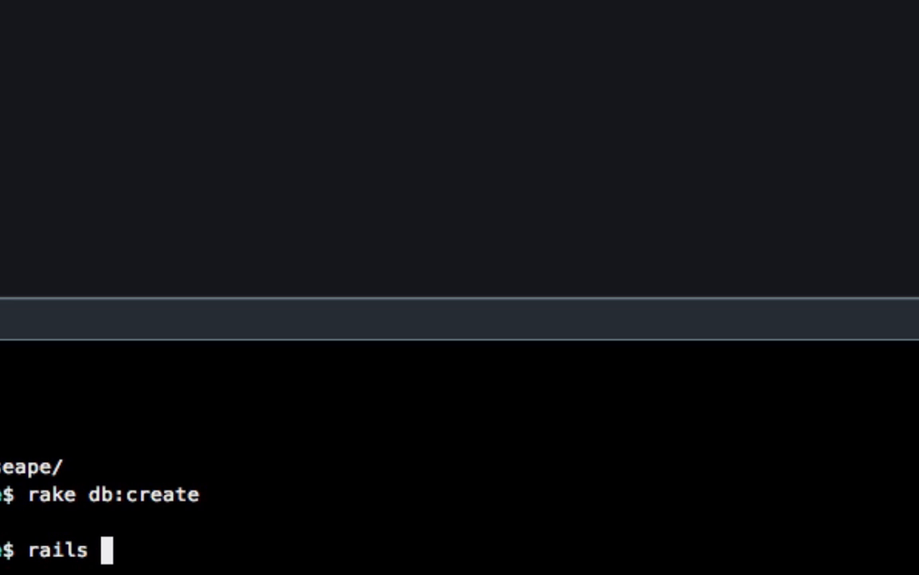
Type the start of the scaffold command: 'rails g scaffold Invoice date'
type("g")
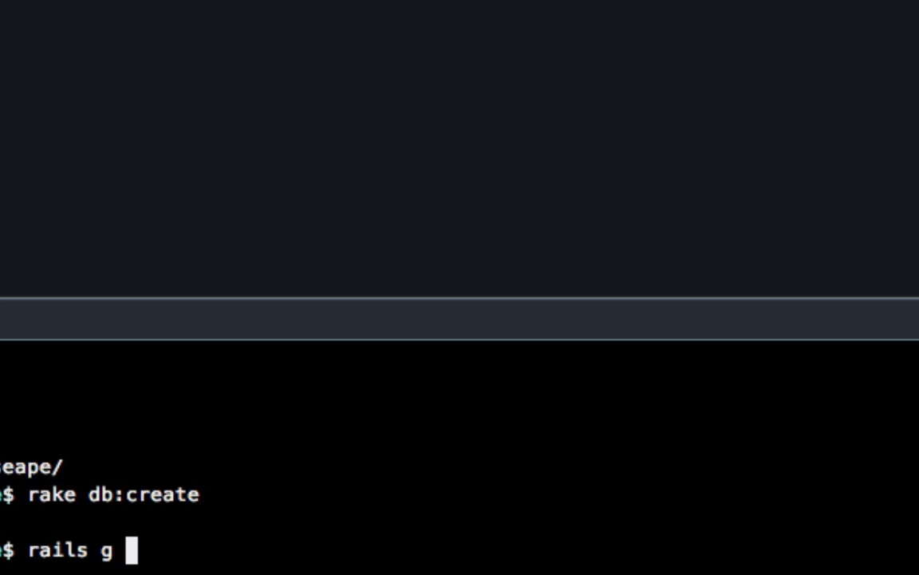
type("scaffold")
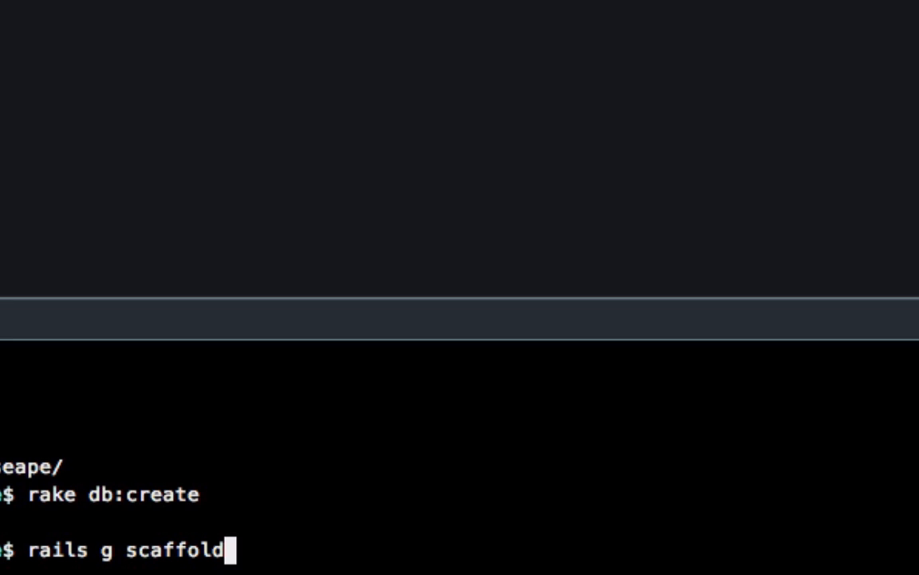
type("\" \"")
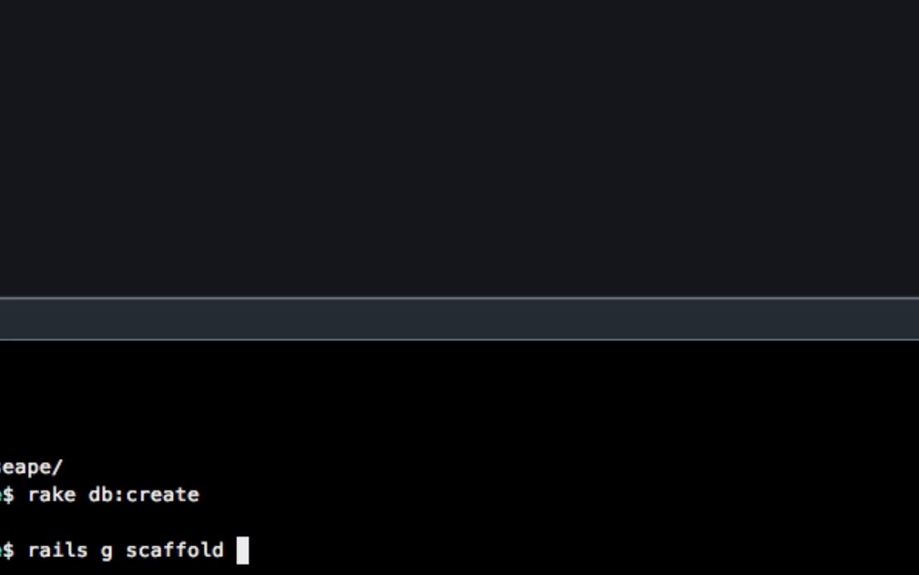
type("Invoice")
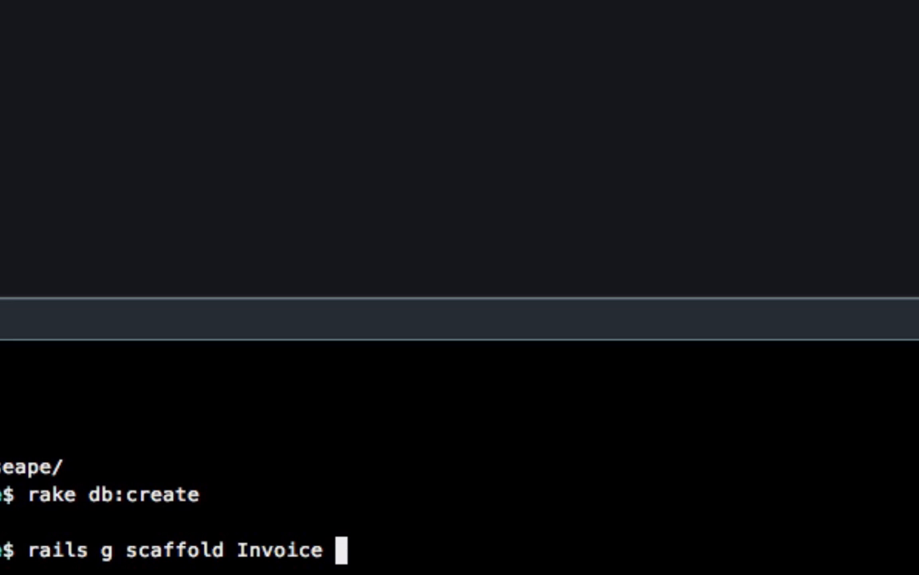
type("date")
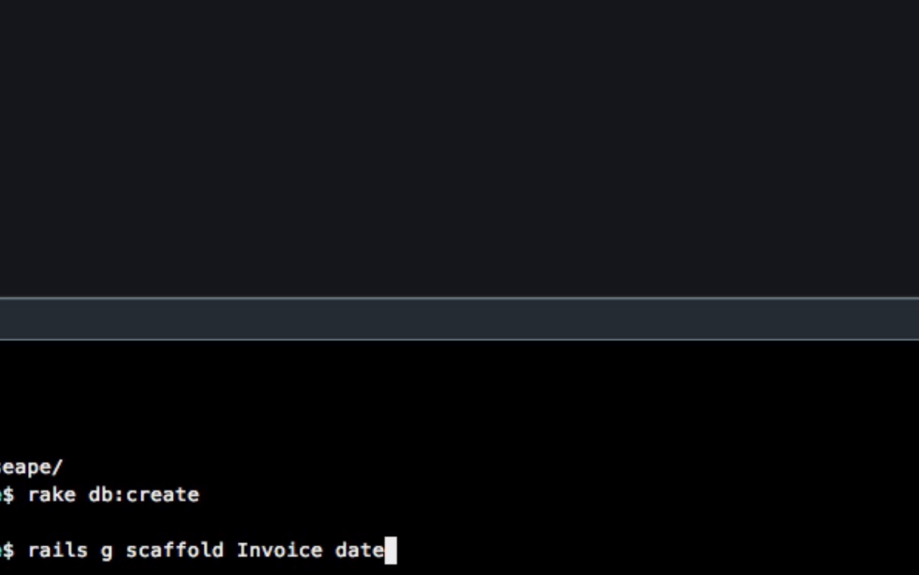
Complete the date:datetime field in the scaffold command and begin the company field
type(":")
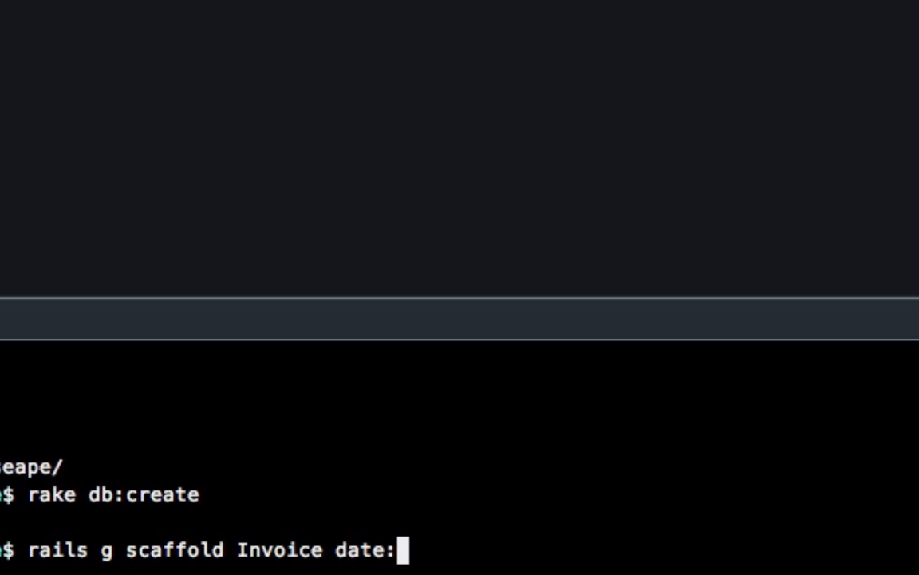
type("d")
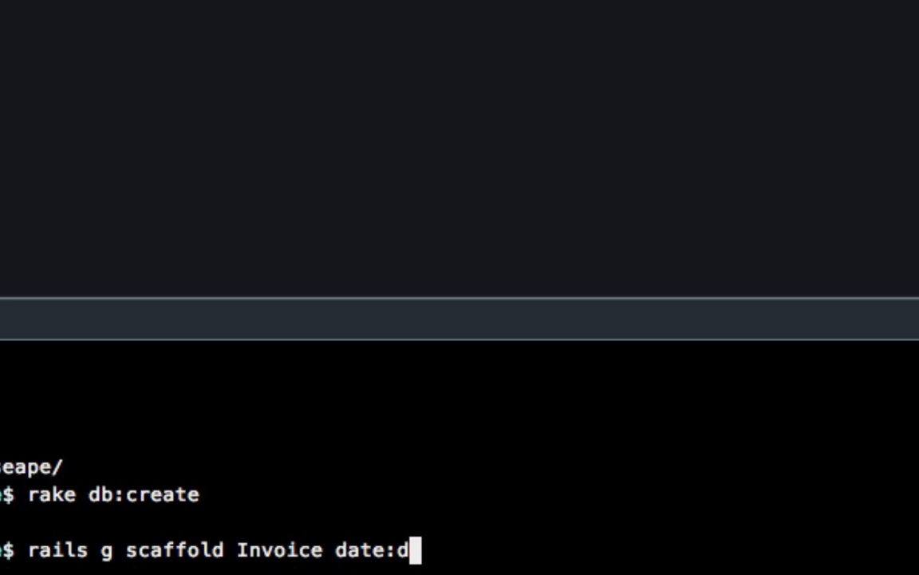
type("atetime")
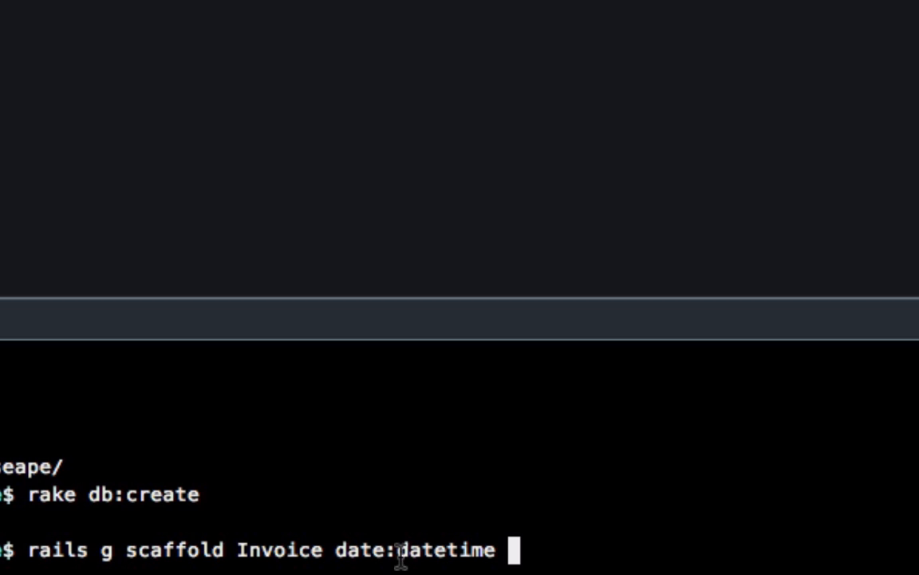
mouse_move(350, 559)
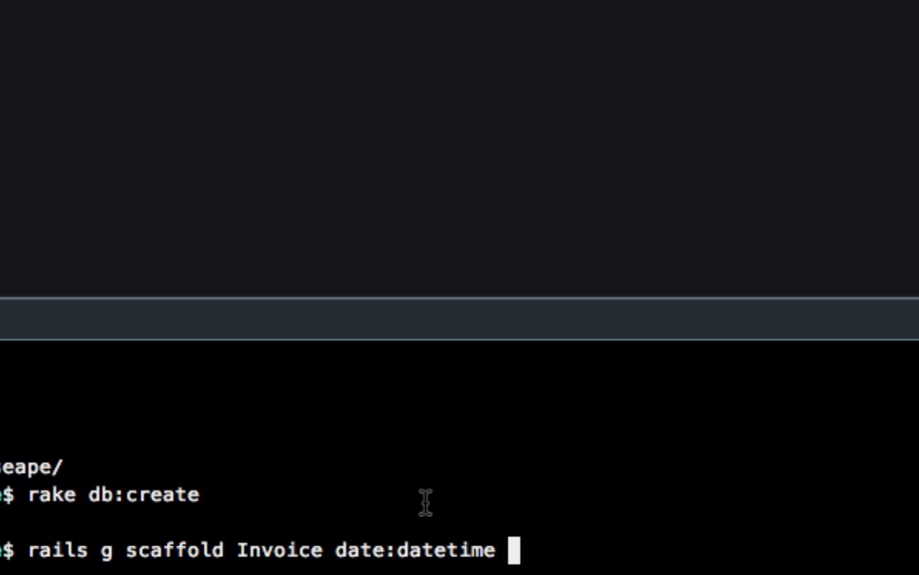
mouse_move(470, 500)
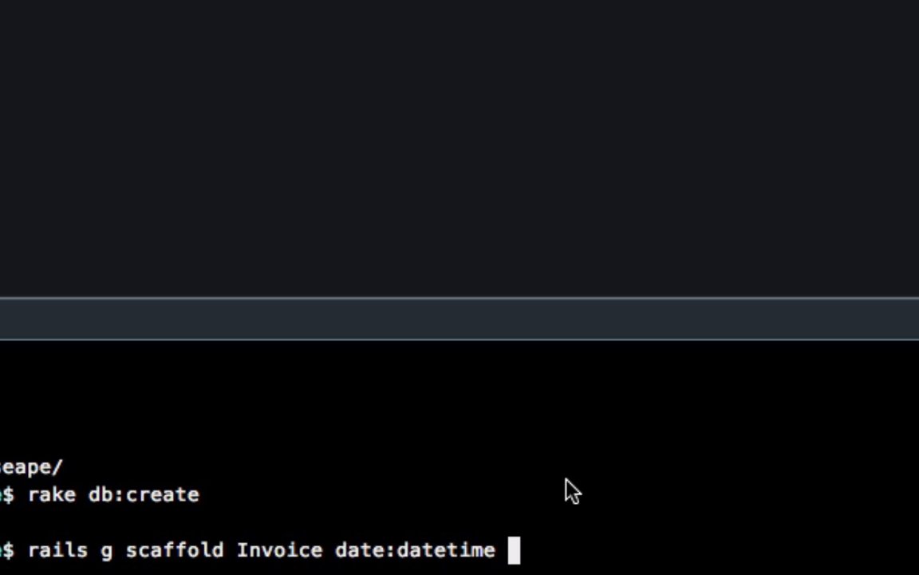
mouse_move(355, 435)
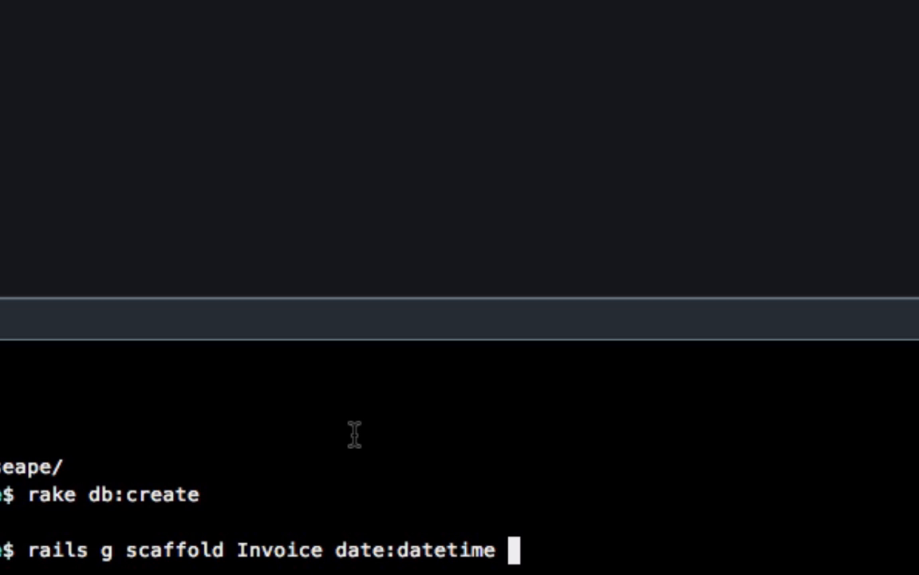
type("compa")
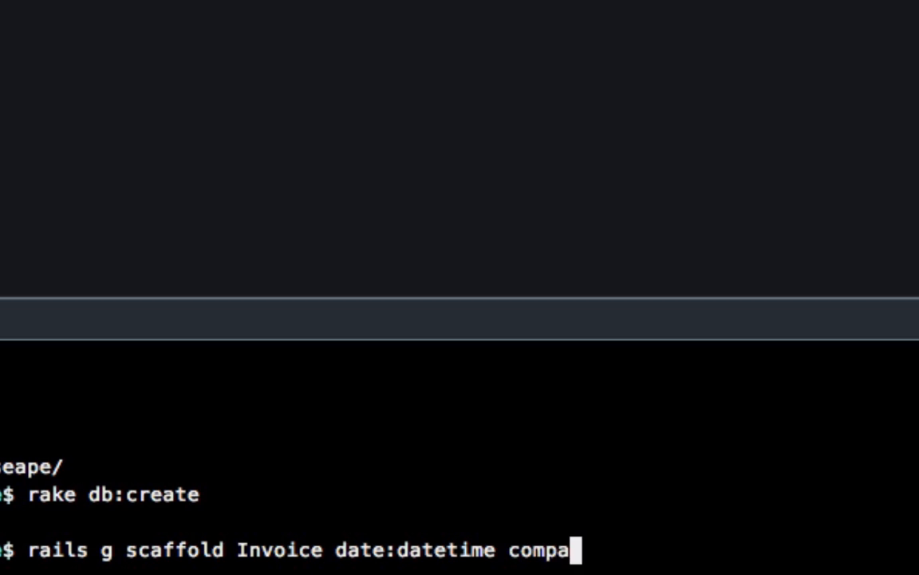
Finish and run the scaffold with company:string, tax:decimal and salesperson:string fields
type("ny:s")
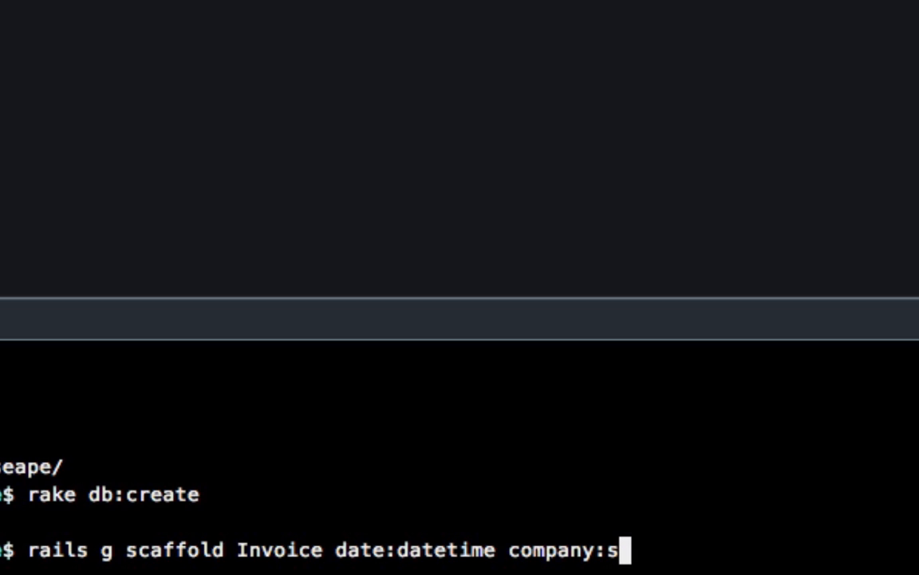
type("tring")
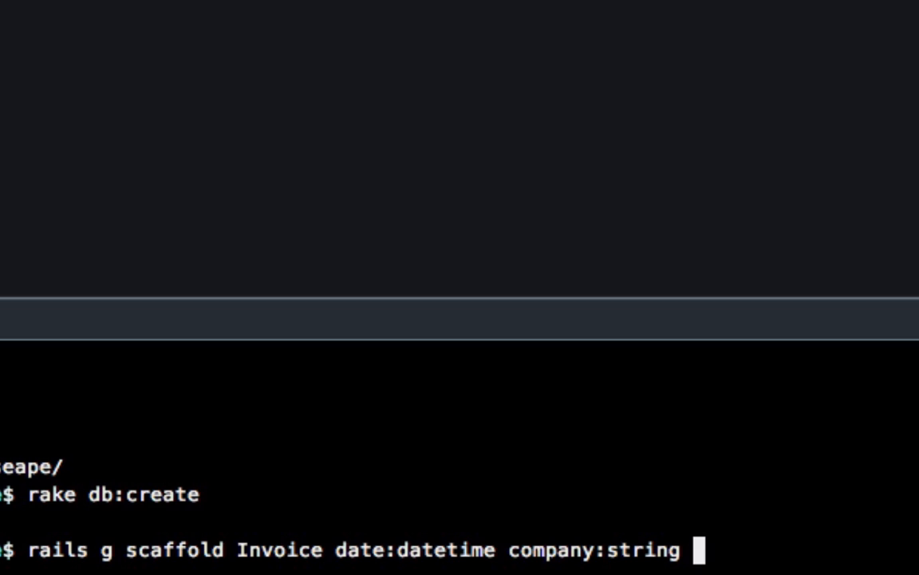
type("tax")
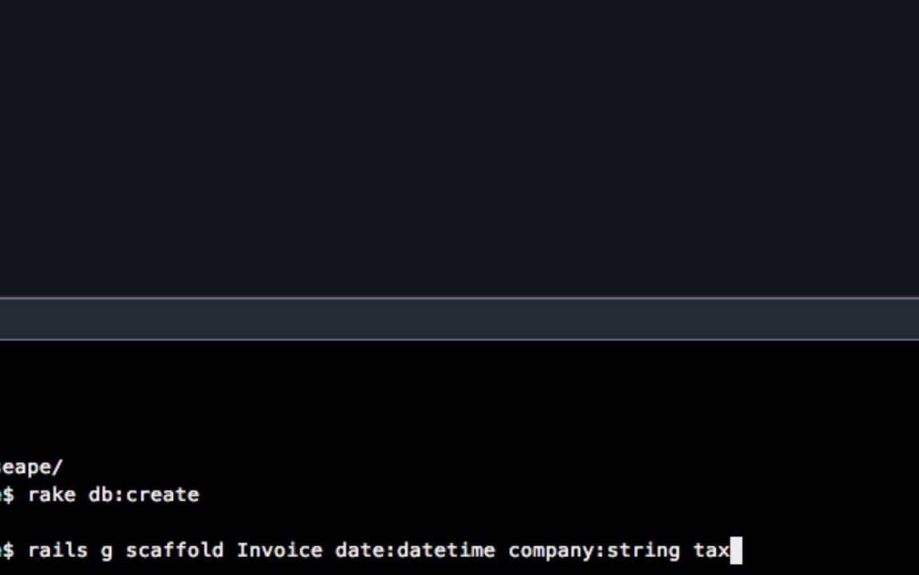
type(":")
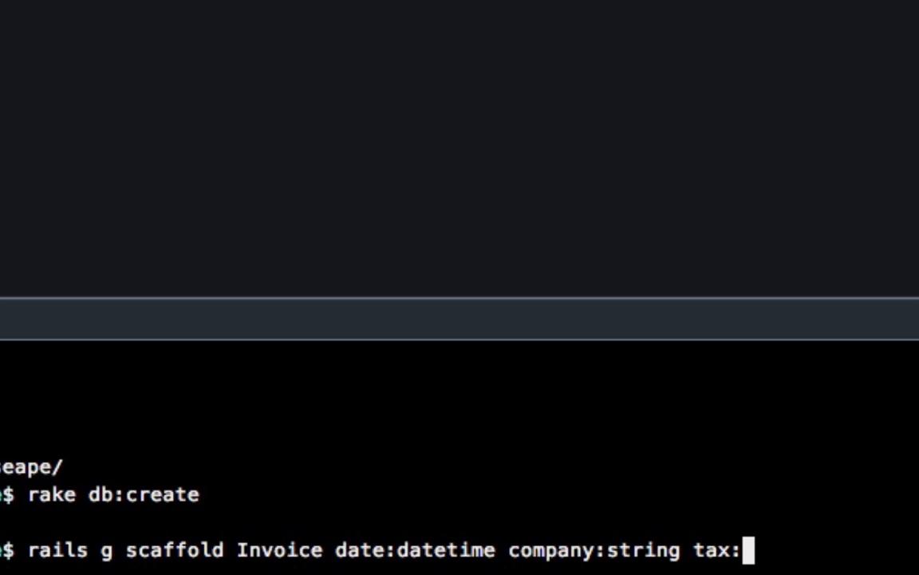
type("decimal")
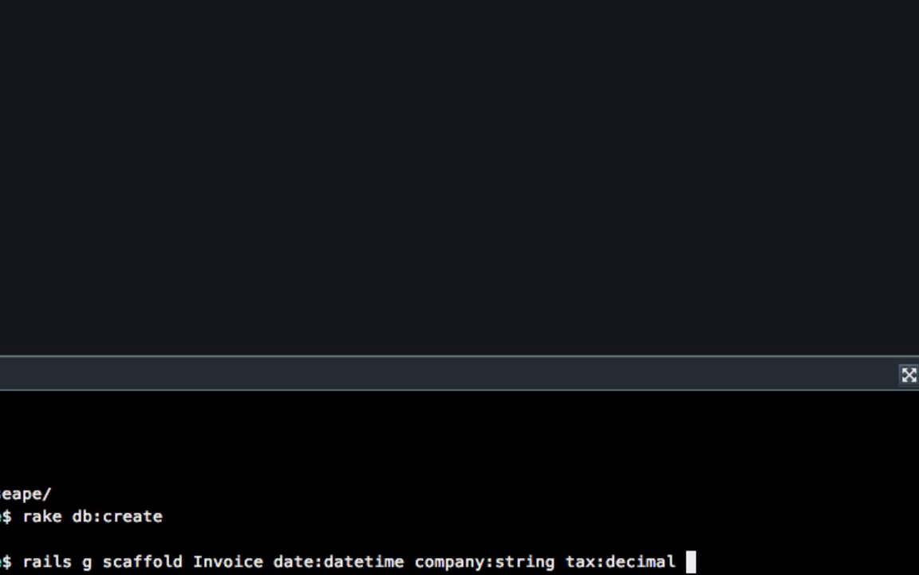
type("sale")
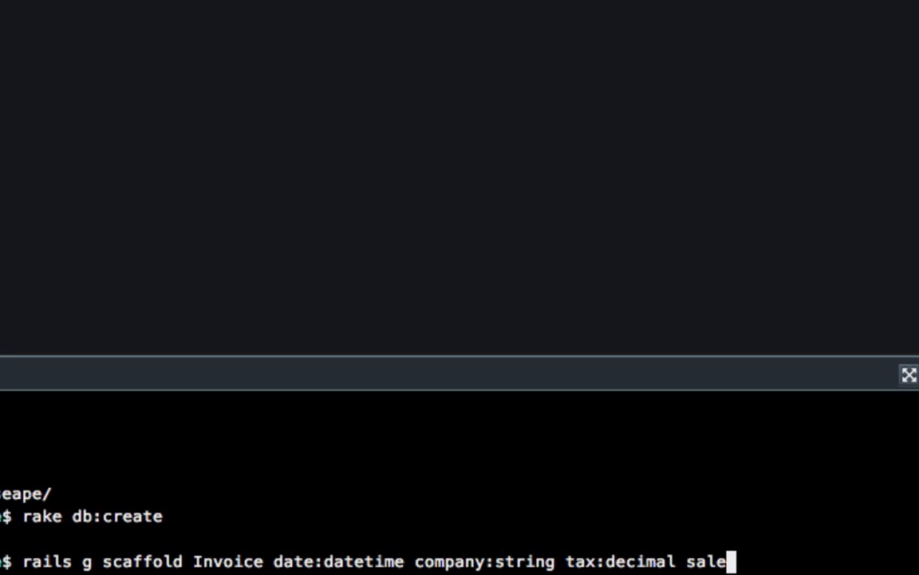
type("sperson")
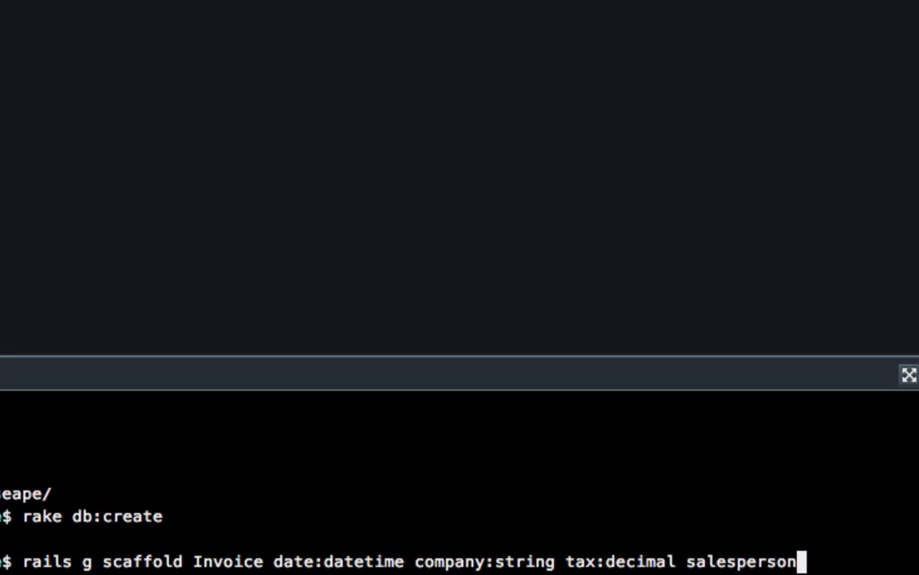
type(":")
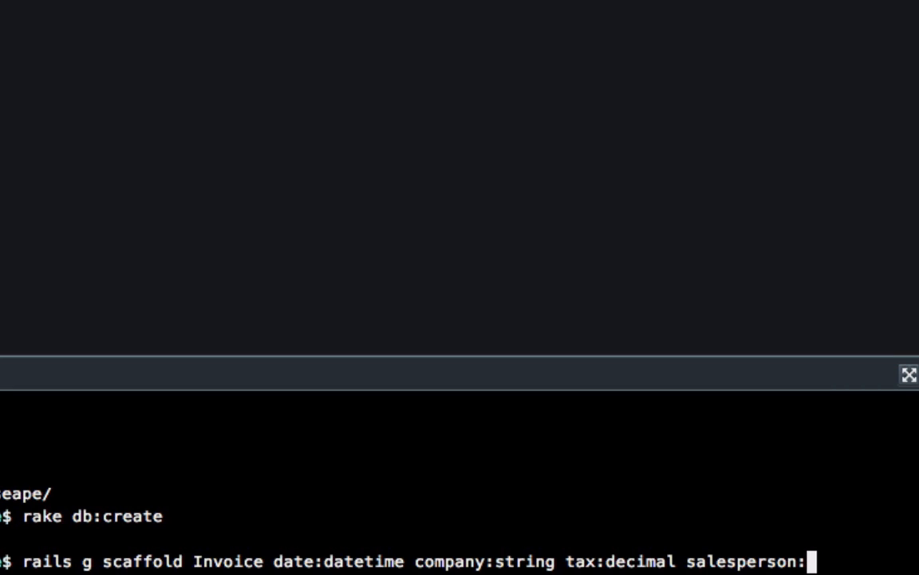
type("string")
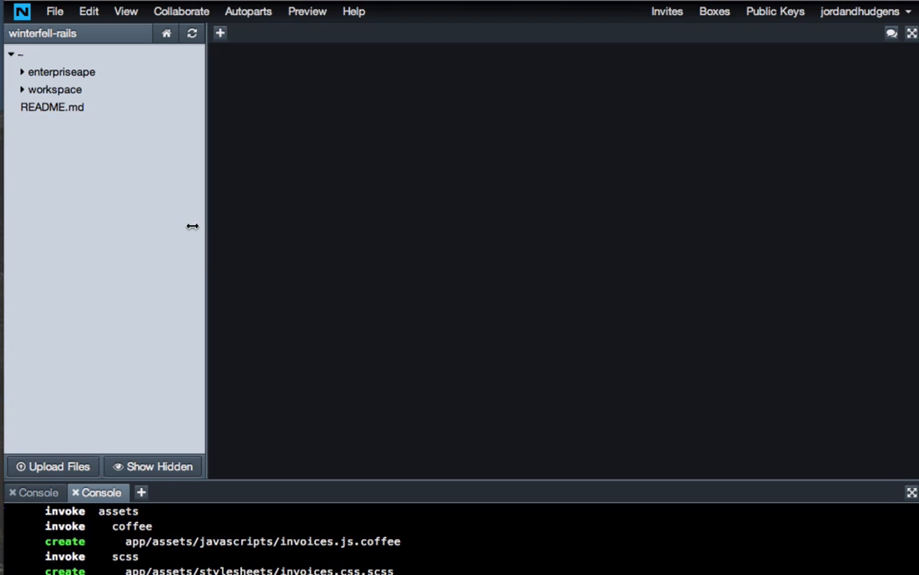
mouse_move(24, 80)
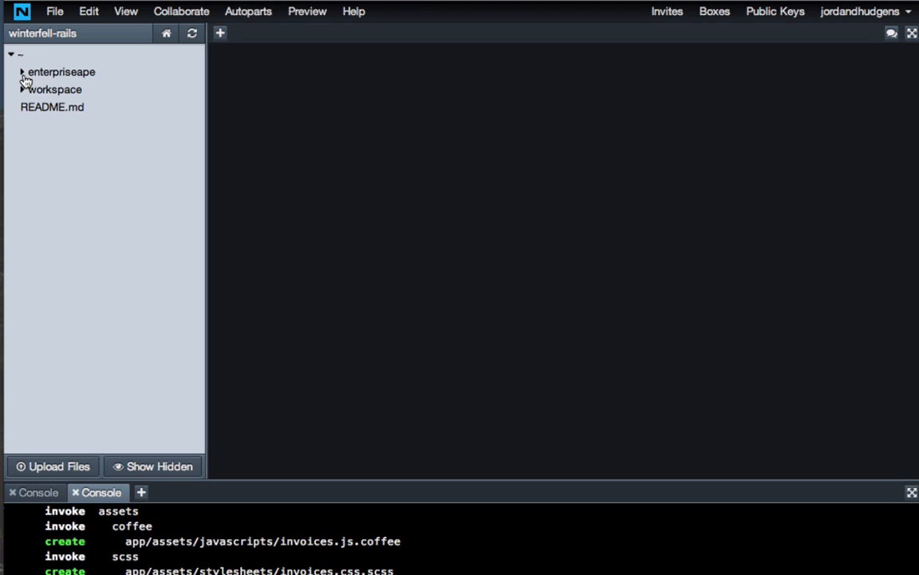
Open the invoices index and show.json.jbuilder views from app/views/invoices, then collapse the folders
left_click(22, 72)
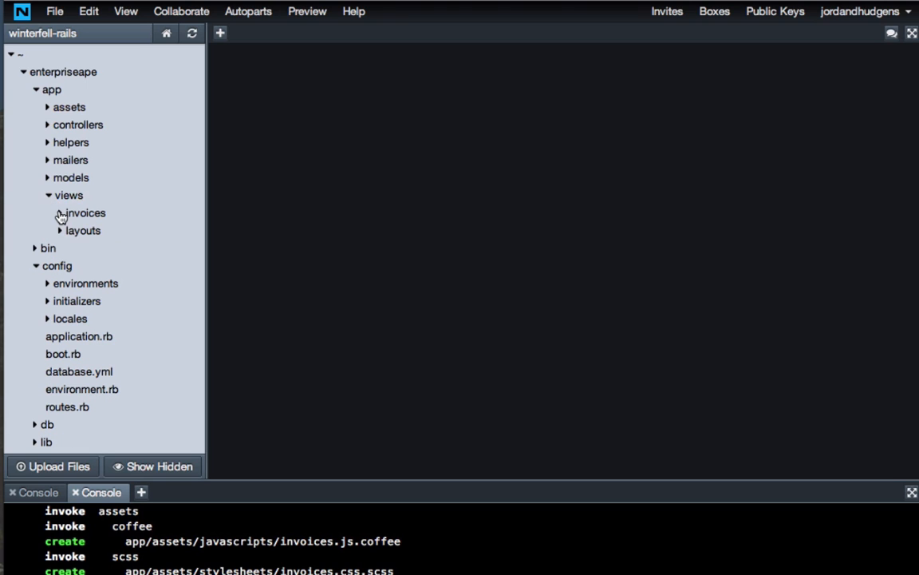
left_click(87, 213)
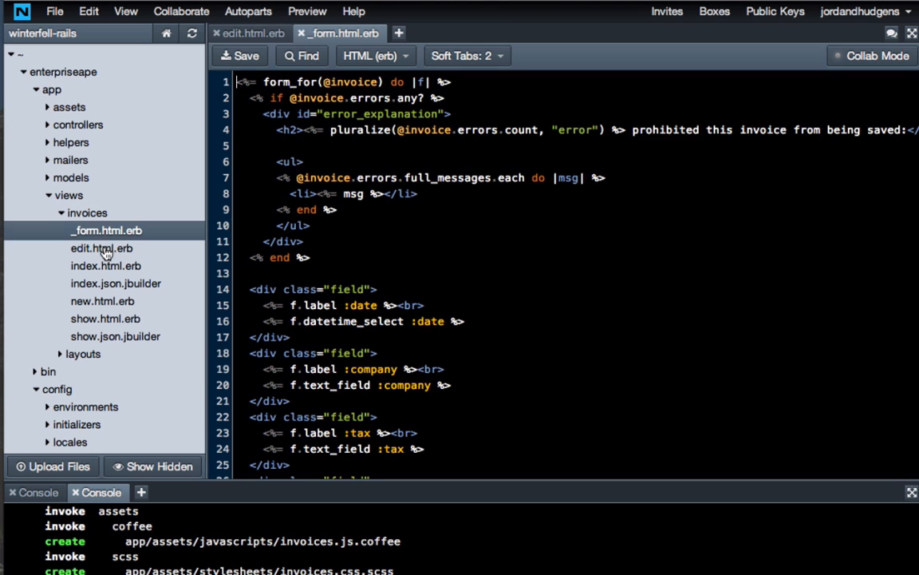
left_click(114, 283)
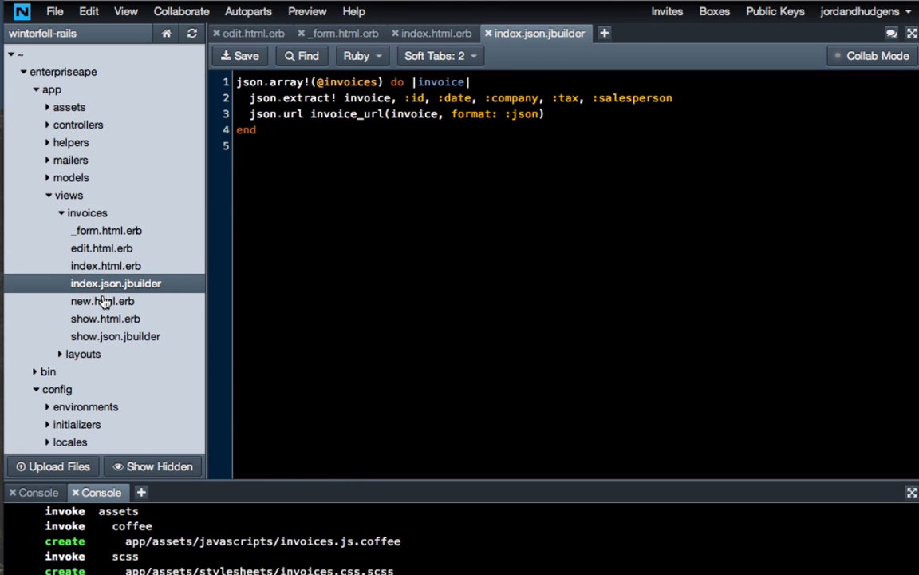
left_click(115, 336)
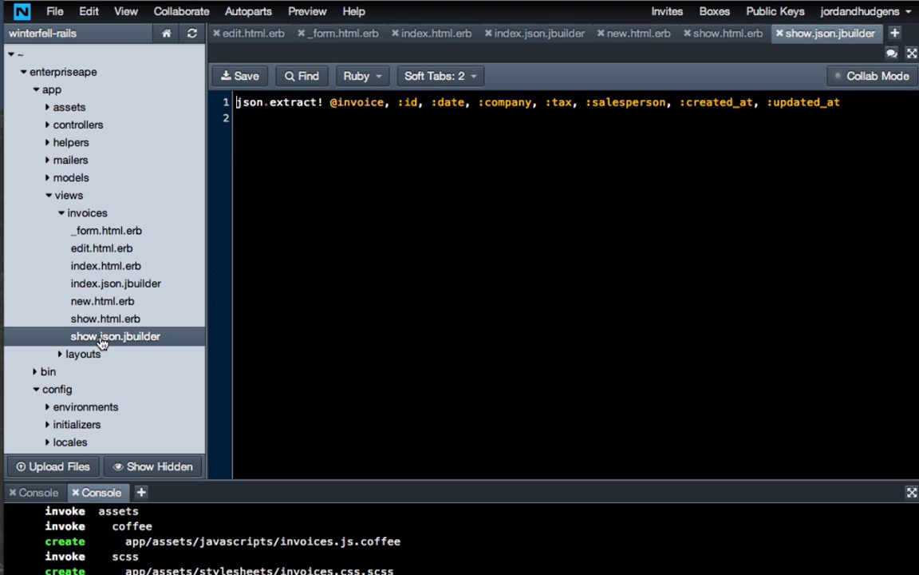
left_click(87, 213)
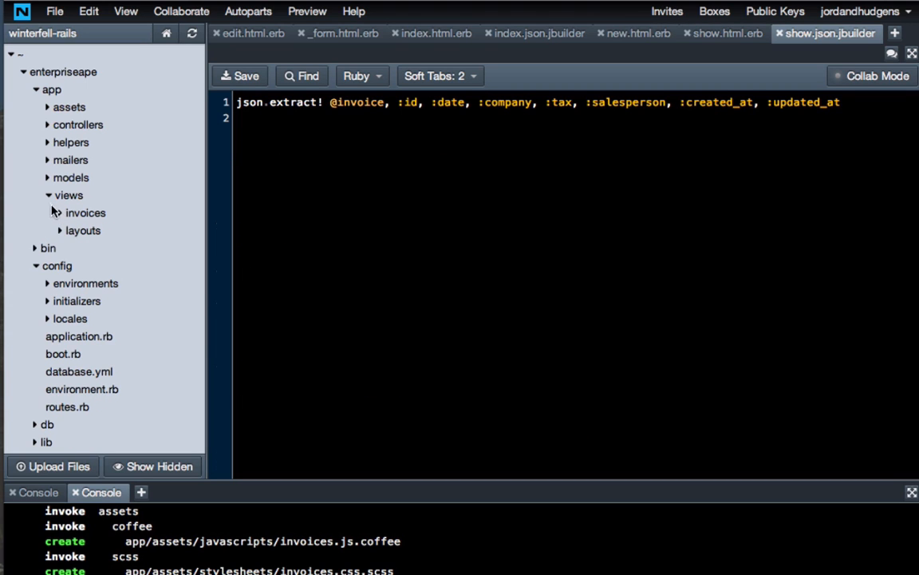
left_click(68, 195)
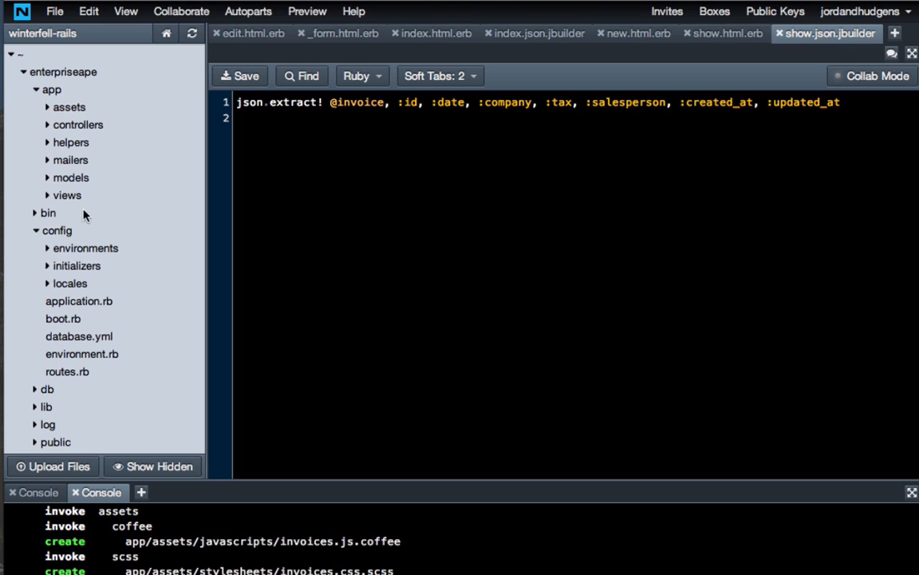
left_click(78, 125)
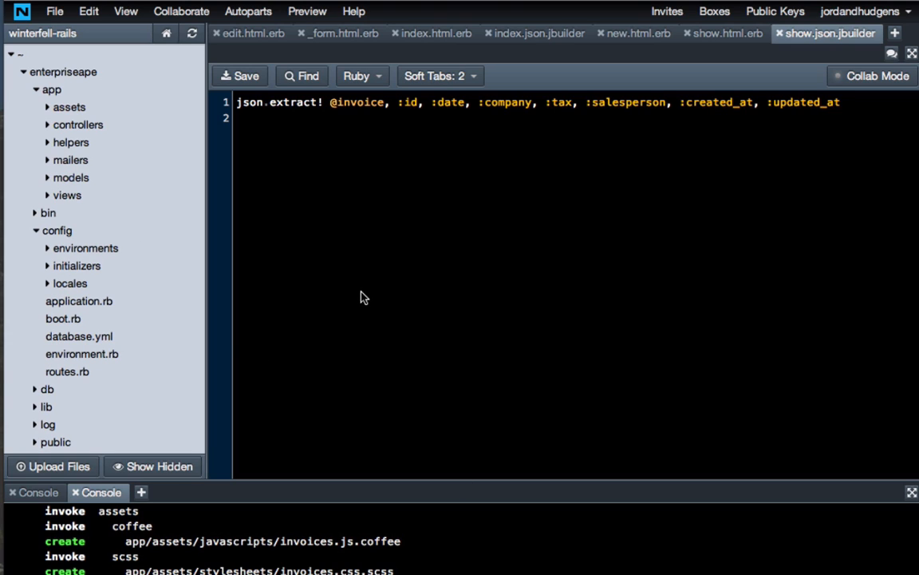
mouse_move(296, 363)
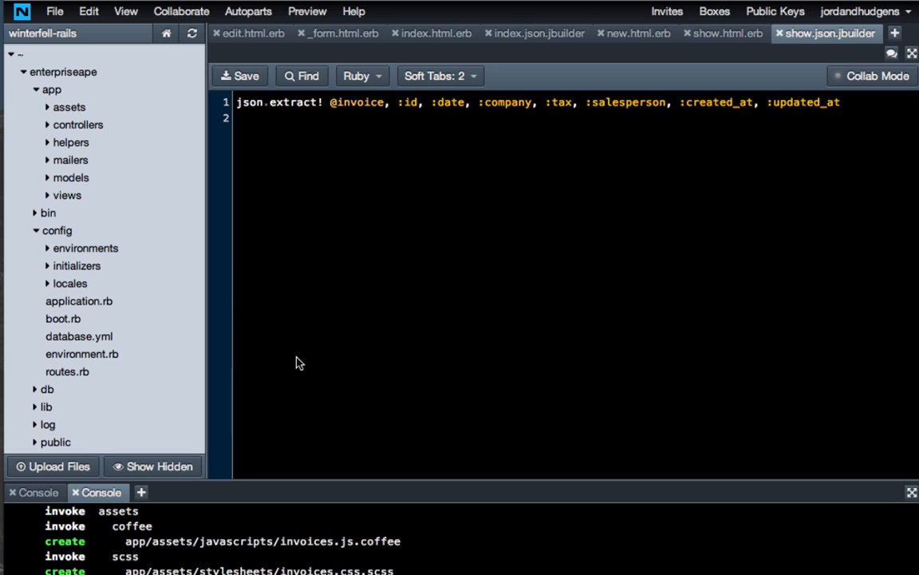
mouse_move(339, 360)
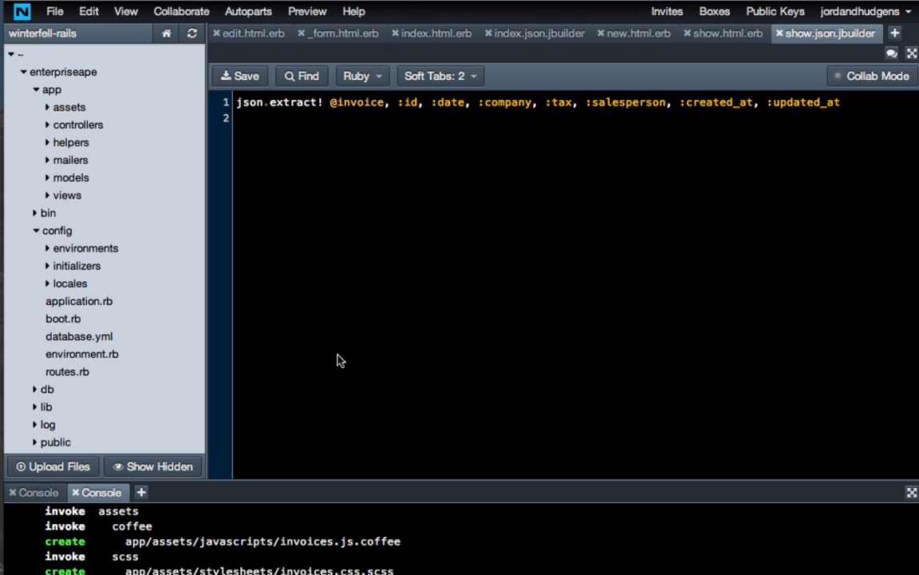
mouse_move(176, 324)
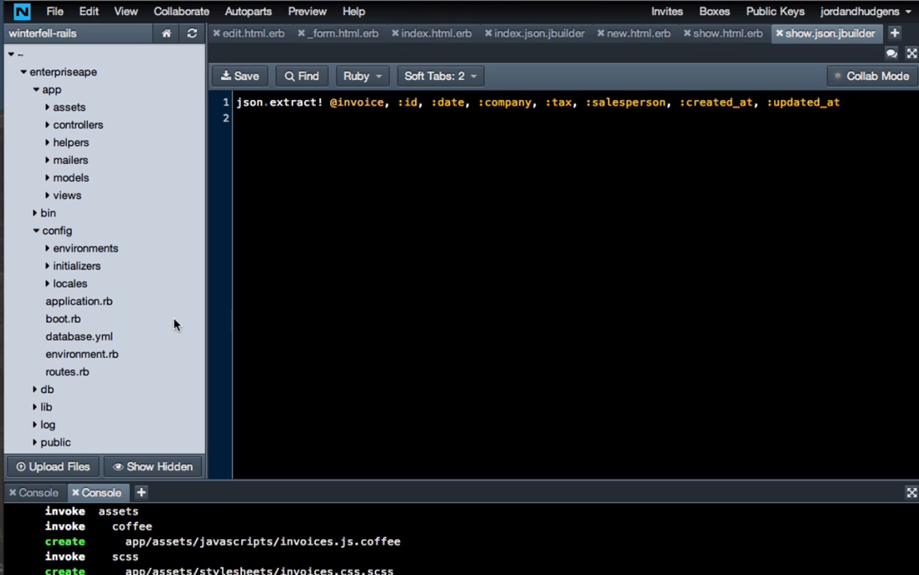
scroll("down", 3)
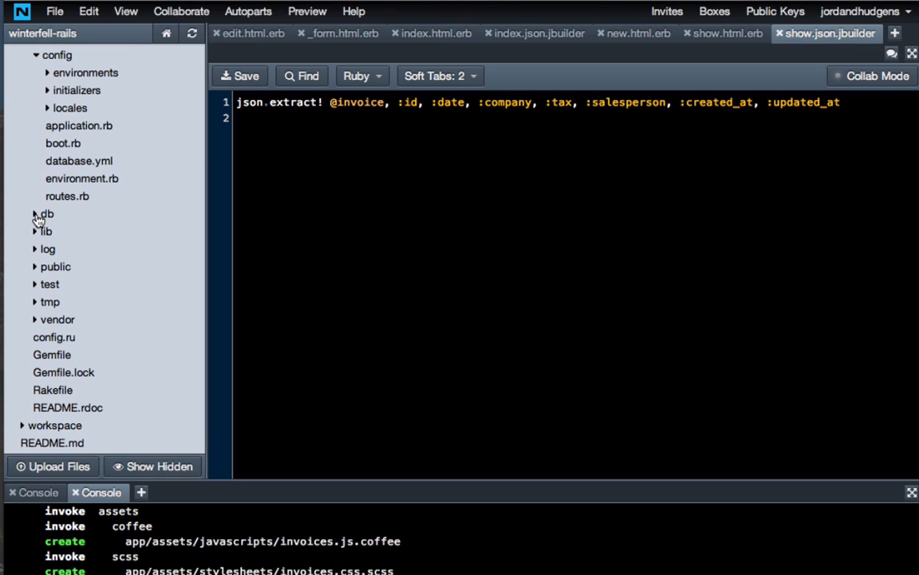
left_click(49, 213)
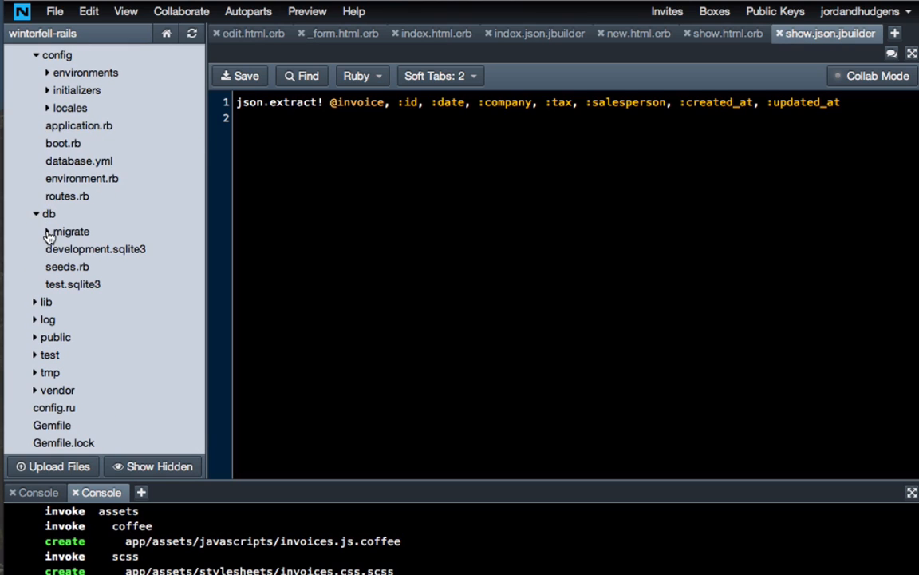
left_click(72, 231)
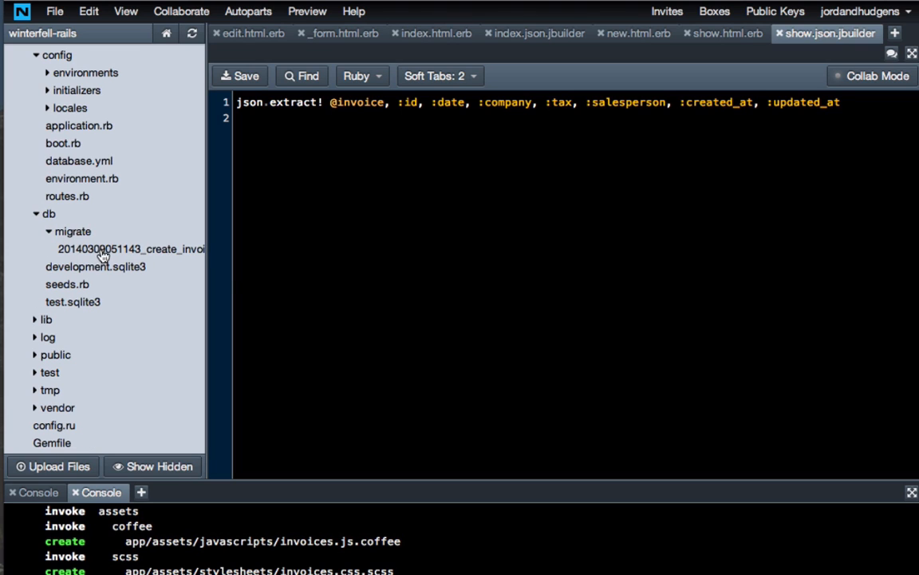
left_click(130, 248)
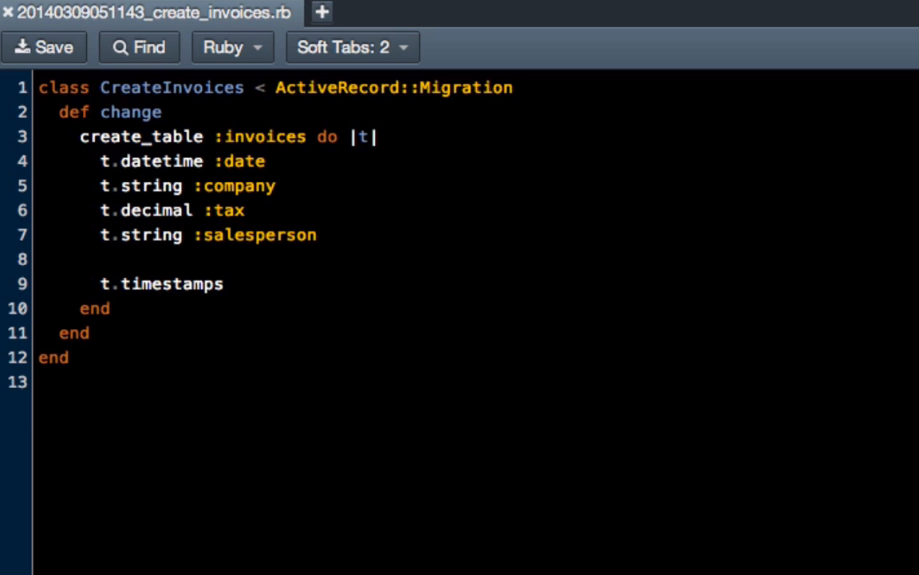
mouse_move(160, 137)
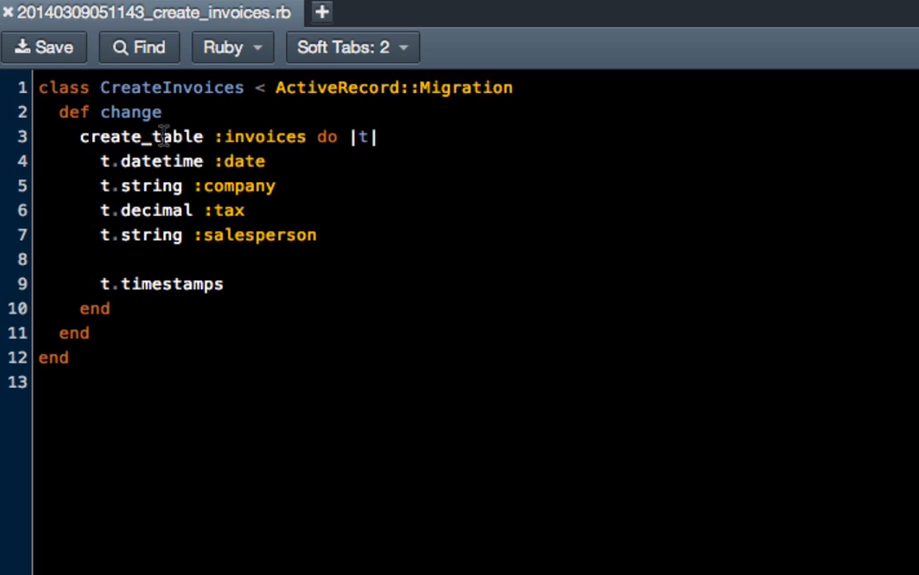
mouse_move(293, 135)
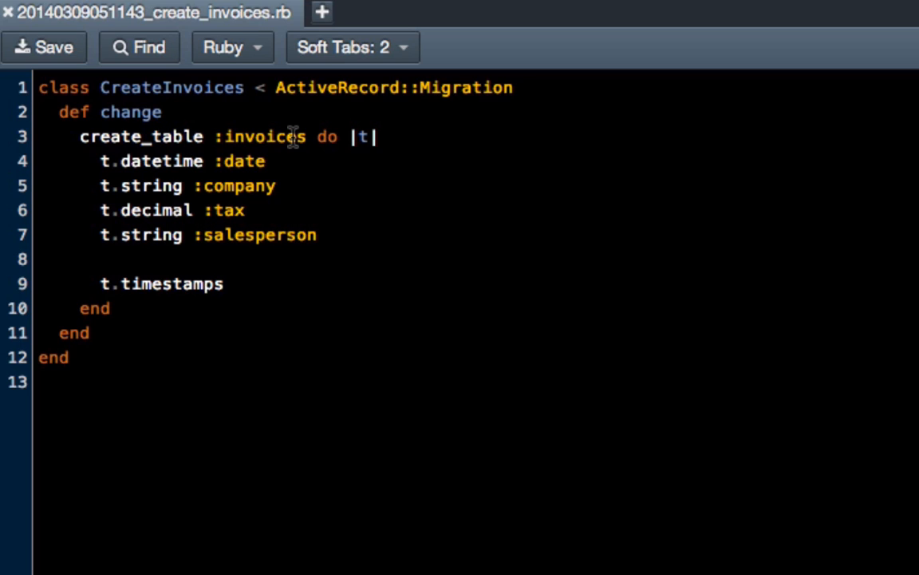
mouse_move(269, 163)
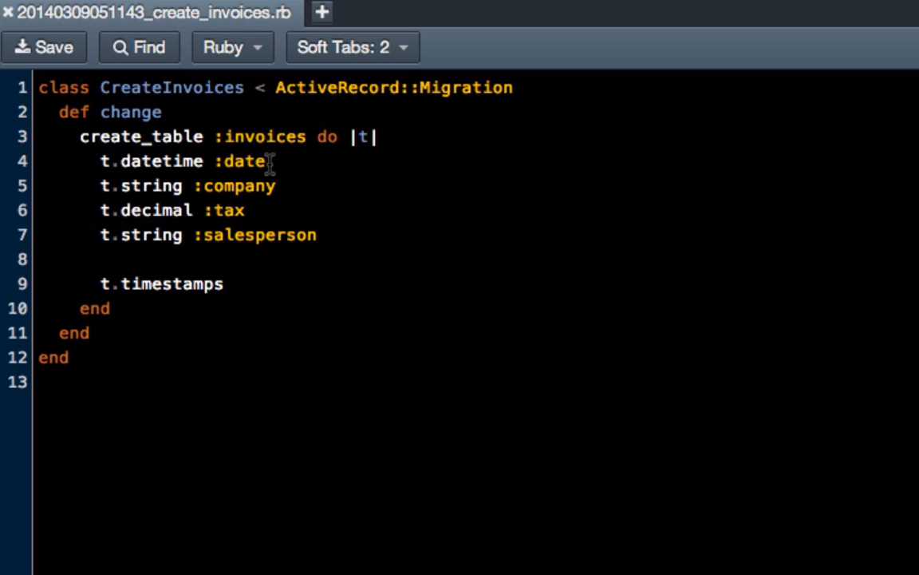
mouse_move(234, 234)
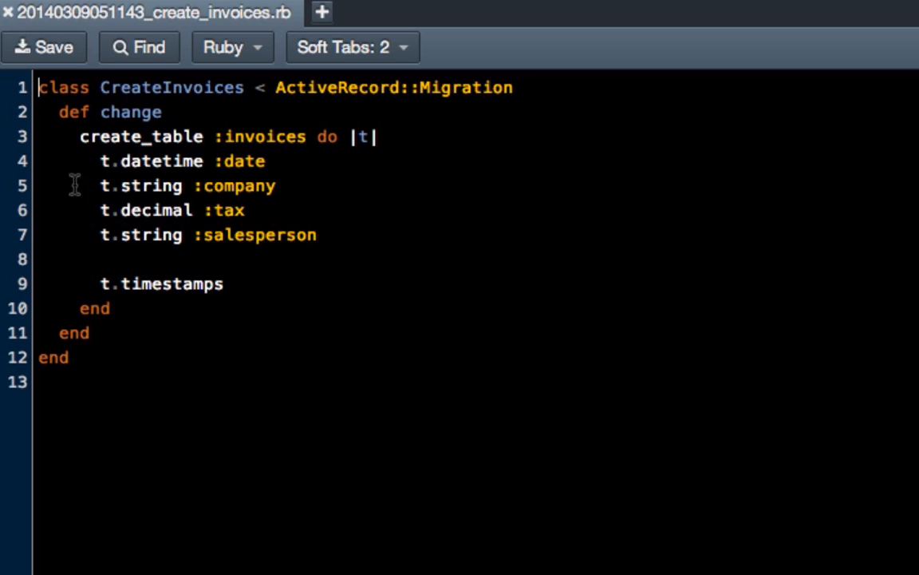
mouse_move(293, 161)
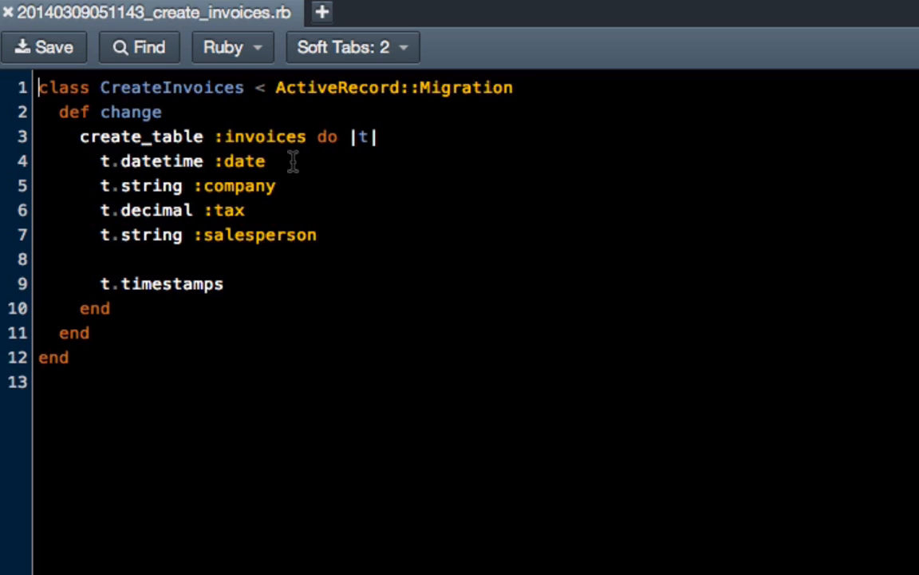
mouse_move(296, 151)
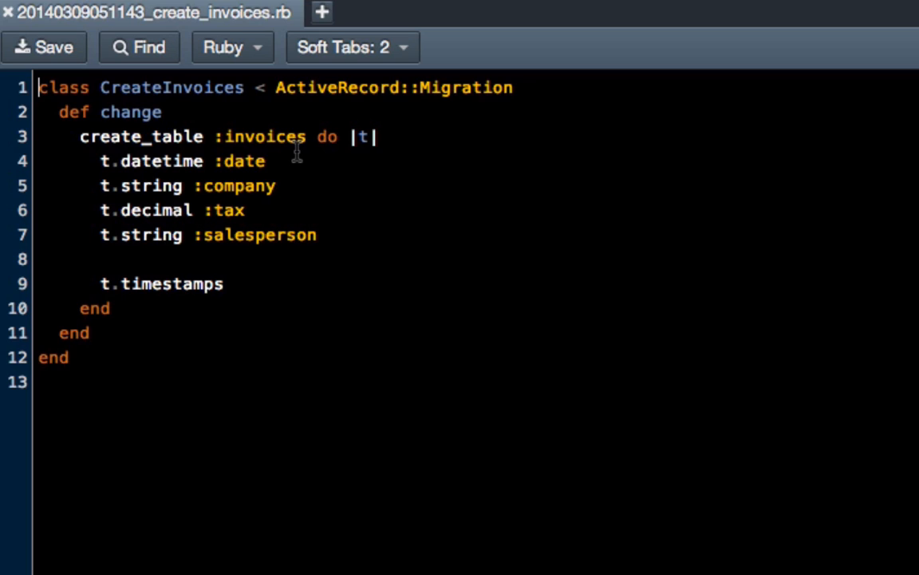
mouse_move(253, 121)
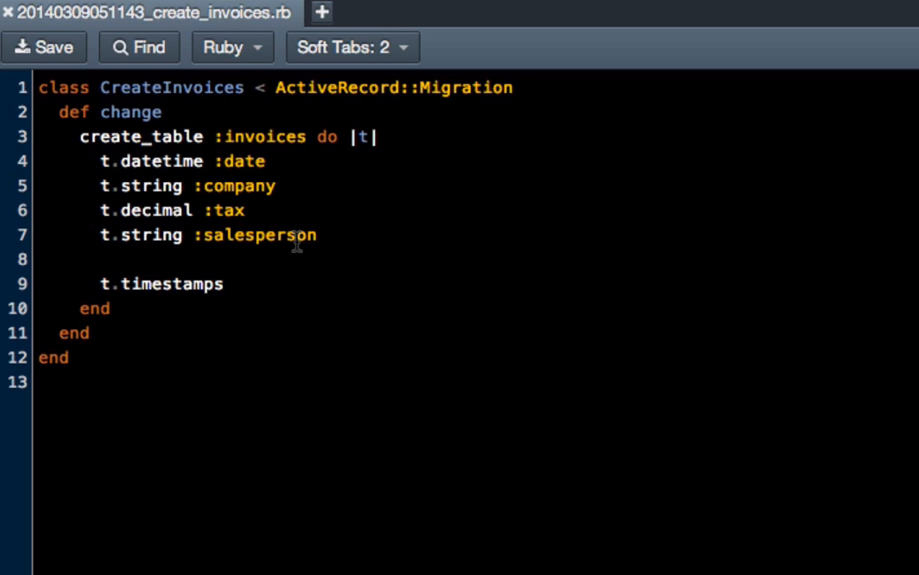
mouse_move(306, 455)
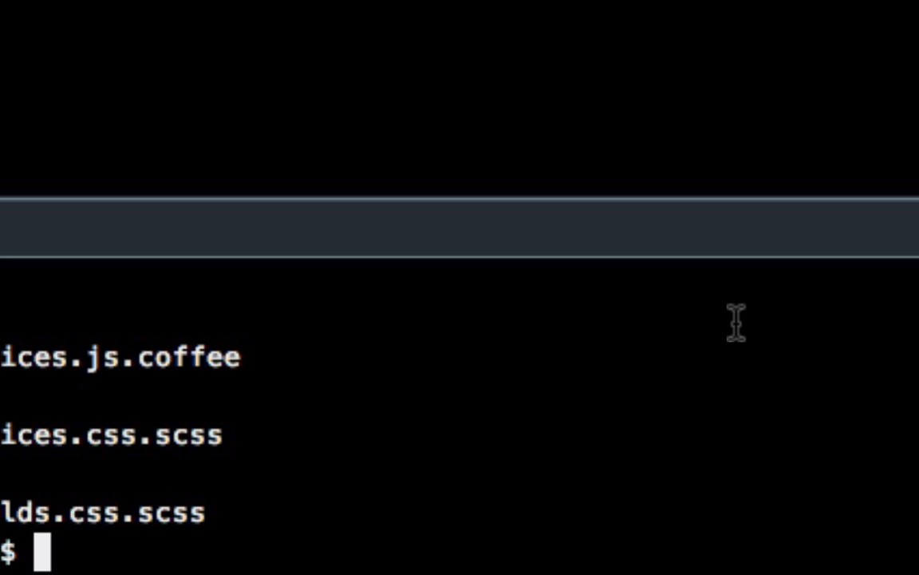
Run rake db:migrate to create the invoices table
type("rake d")
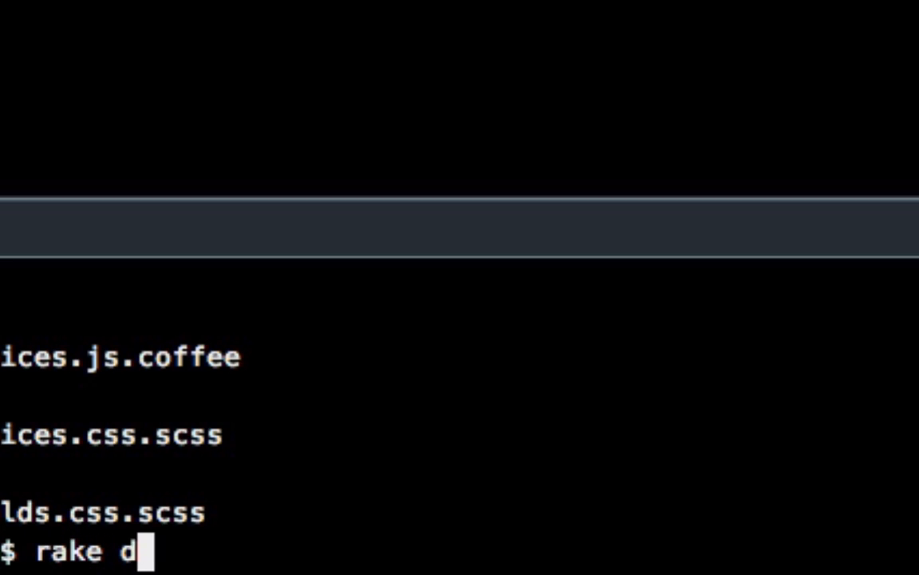
type("b:")
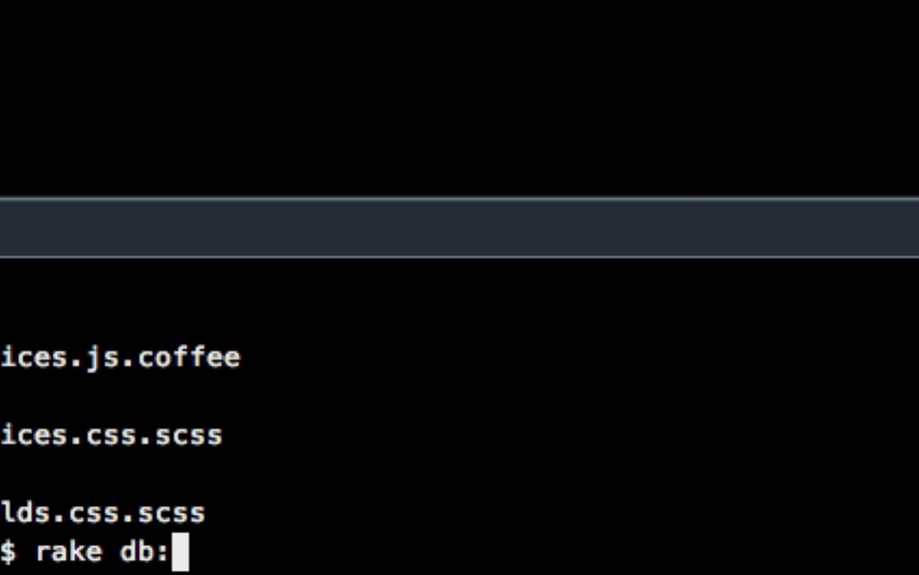
type("migrate")
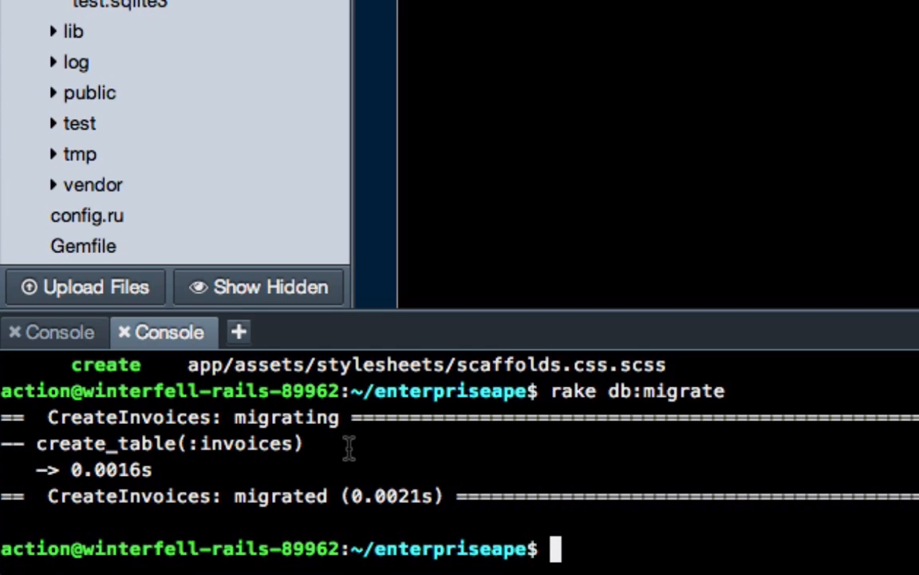
mouse_move(335, 234)
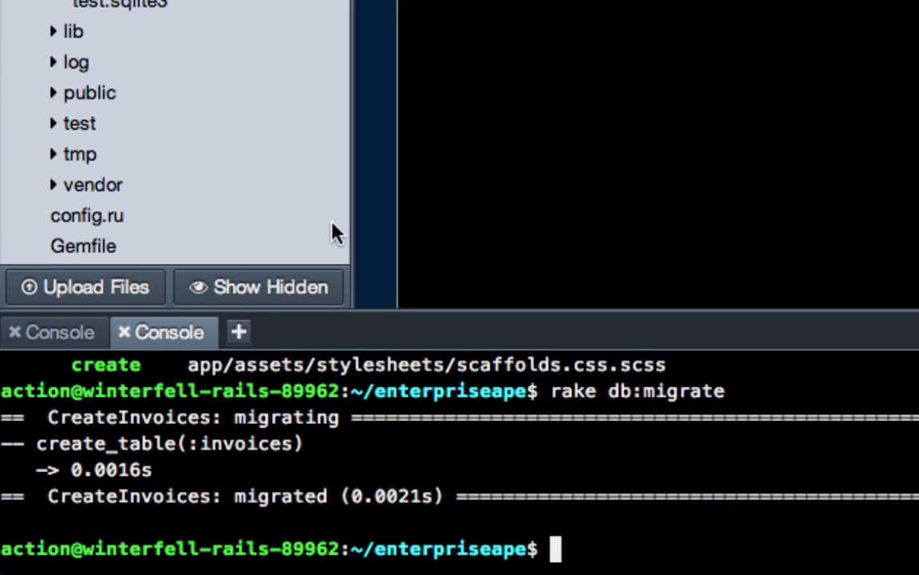
Switch to the first console showing the WEBrick server request log
left_click(53, 331)
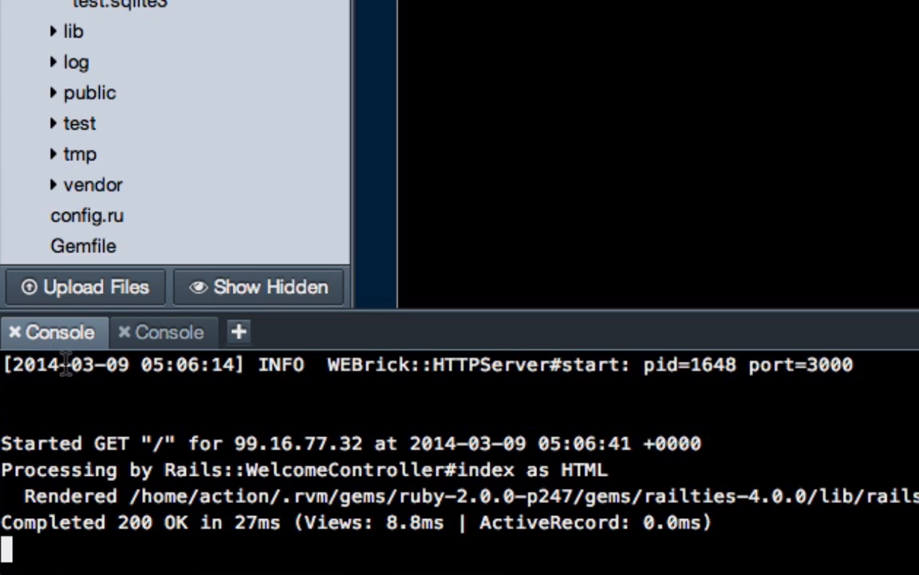
mouse_move(169, 431)
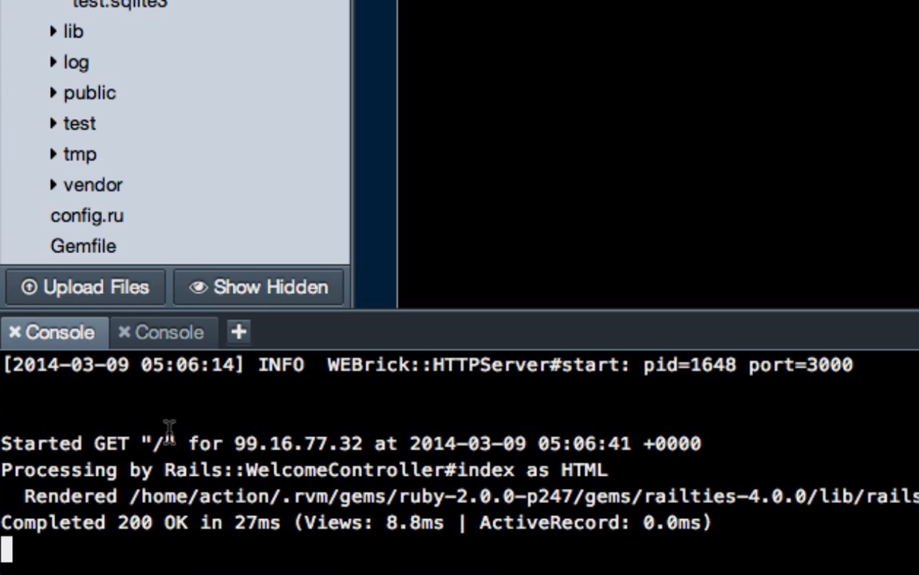
mouse_move(180, 435)
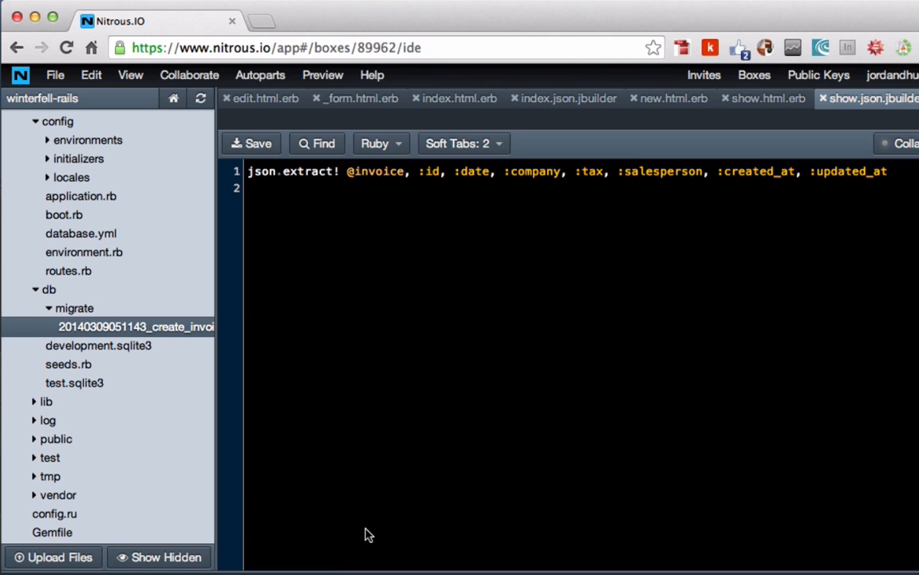
mouse_move(375, 445)
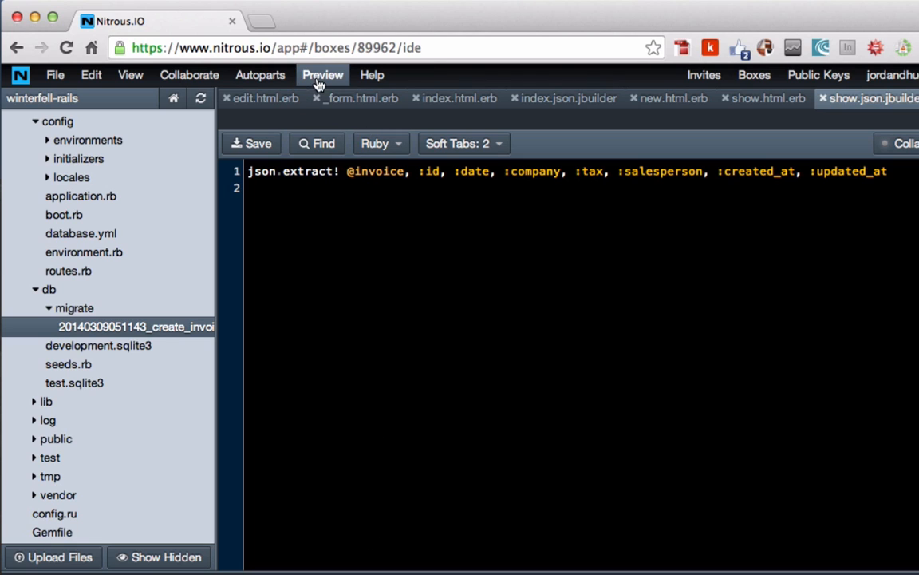
Preview the app on port 3000, load /invoices, and open the New invoice form
left_click(323, 74)
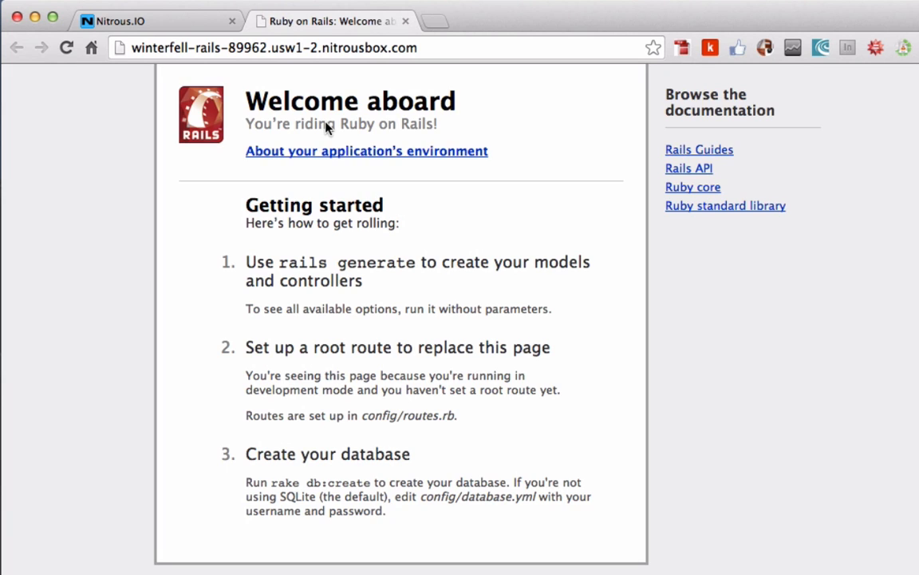
mouse_move(316, 254)
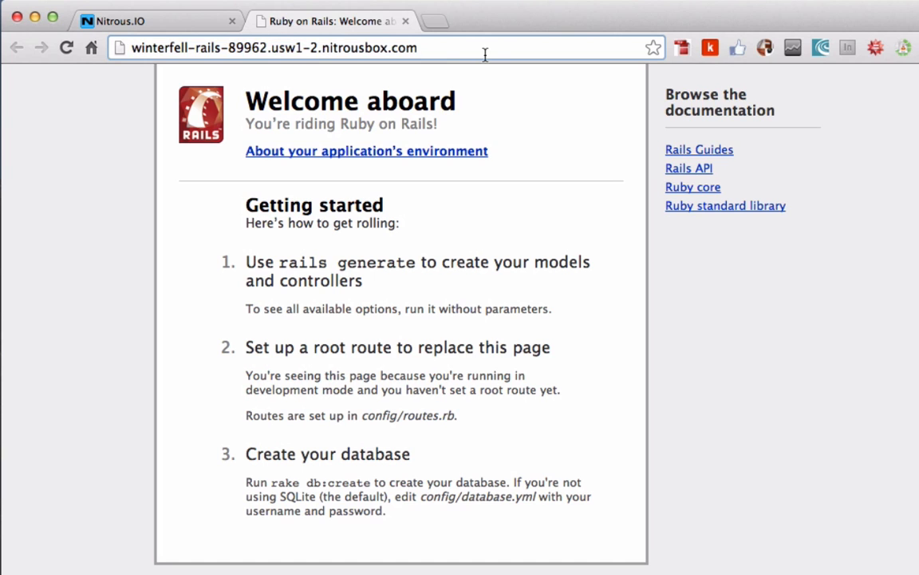
left_click(319, 47)
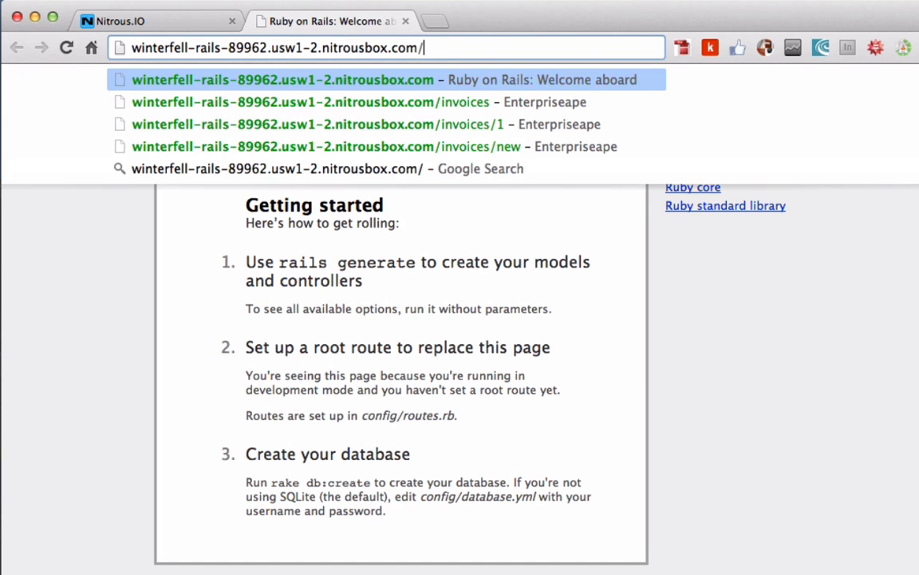
type("in")
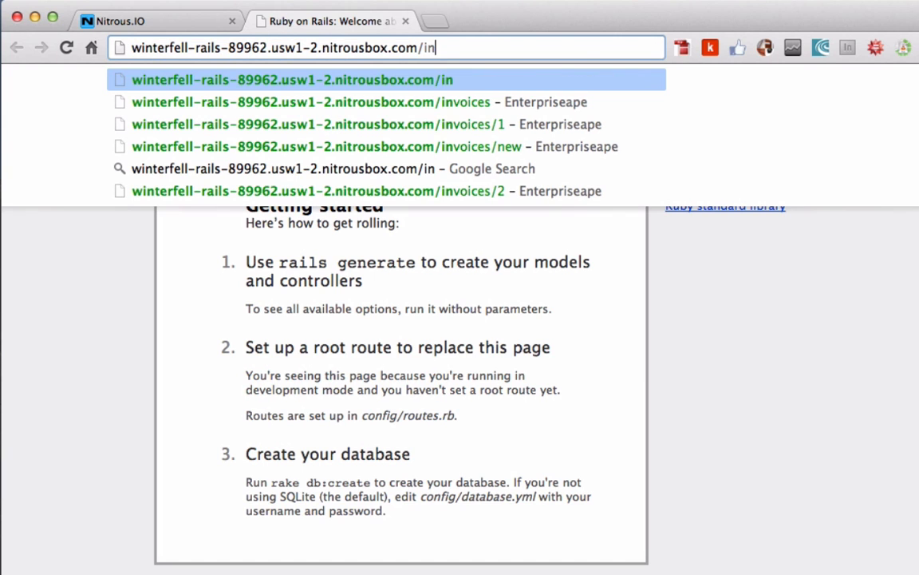
left_click(310, 101)
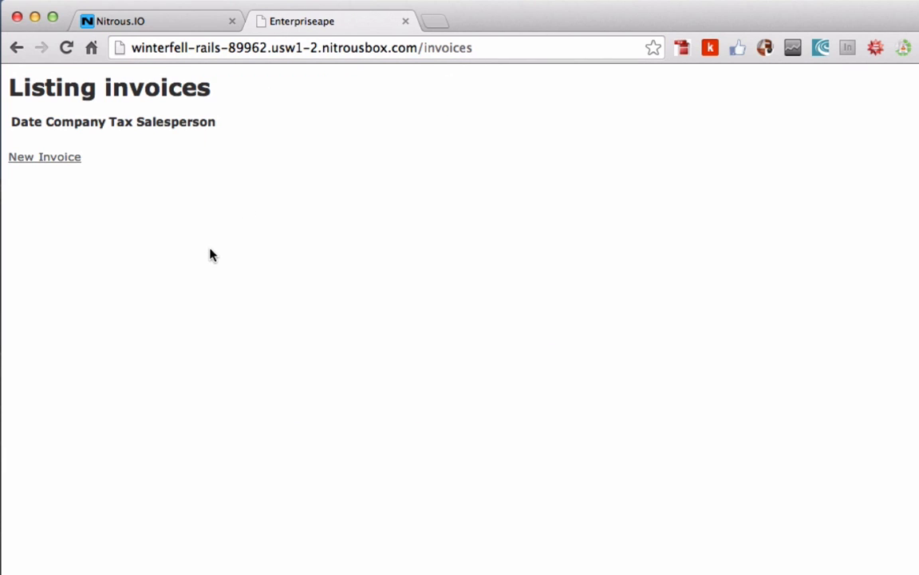
mouse_move(202, 190)
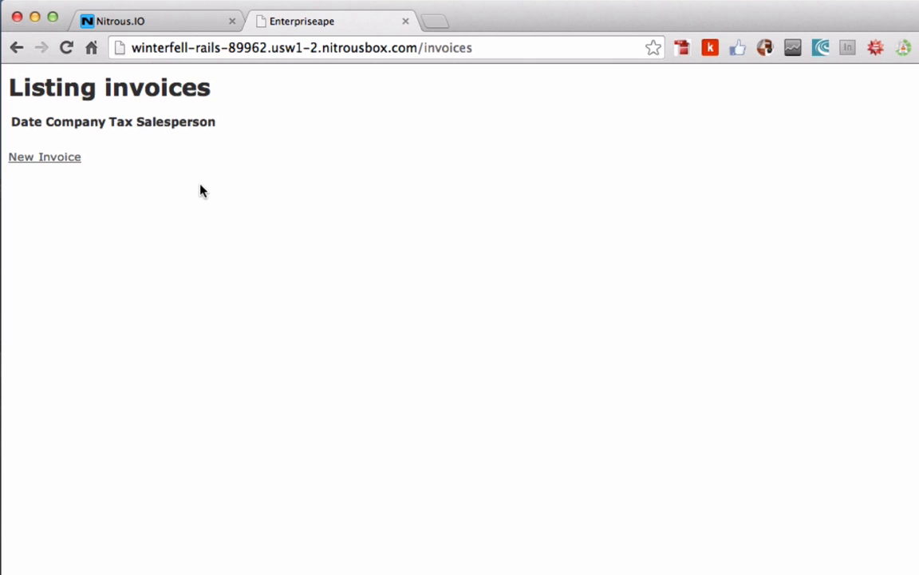
mouse_move(184, 155)
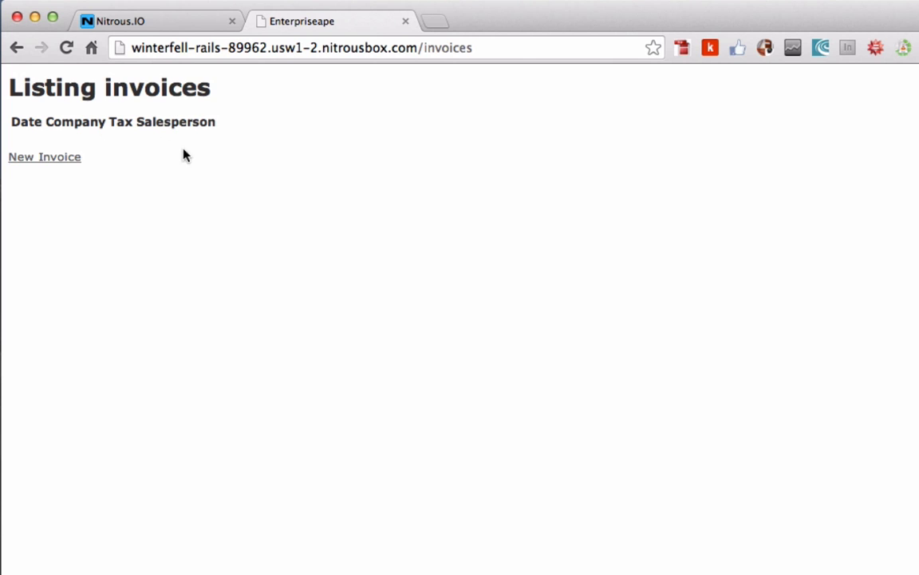
mouse_move(126, 171)
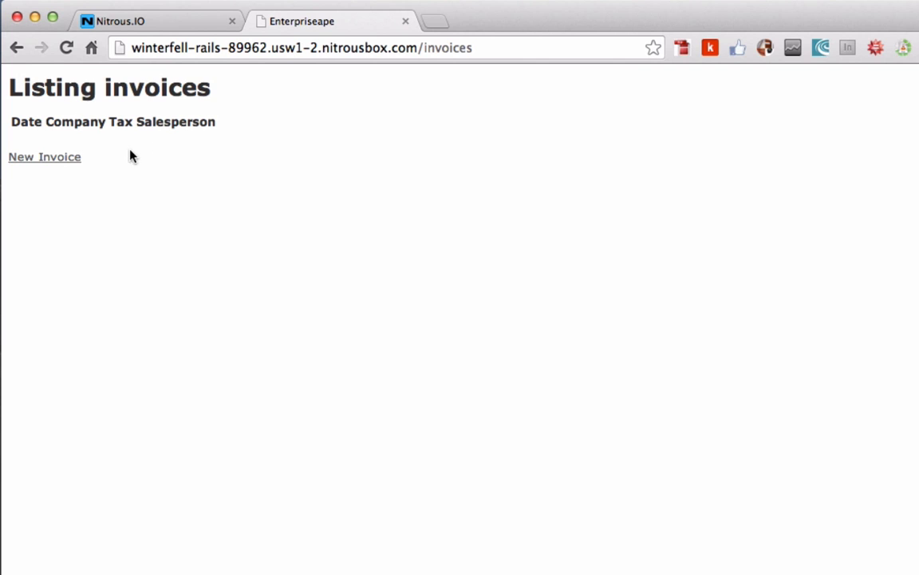
mouse_move(245, 126)
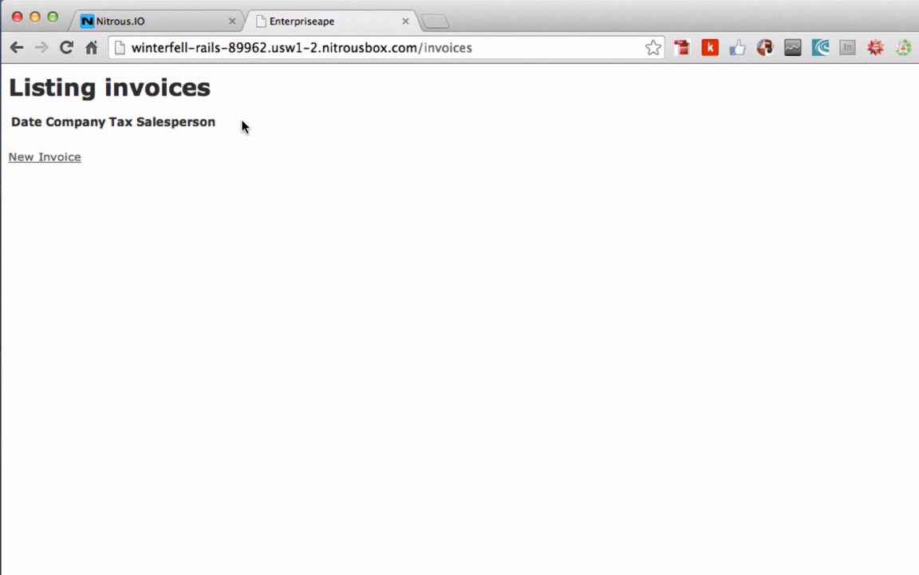
mouse_move(42, 154)
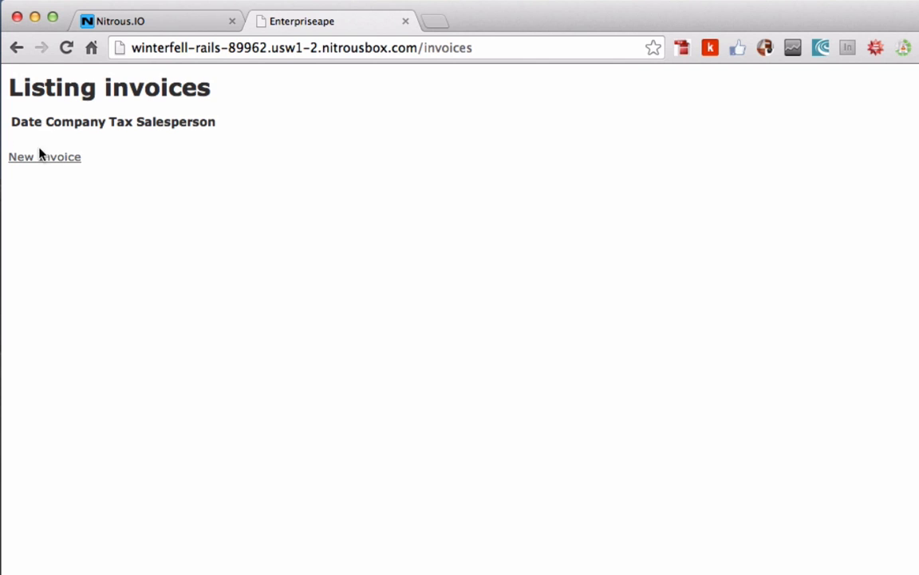
left_click(44, 156)
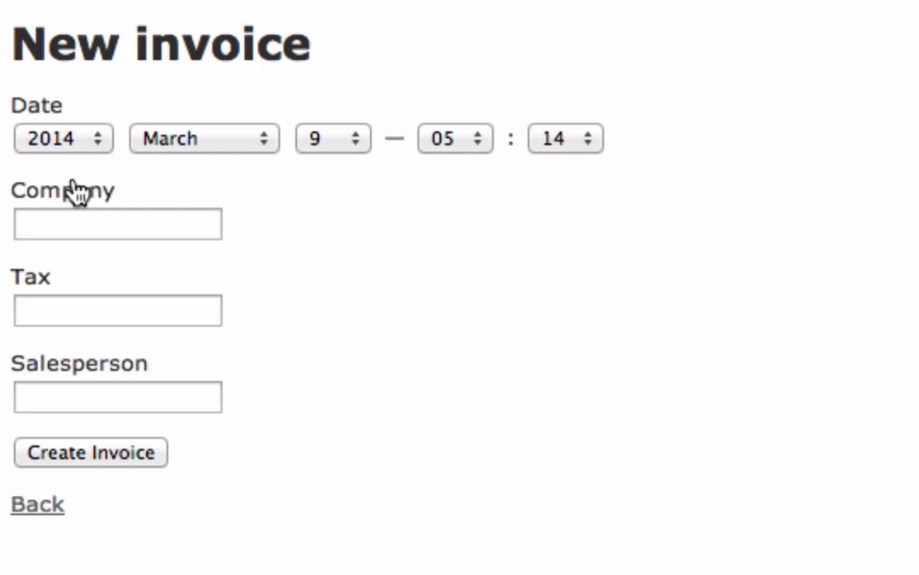
mouse_move(338, 151)
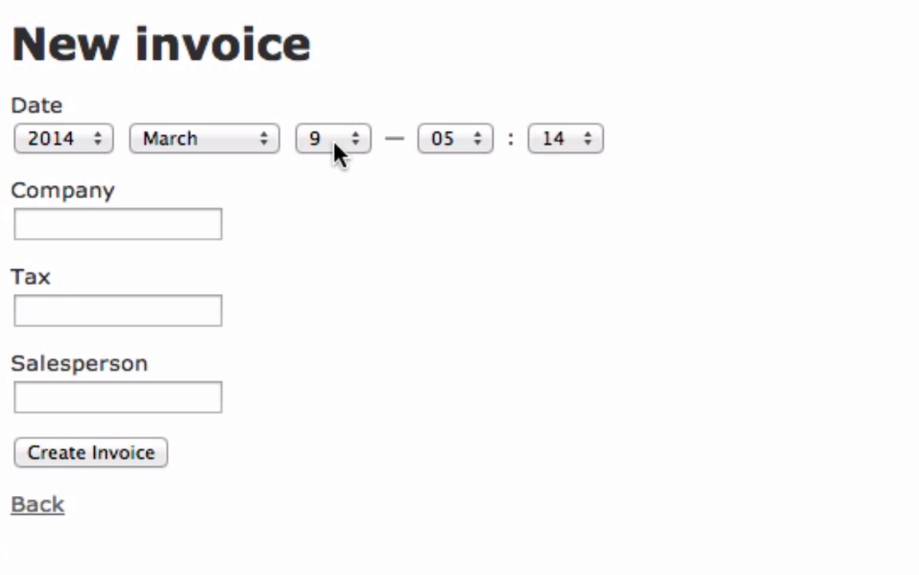
left_click(357, 145)
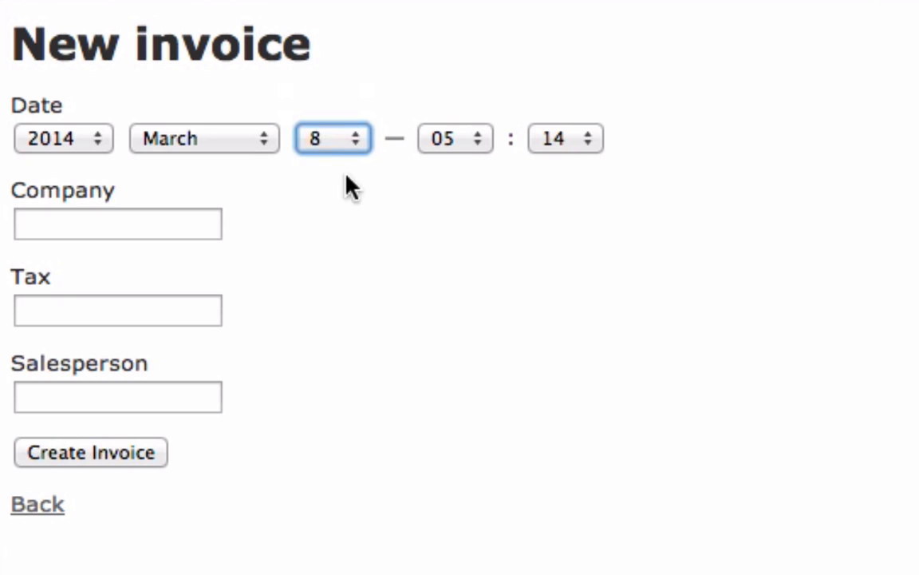
mouse_move(266, 266)
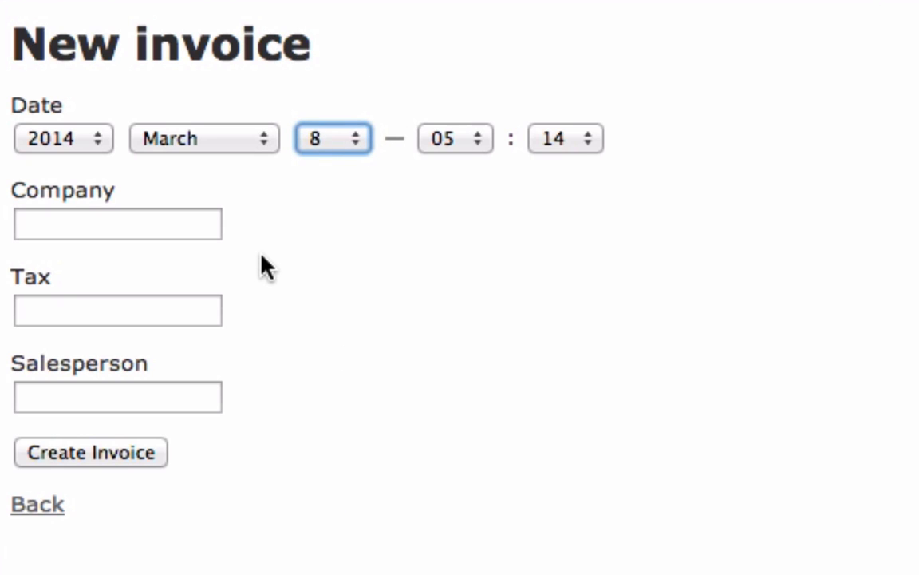
left_click(117, 224)
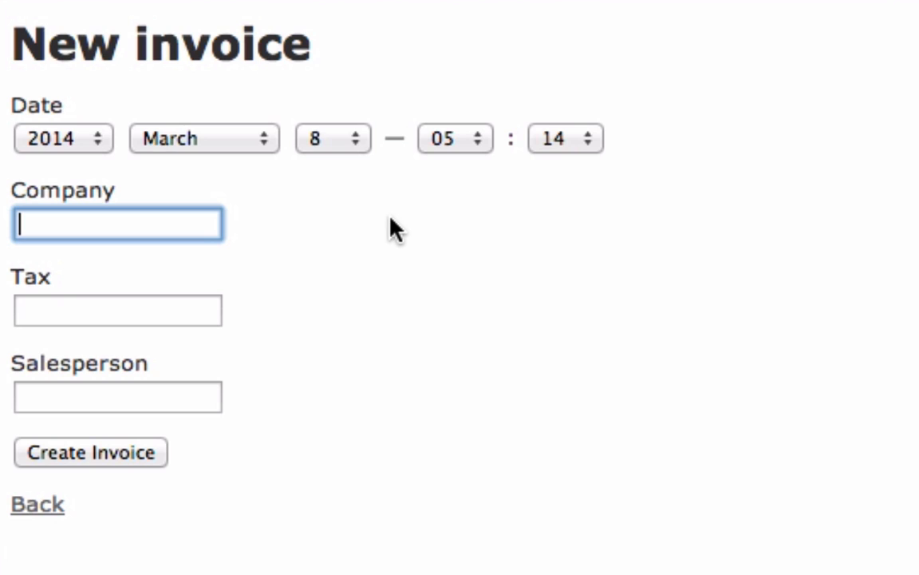
type("x")
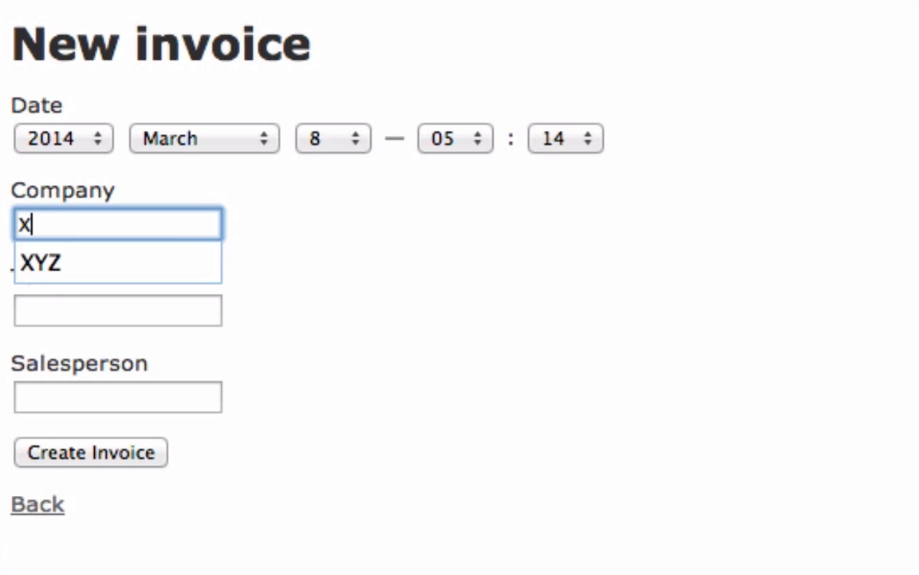
type("XYZ Widg")
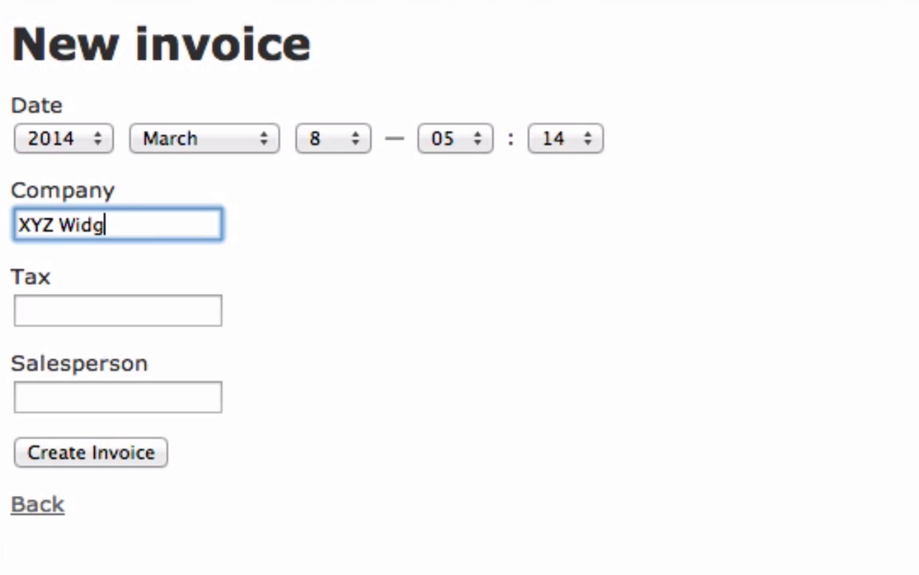
left_click(117, 311)
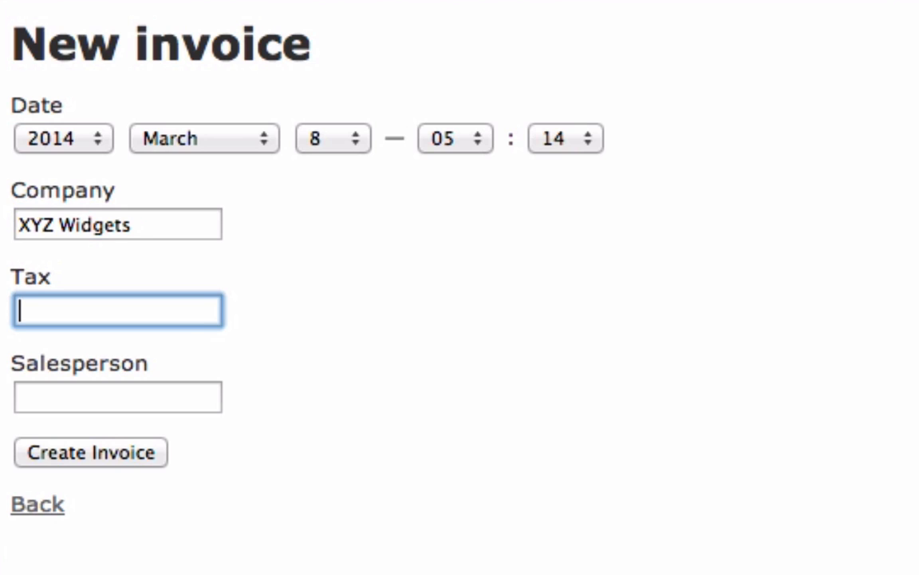
type("7.5")
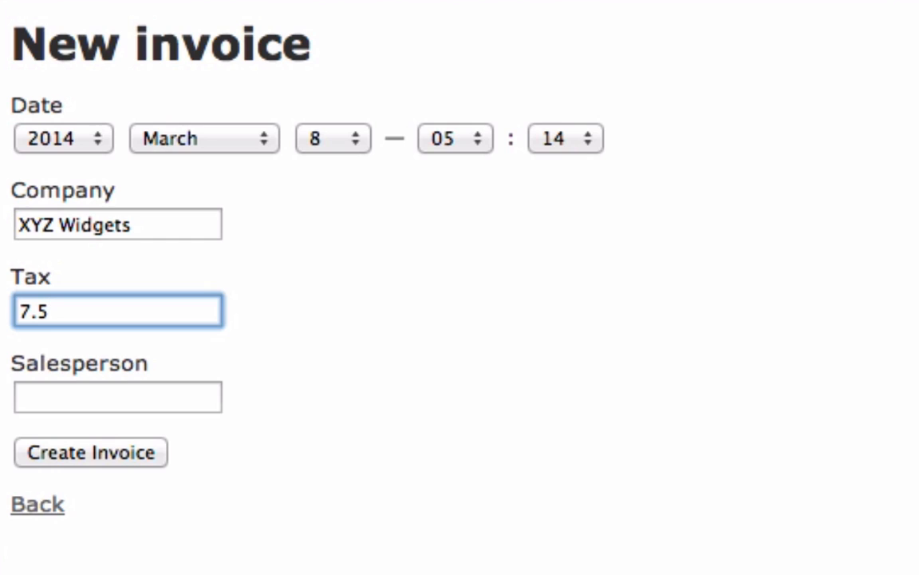
left_click(117, 396)
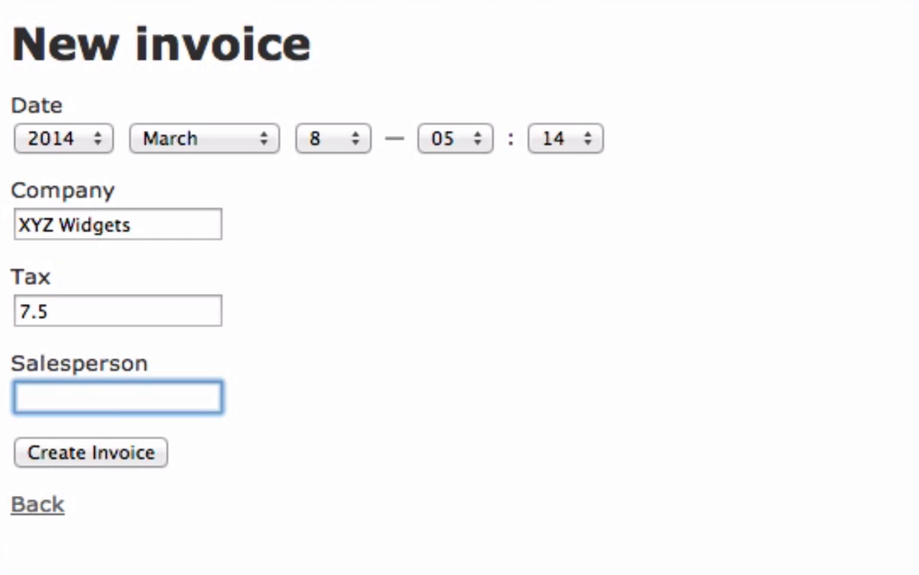
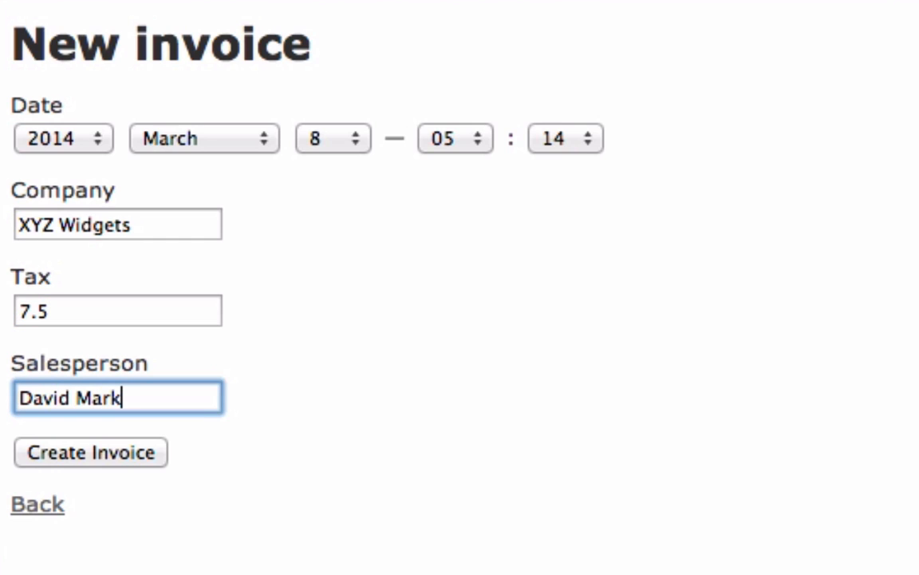
left_click(90, 452)
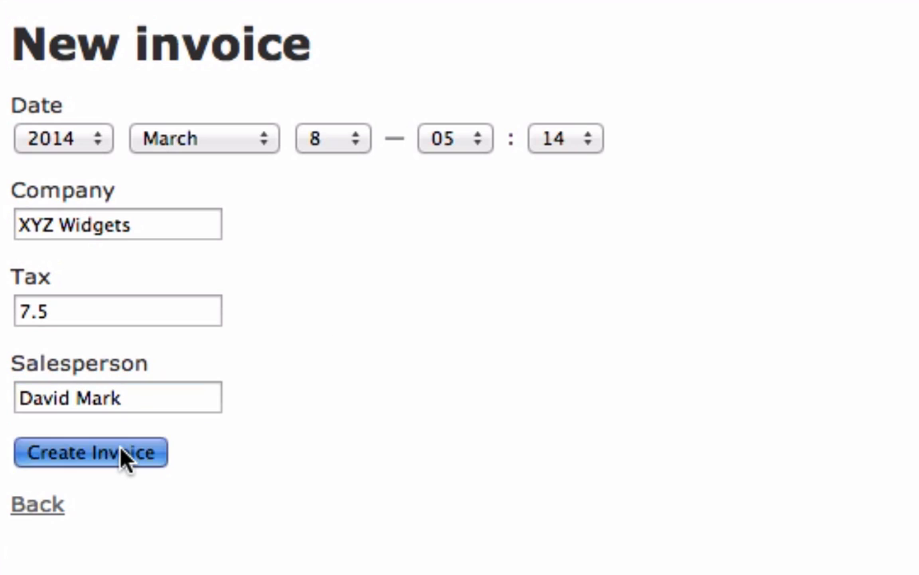
left_click(90, 452)
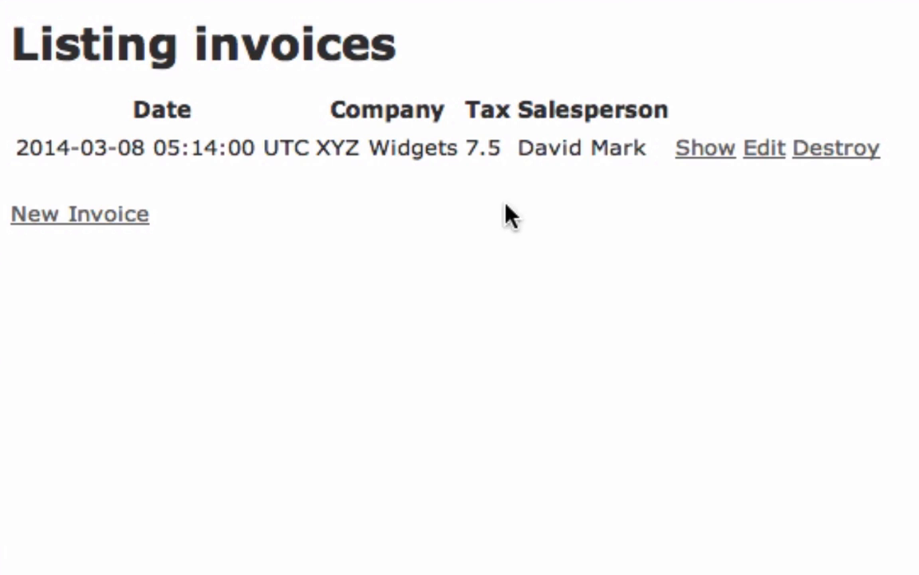
mouse_move(267, 103)
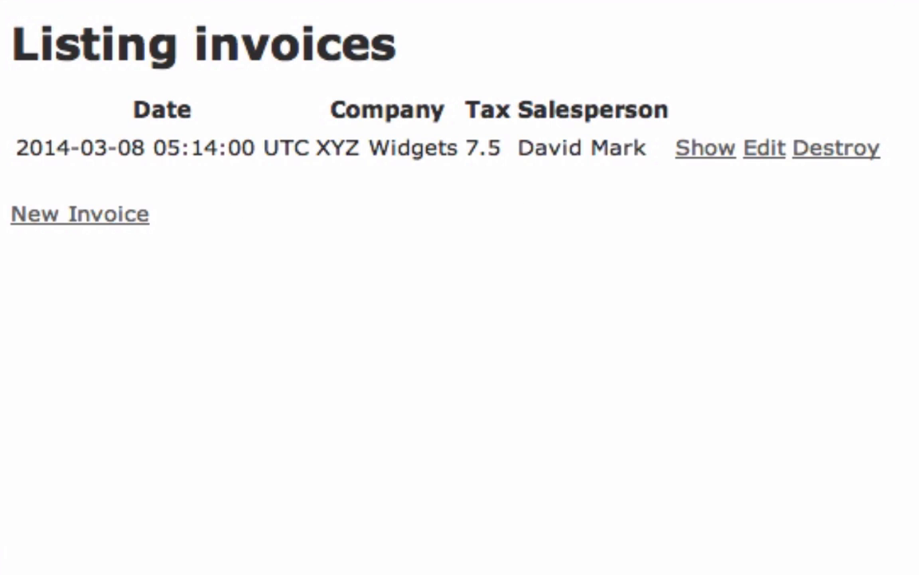
mouse_move(881, 76)
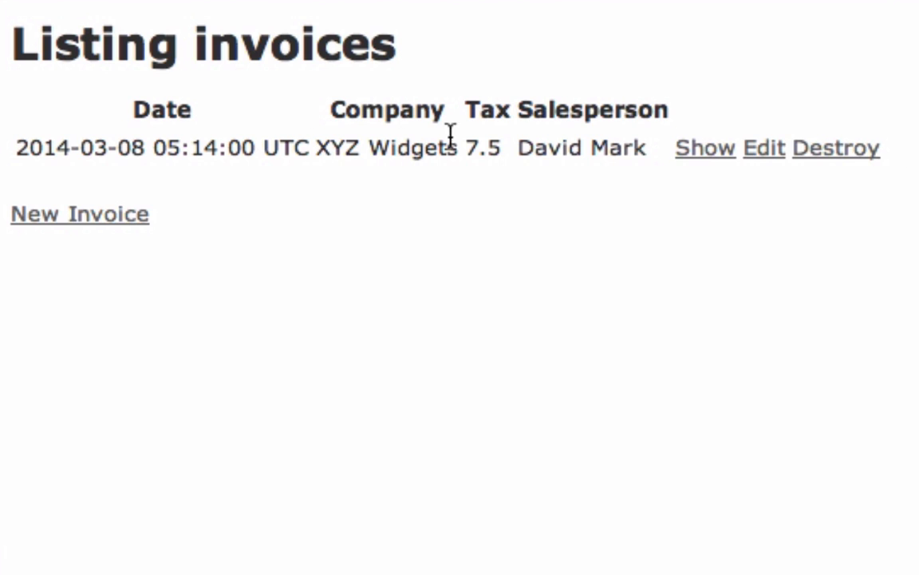
mouse_move(705, 149)
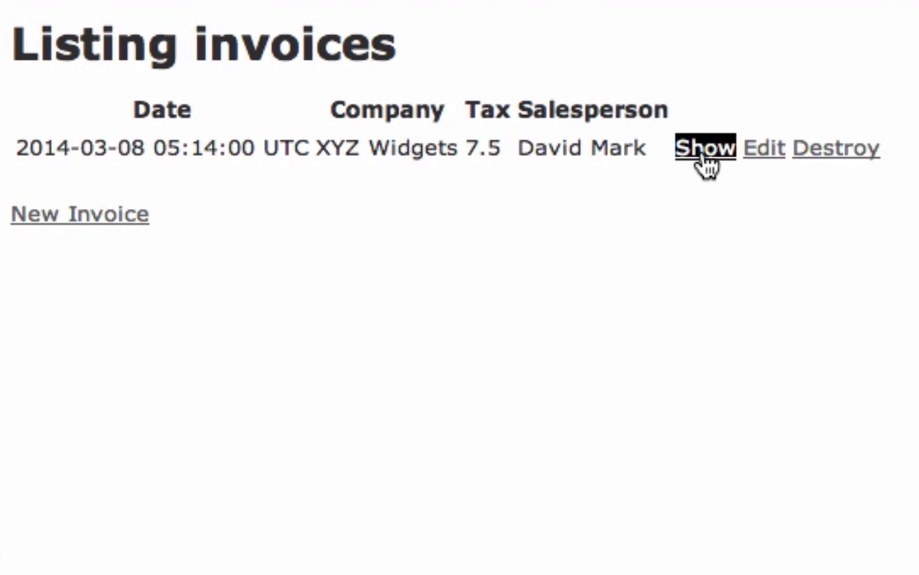
left_click(705, 148)
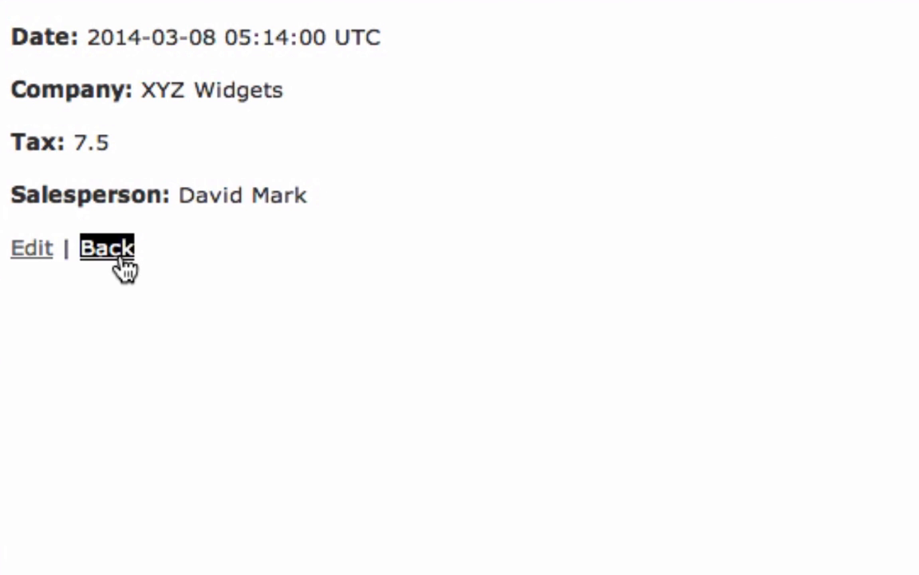
left_click(106, 247)
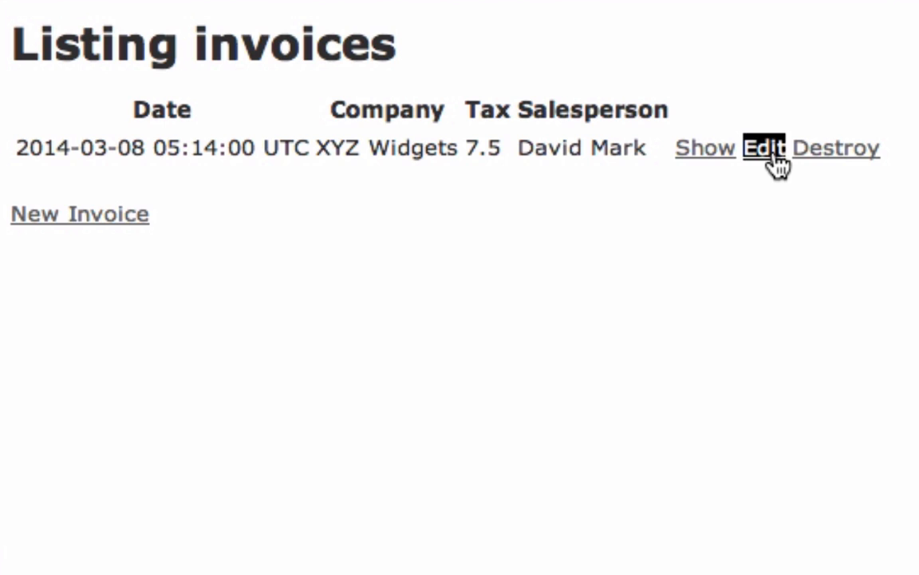
Edit the XYZ Widgets invoice's tax from 7.5 to 6.4, save, and return to the listing
left_click(763, 148)
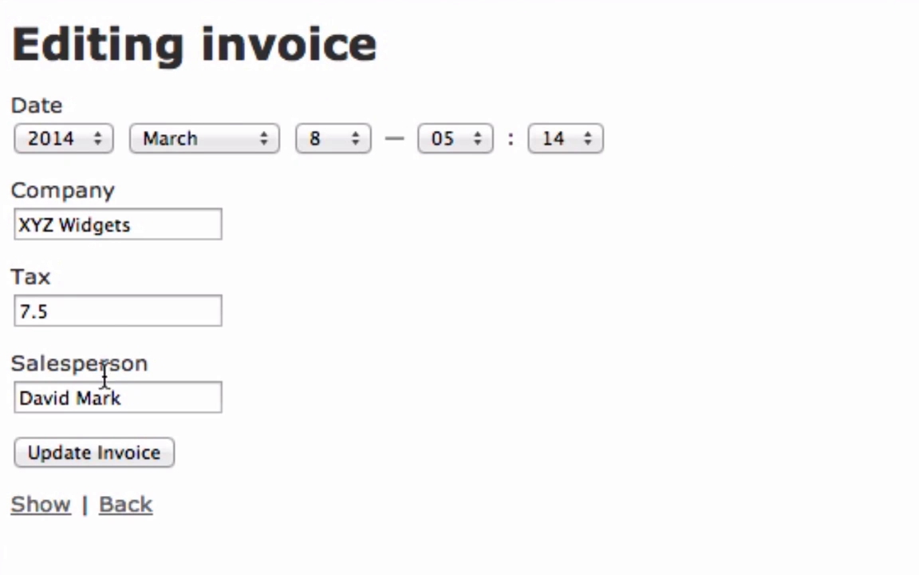
left_click(117, 310)
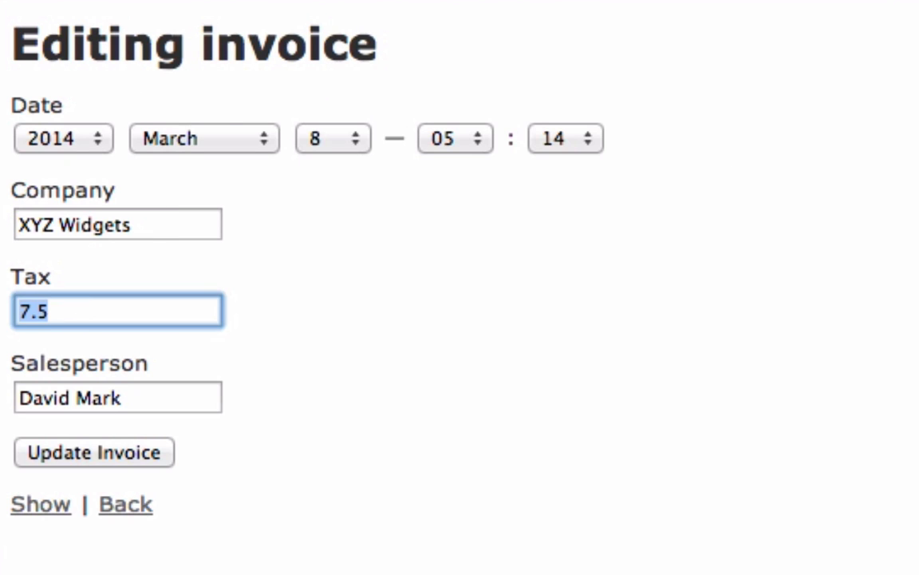
type("6")
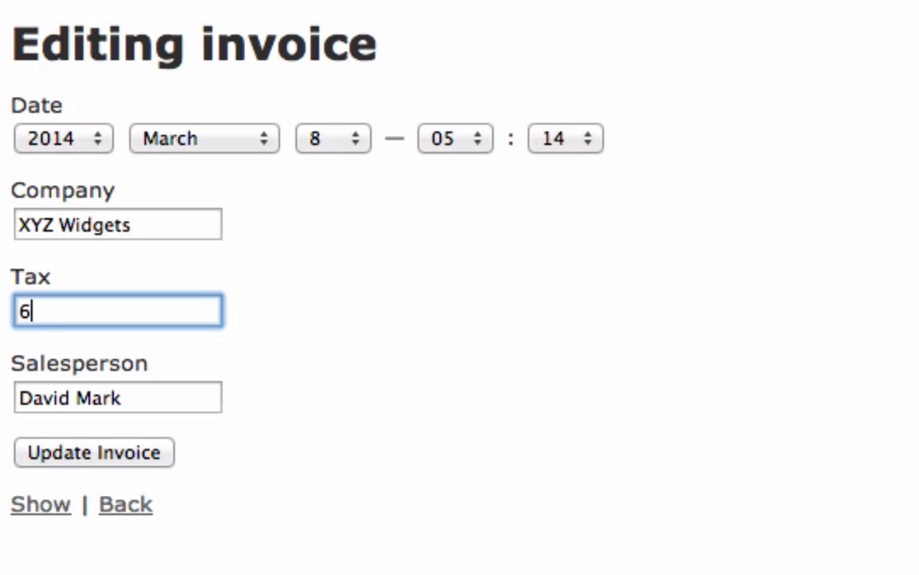
type(".4")
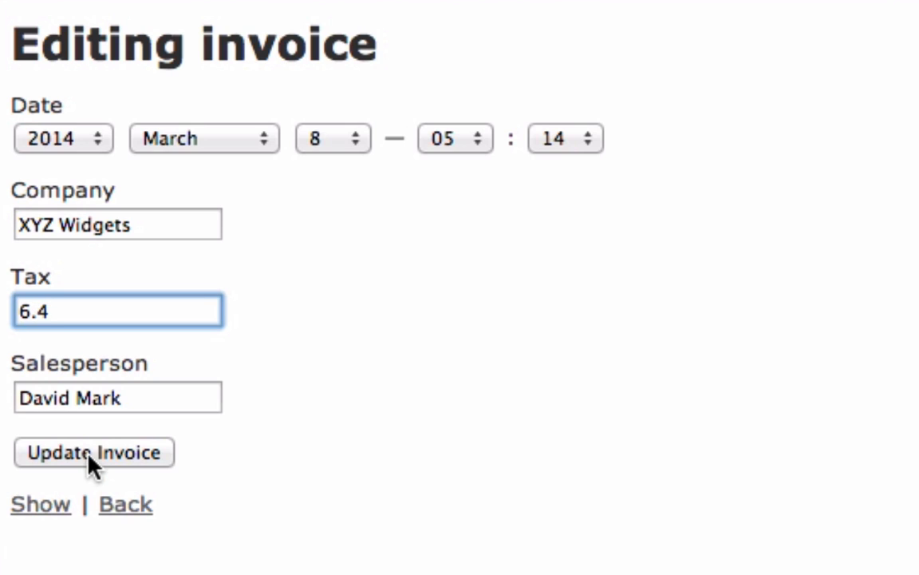
left_click(94, 452)
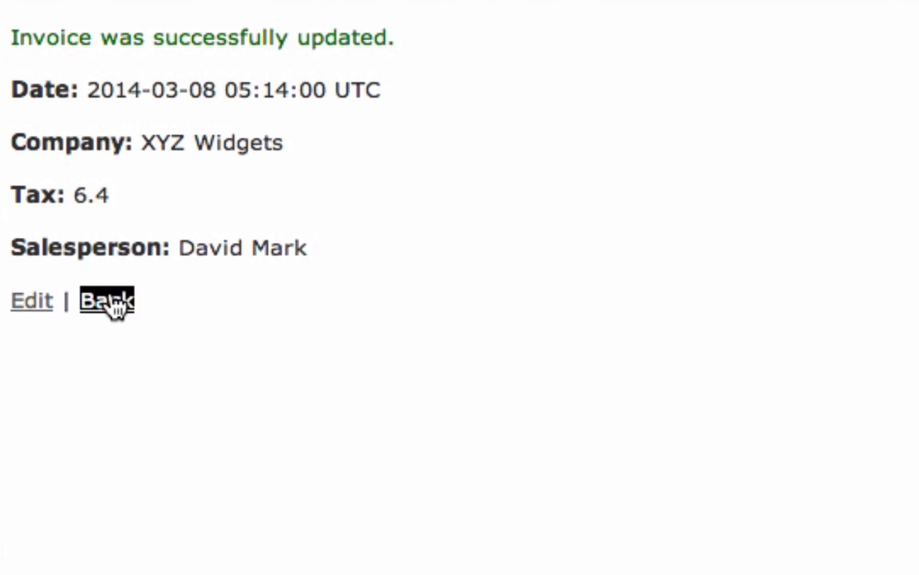
left_click(107, 301)
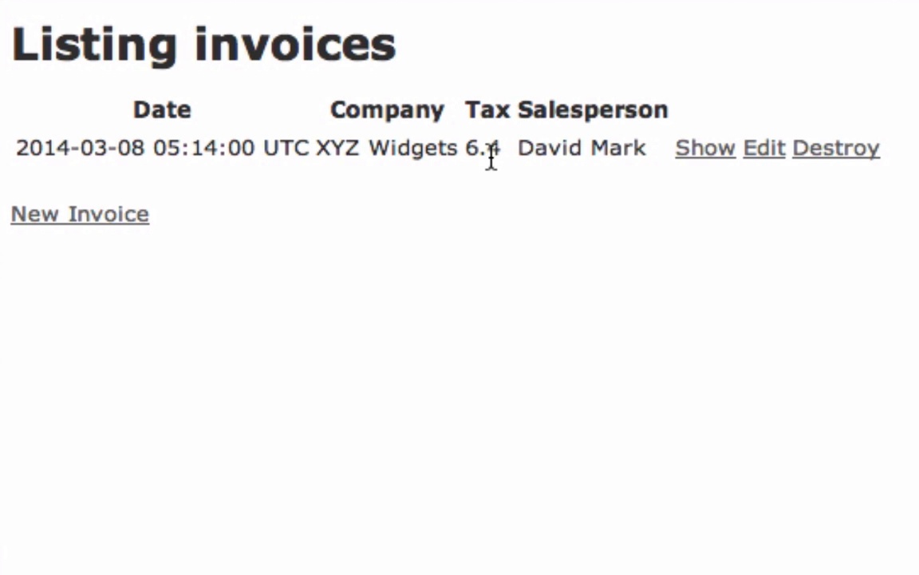
mouse_move(302, 246)
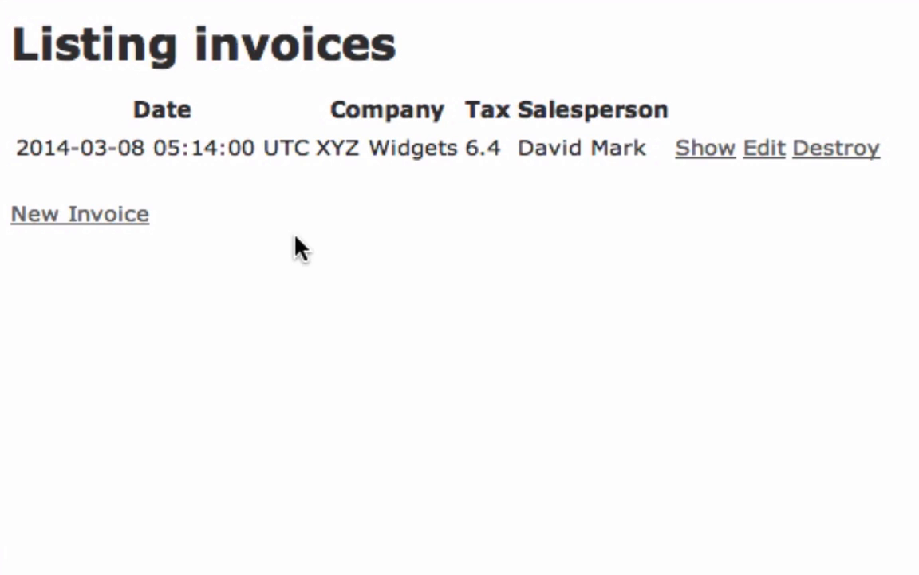
mouse_move(80, 213)
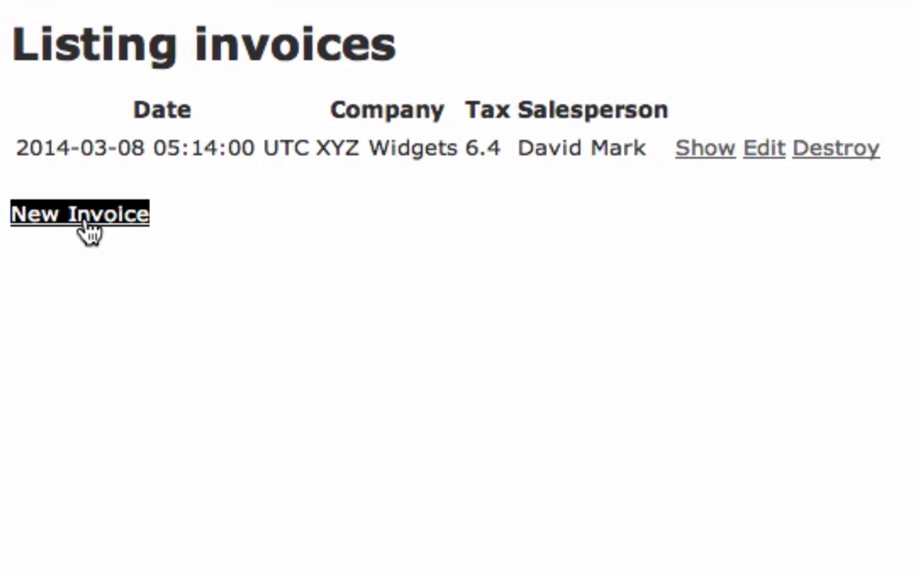
Start a new February invoice for ABC Plumbing with tax 5.5
left_click(79, 214)
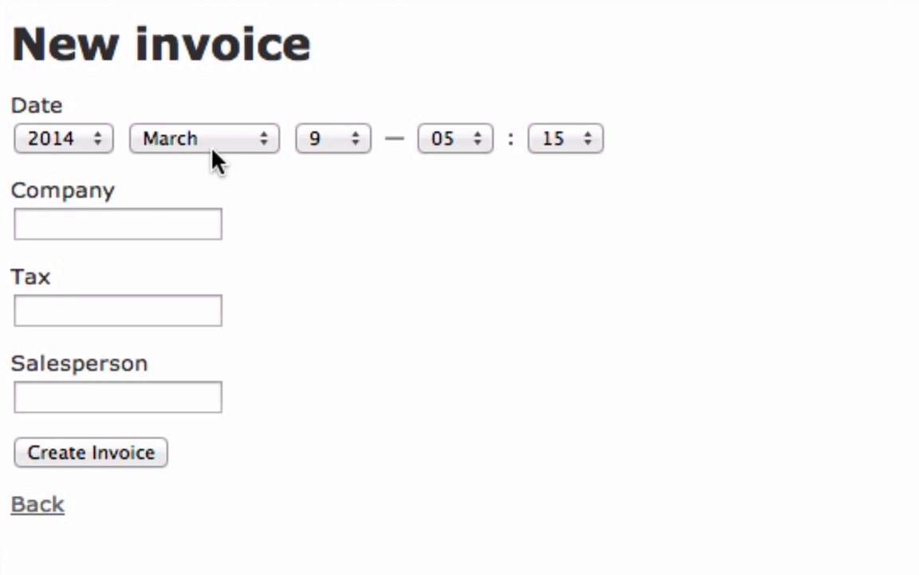
left_click(204, 138)
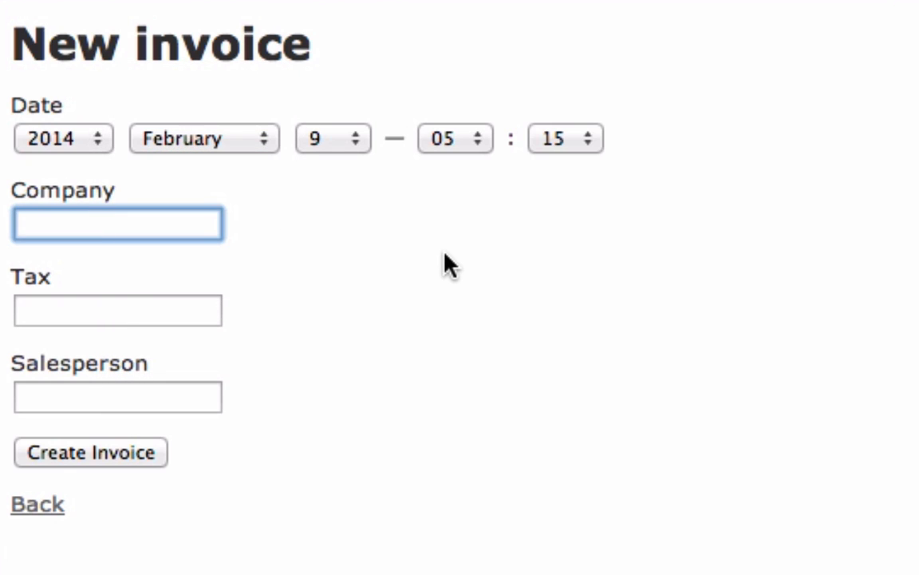
type("ABC Plumbing")
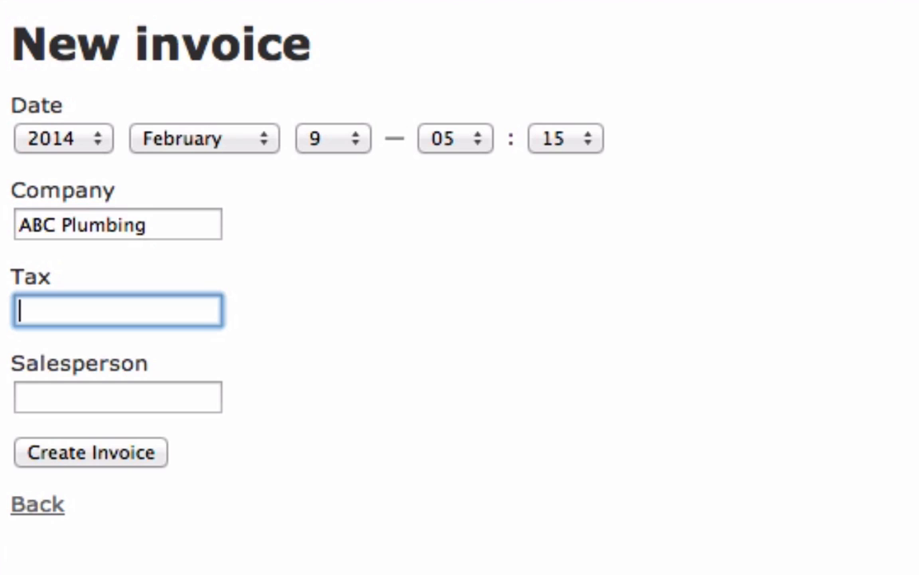
type("5.5")
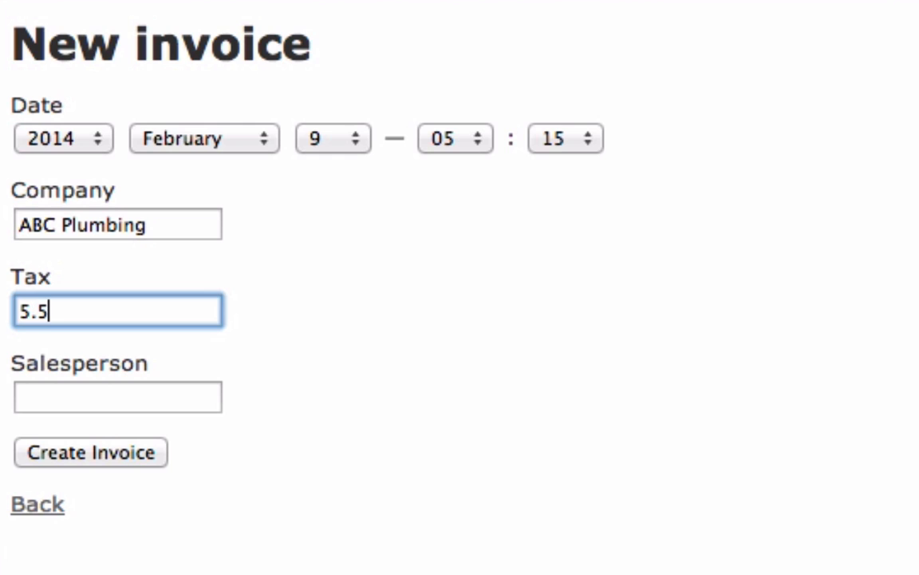
Set salesperson Tiffany, create the invoice, and return to the listing
left_click(118, 396)
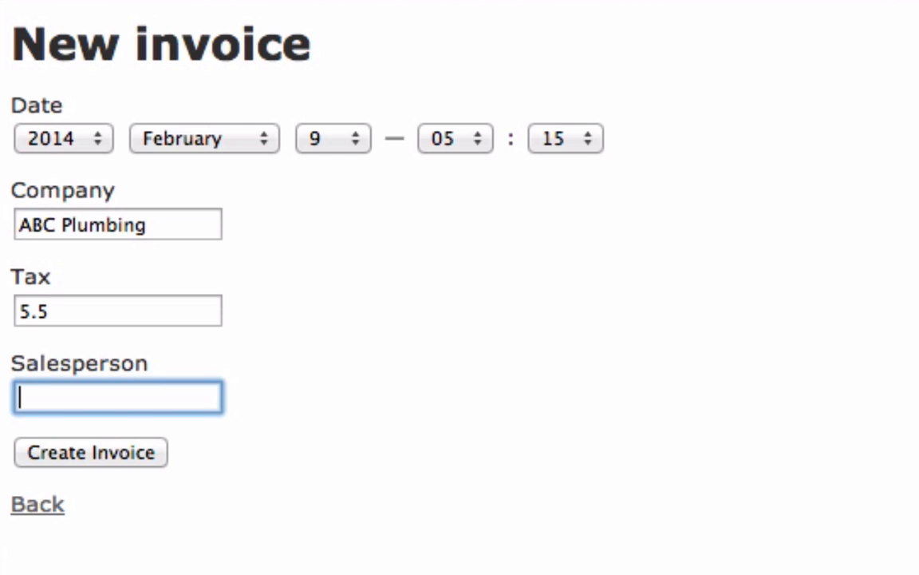
type("Tiffany")
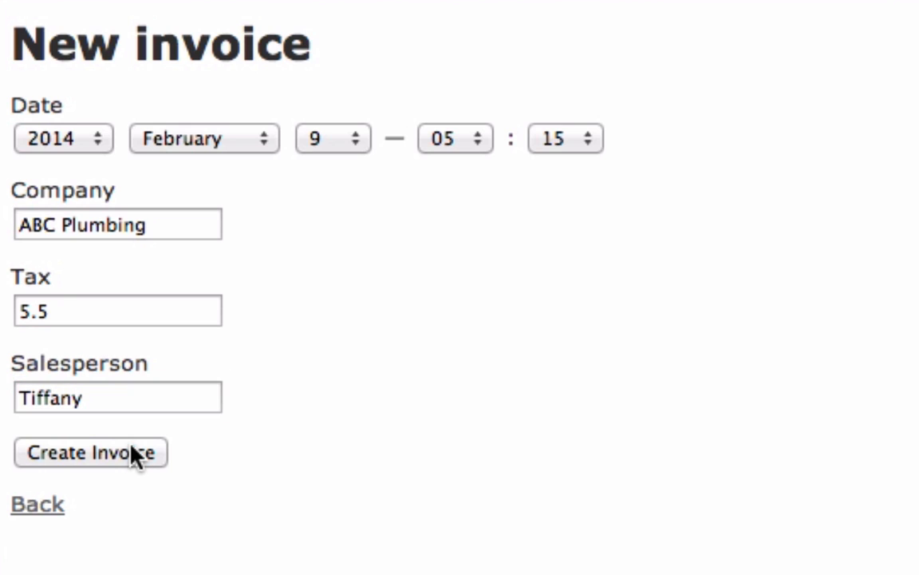
left_click(90, 452)
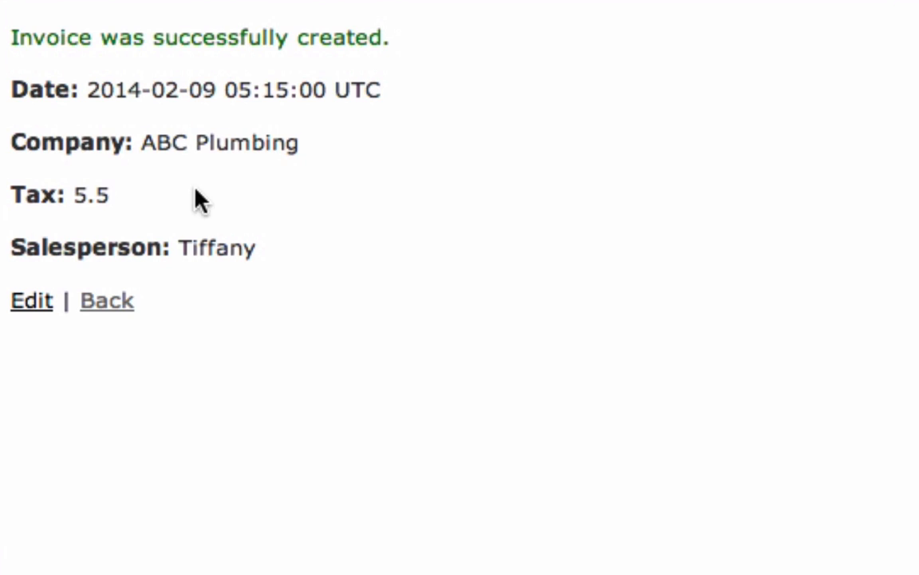
left_click(106, 300)
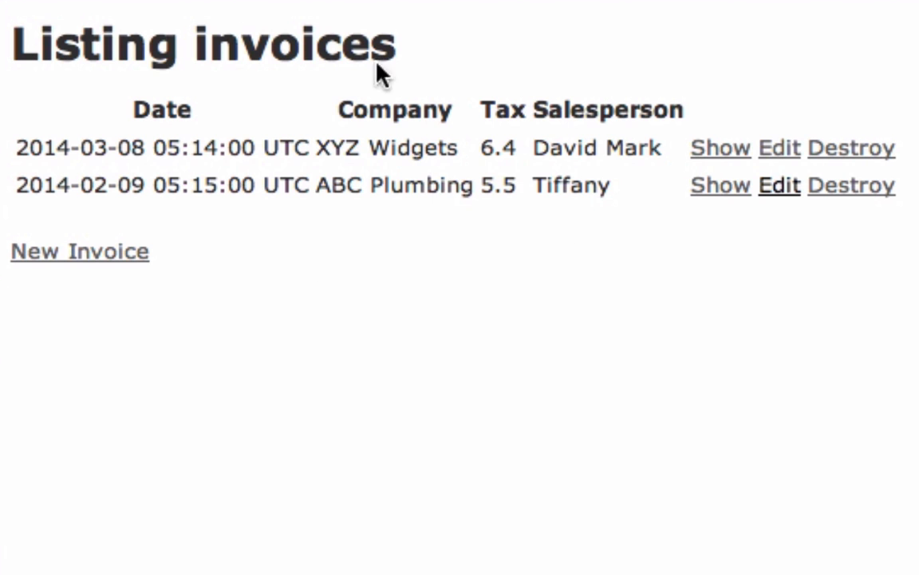
mouse_move(521, 201)
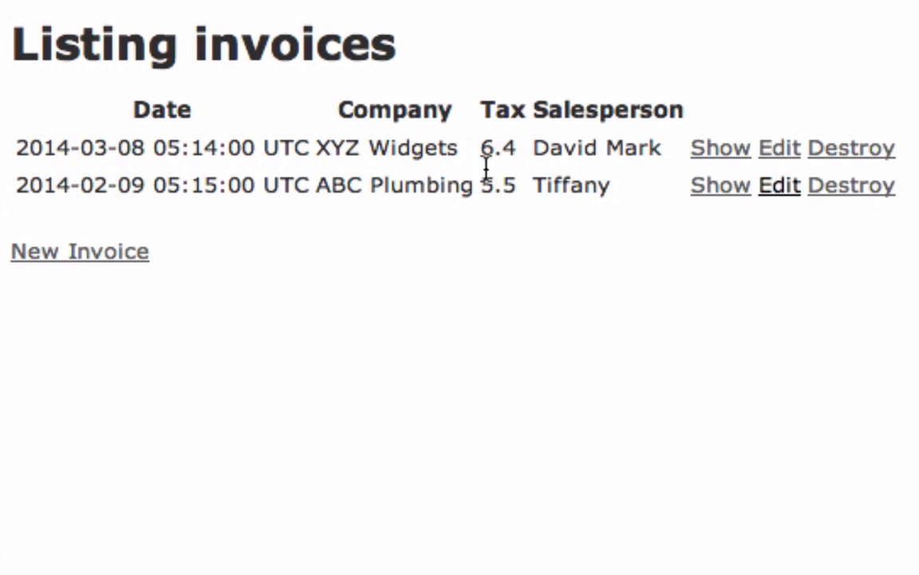
mouse_move(482, 156)
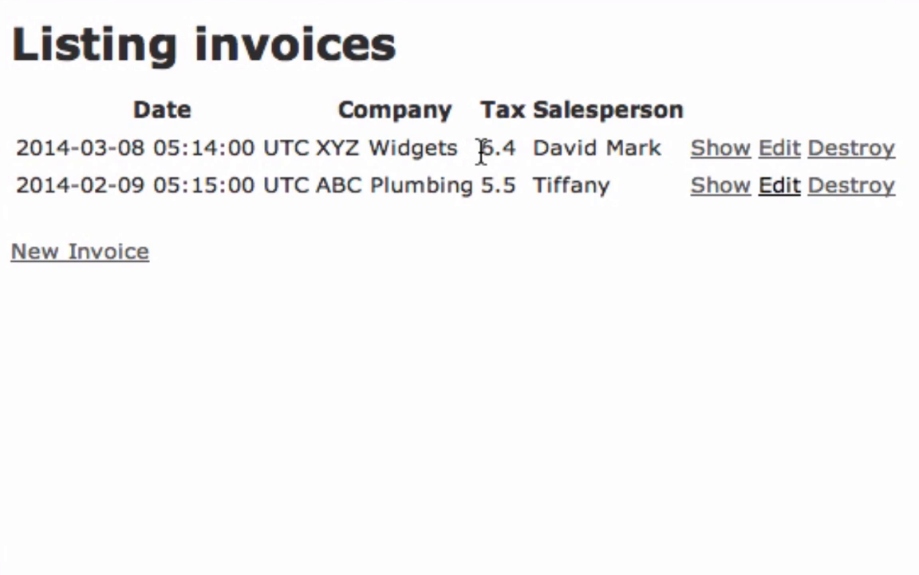
mouse_move(477, 189)
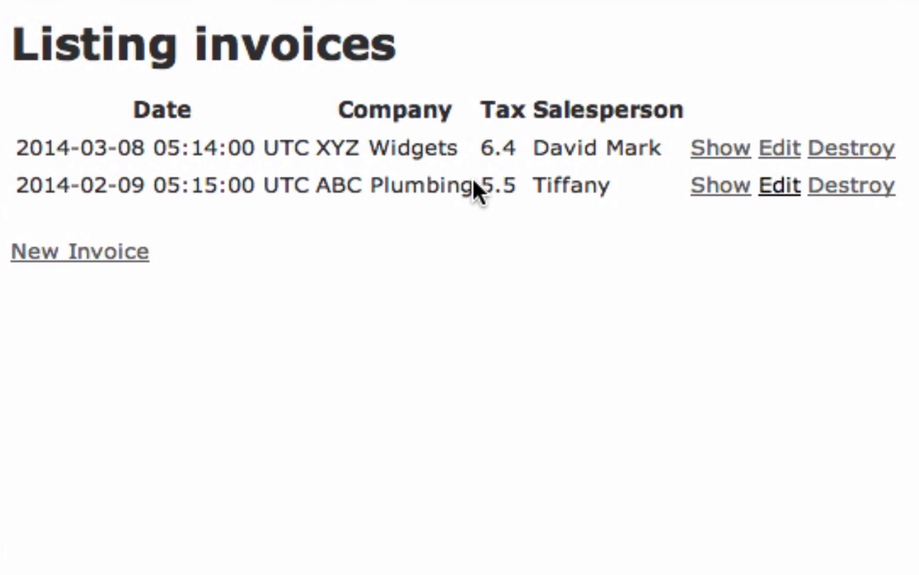